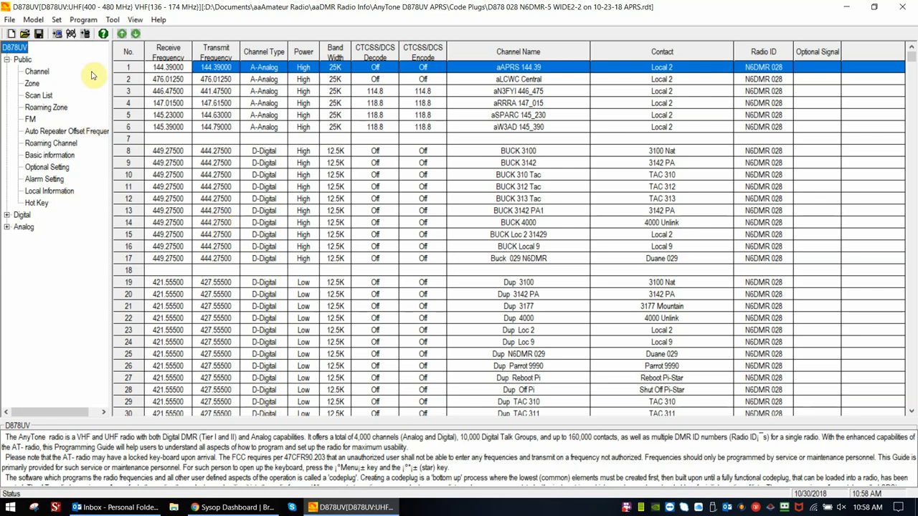
pyautogui.moveTo(42, 147)
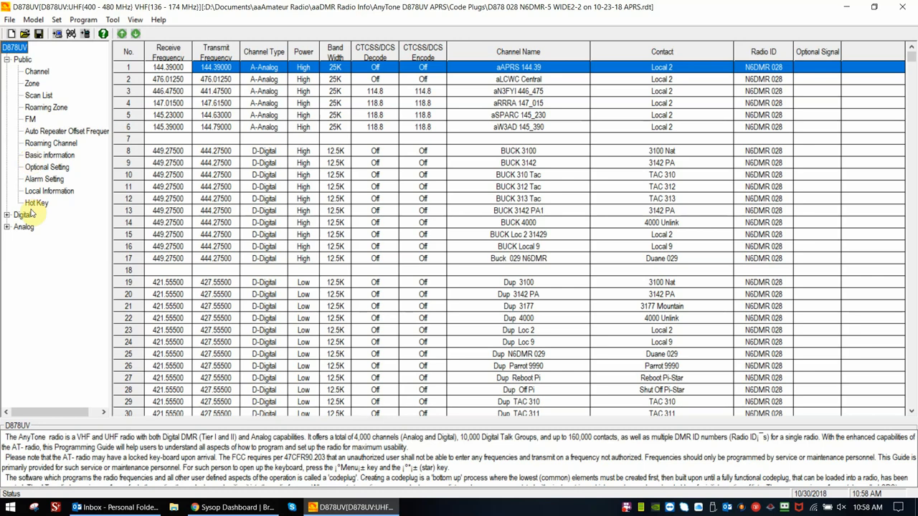
# Step: Bring up the Tool menu's list of functions for the codeplug
pyautogui.click(112, 20)
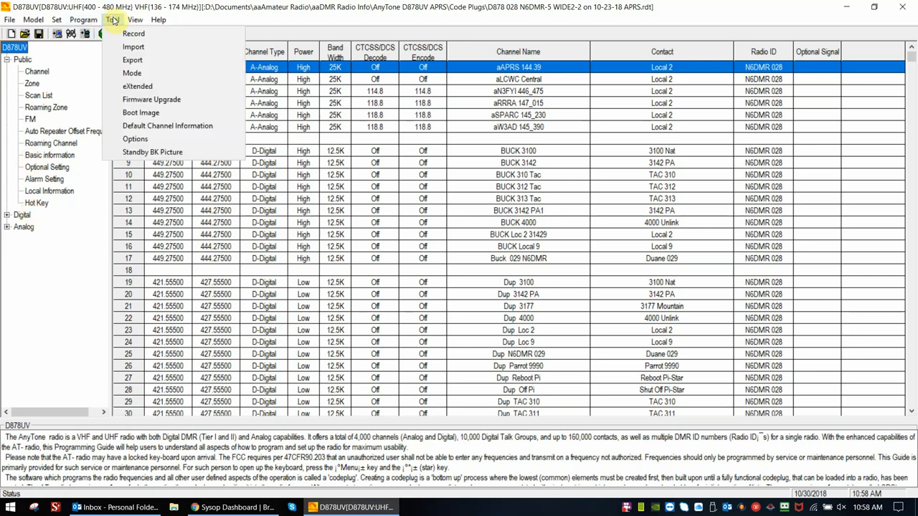
pyautogui.moveTo(135, 139)
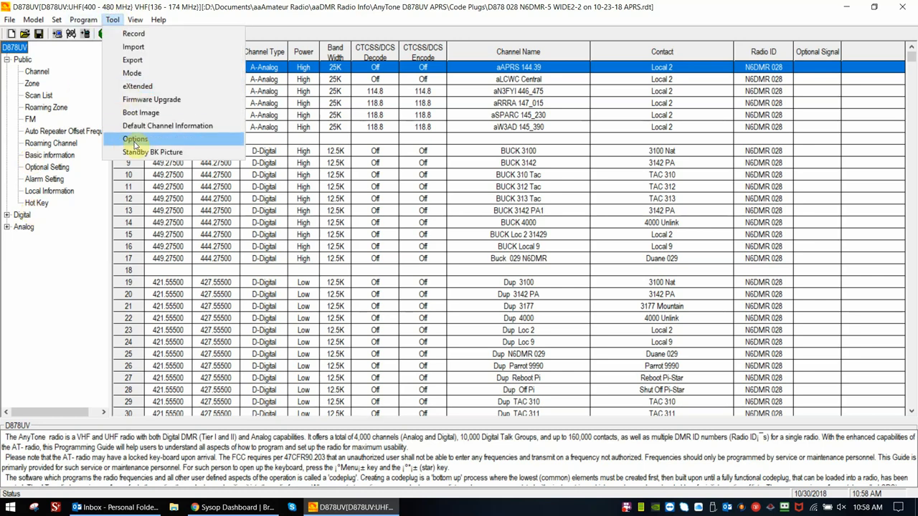
# Step: Enable GPS and APRS in the Annex Function Setting and confirm
pyautogui.click(135, 139)
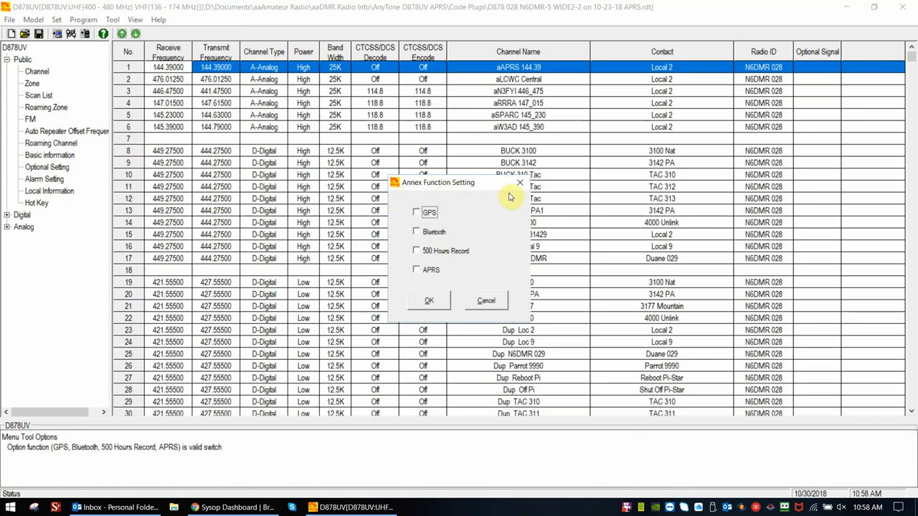
pyautogui.click(416, 213)
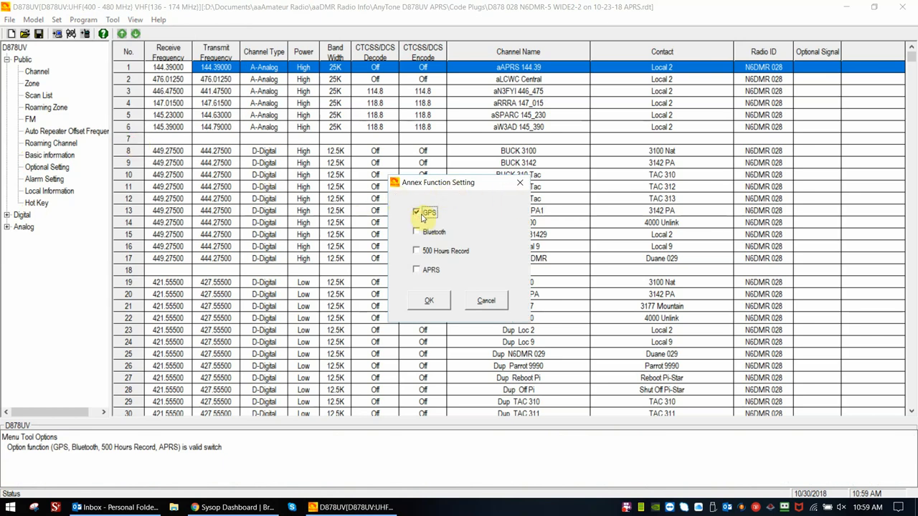
pyautogui.moveTo(459, 222)
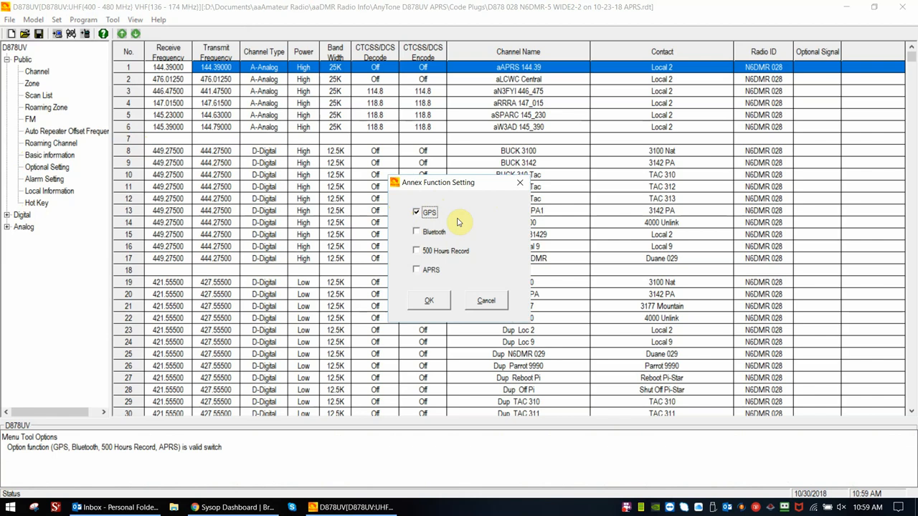
pyautogui.moveTo(442, 256)
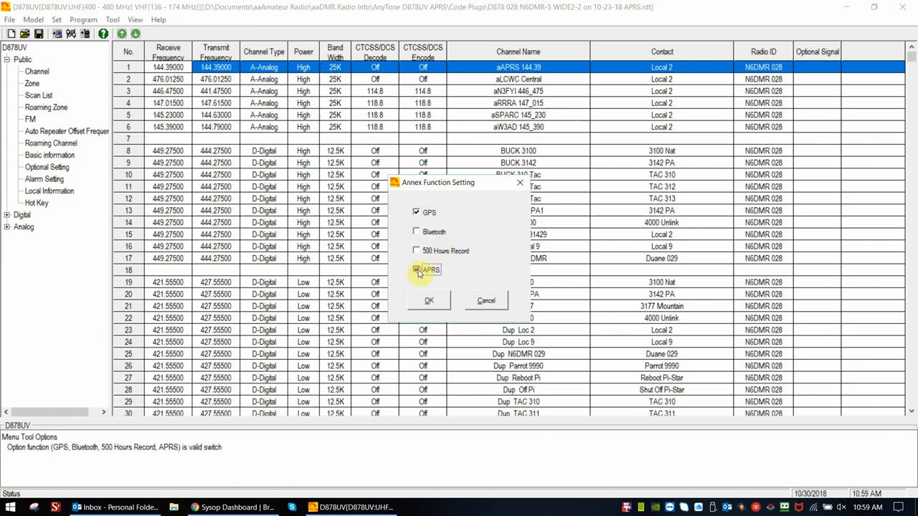
pyautogui.click(417, 269)
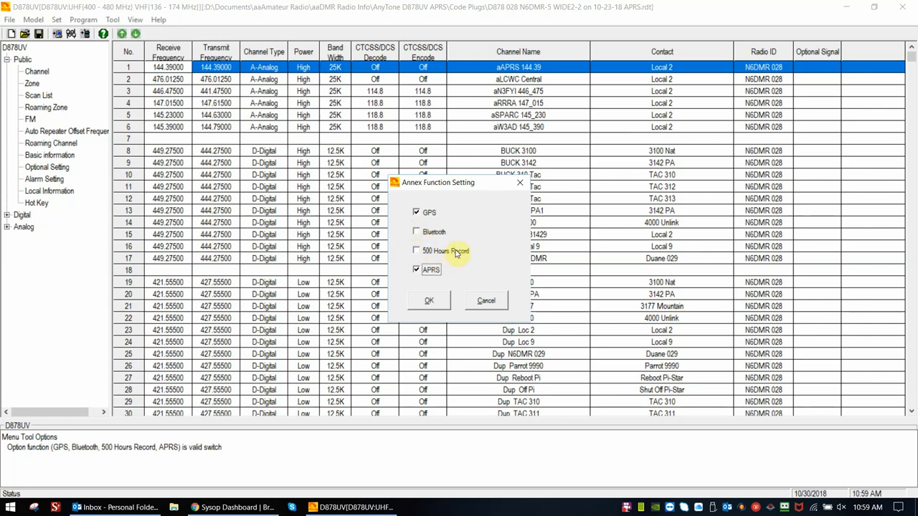
pyautogui.moveTo(425, 234)
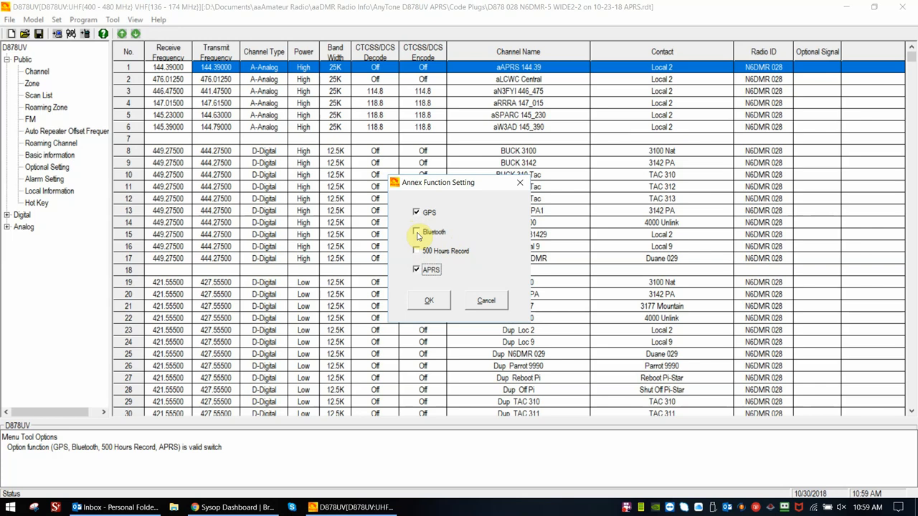
pyautogui.click(417, 231)
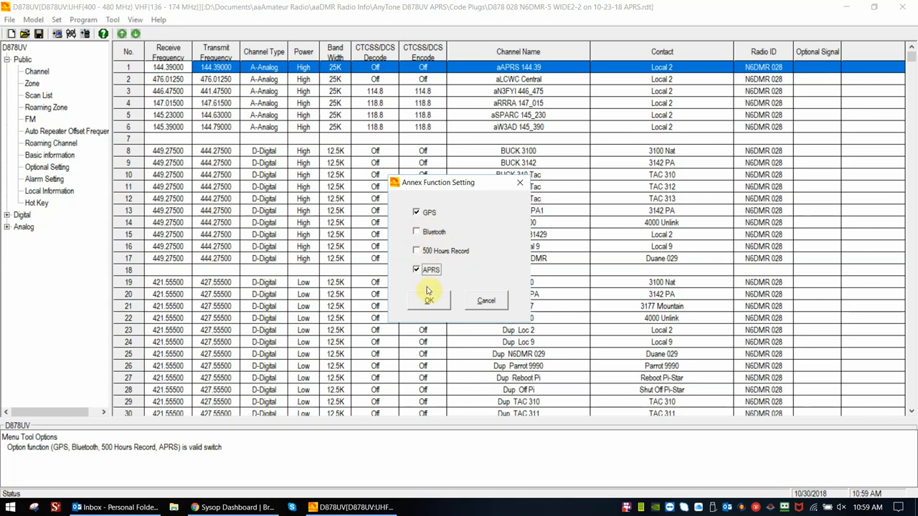
pyautogui.click(429, 300)
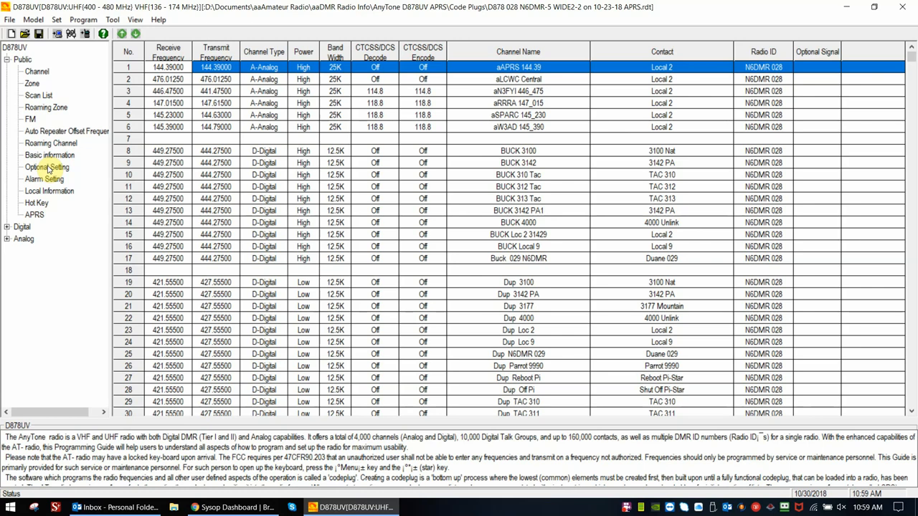
# Step: Review the Other and Digital Fun pages of Optional Setting, keeping SMS Format on M-SMS
pyautogui.click(46, 166)
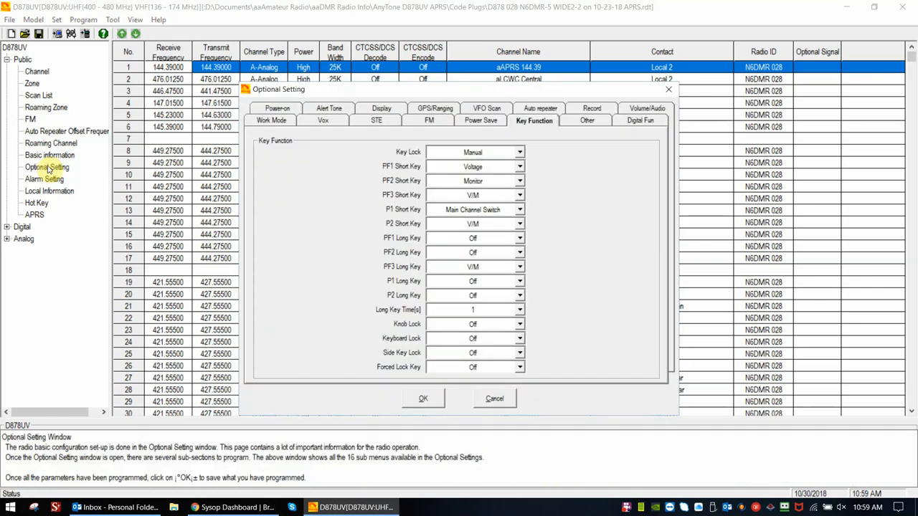
pyautogui.moveTo(573, 133)
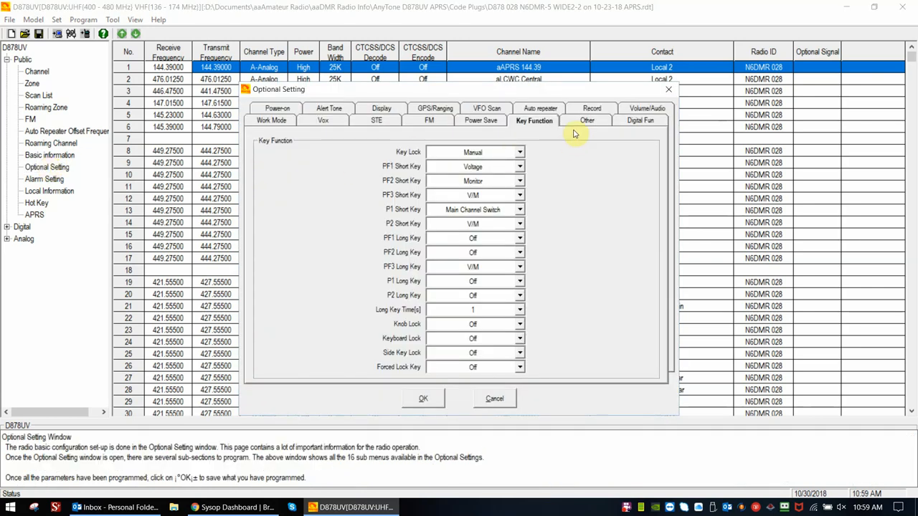
pyautogui.click(587, 119)
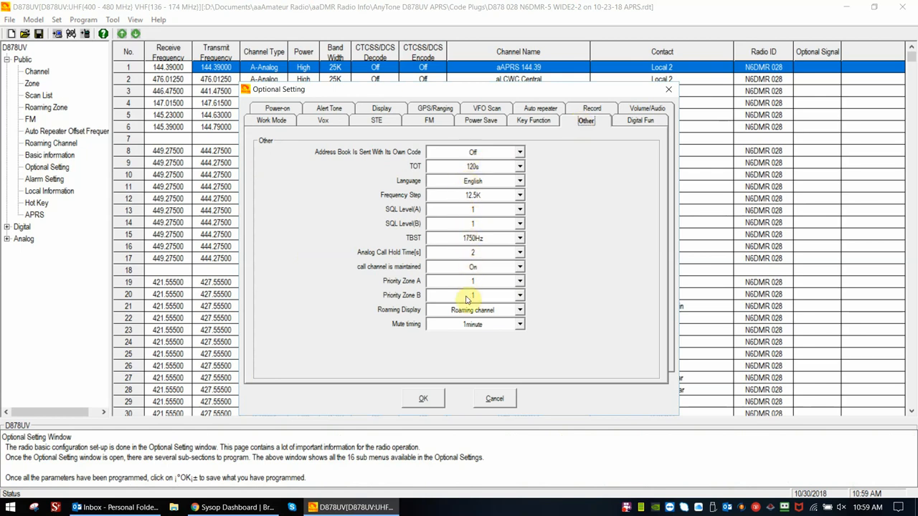
pyautogui.moveTo(465, 344)
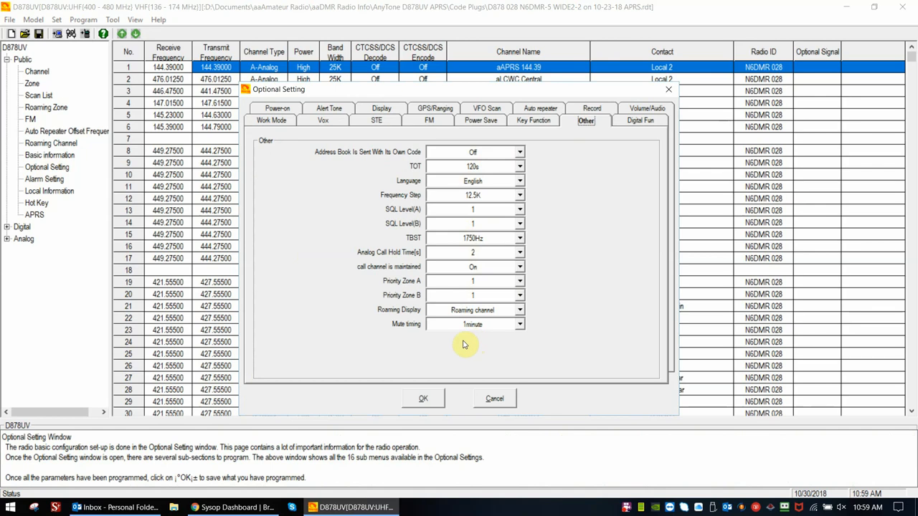
pyautogui.moveTo(639, 120)
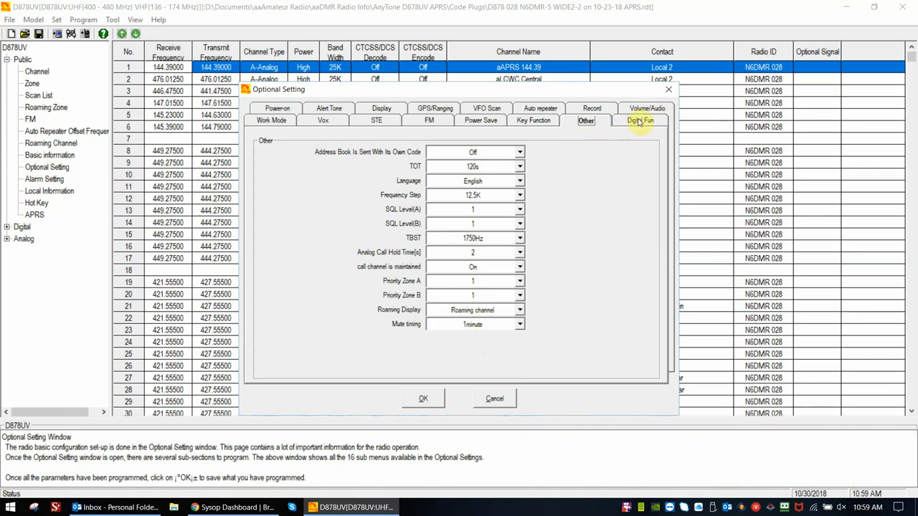
pyautogui.click(639, 120)
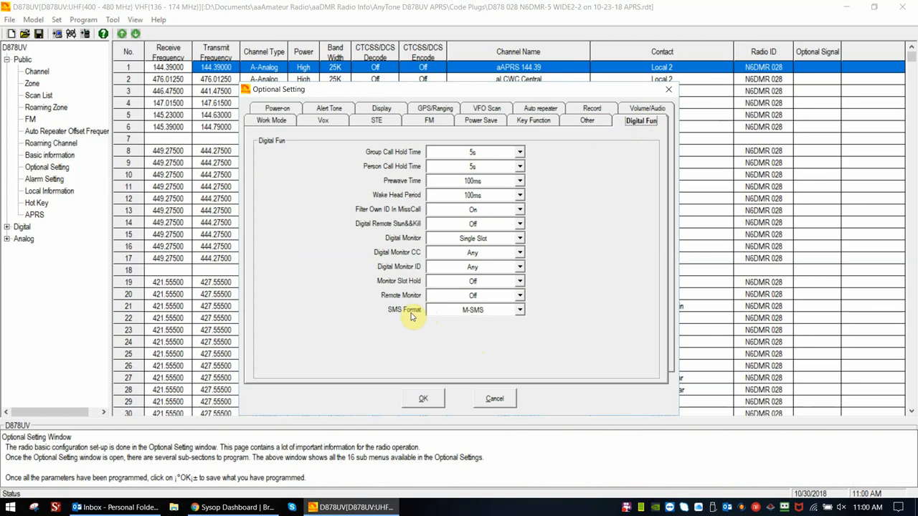
pyautogui.moveTo(412, 321)
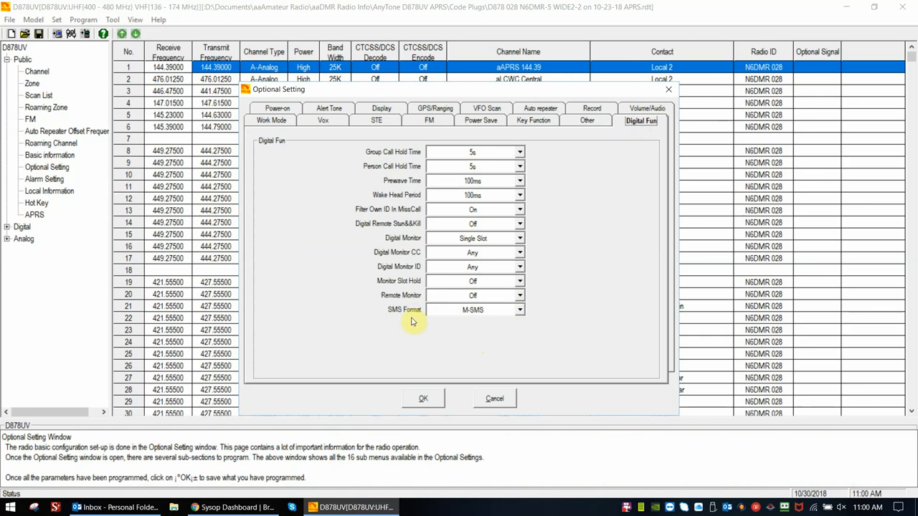
pyautogui.moveTo(410, 321)
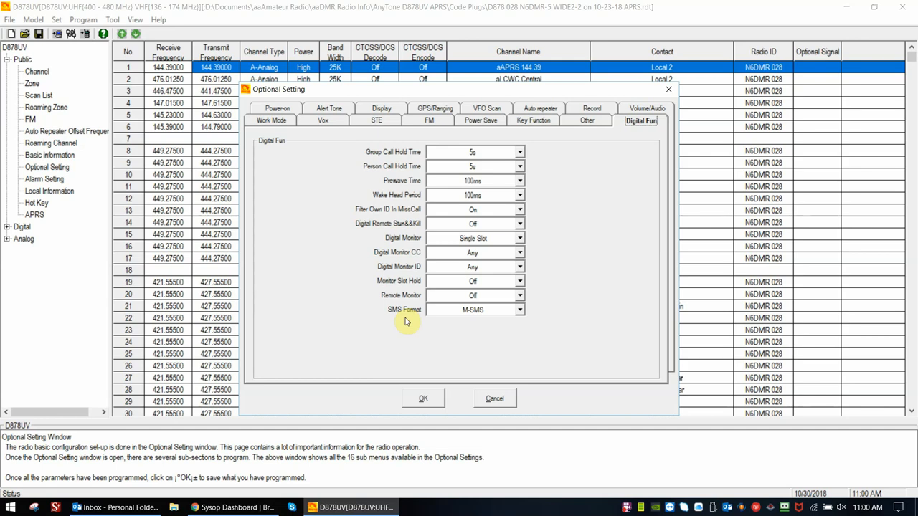
pyautogui.moveTo(406, 316)
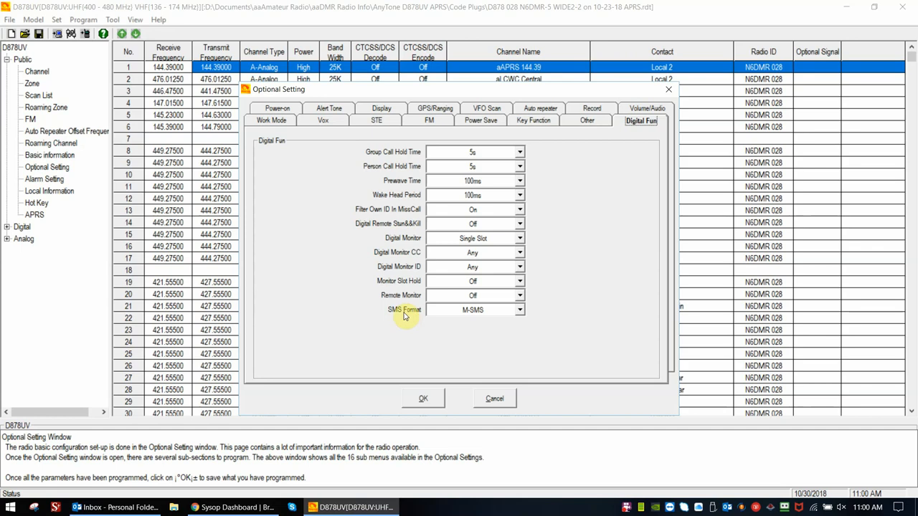
pyautogui.moveTo(399, 317)
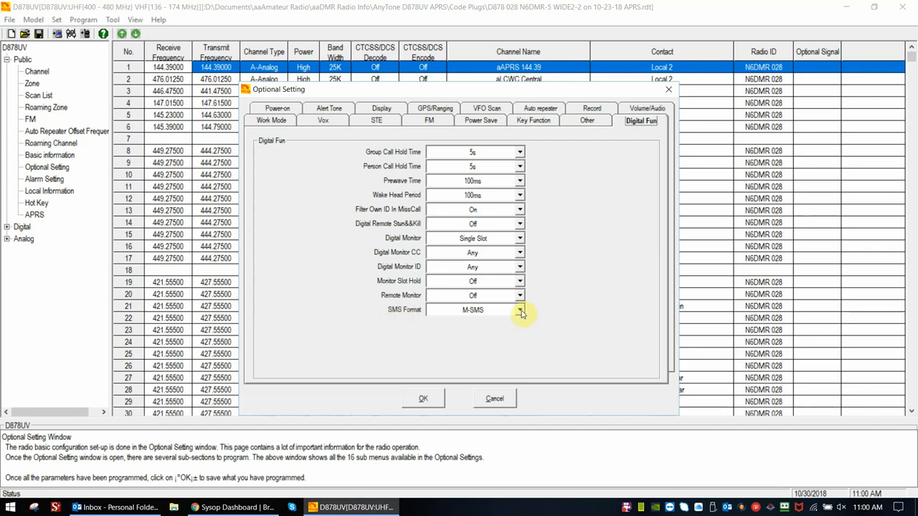
pyautogui.click(519, 310)
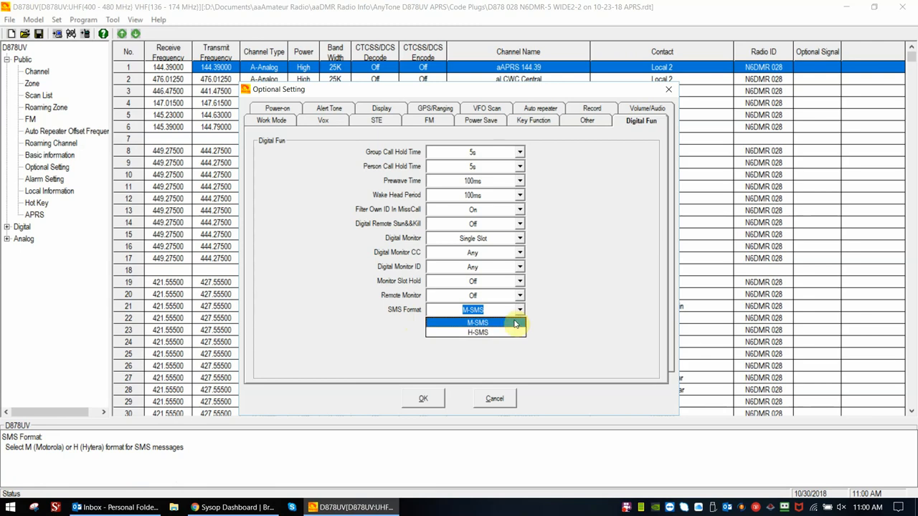
pyautogui.click(477, 322)
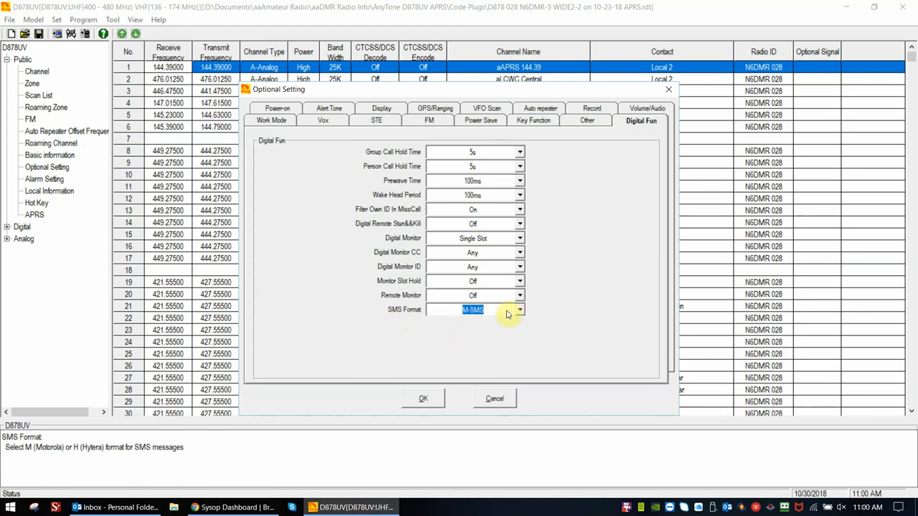
pyautogui.moveTo(492, 332)
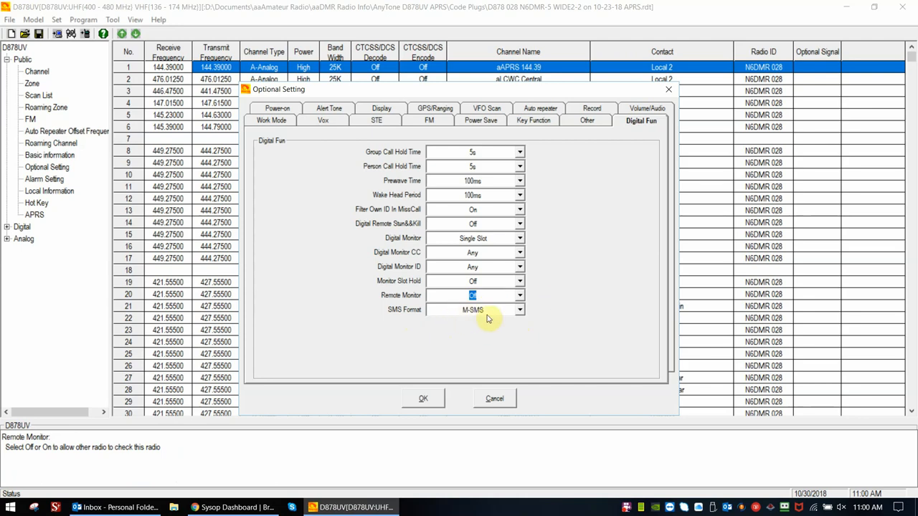
pyautogui.moveTo(478, 319)
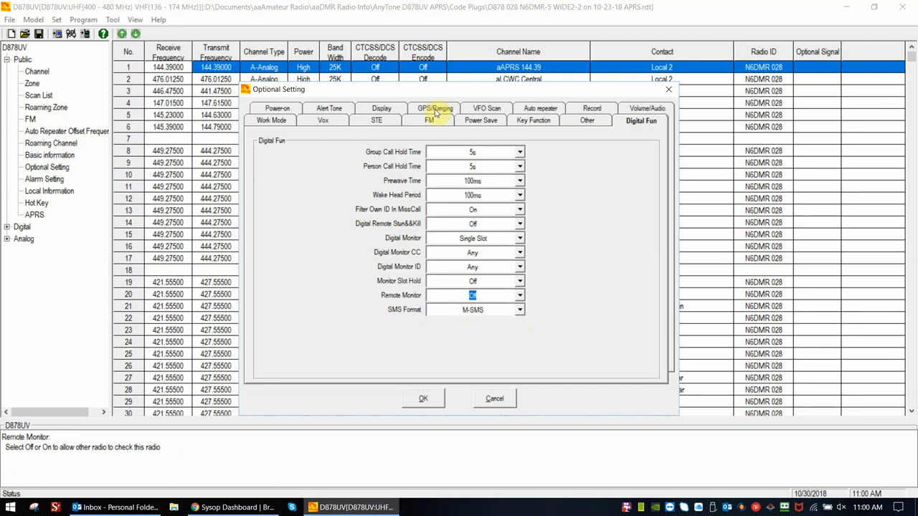
# Step: Review the GPS/Ranging values (GPS on, positioning on, GMT-4, metric) and confirm
pyautogui.click(433, 108)
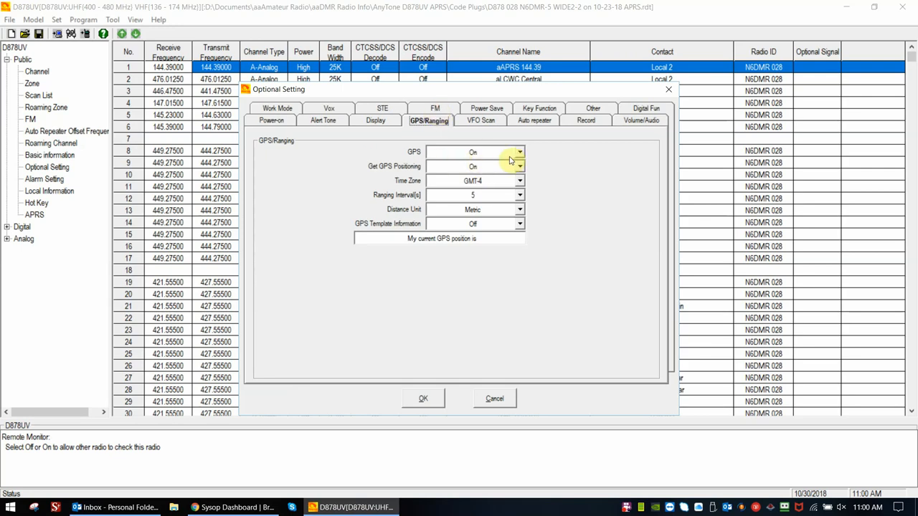
pyautogui.moveTo(380, 175)
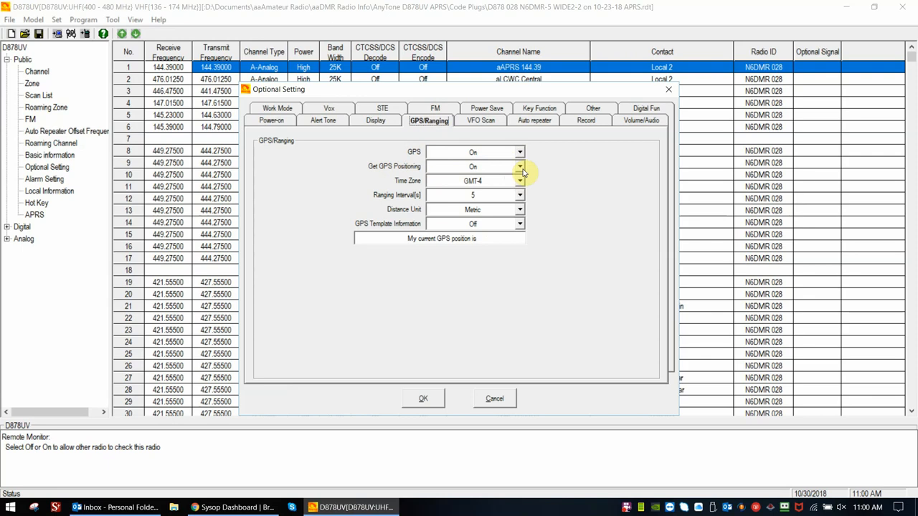
pyautogui.moveTo(566, 197)
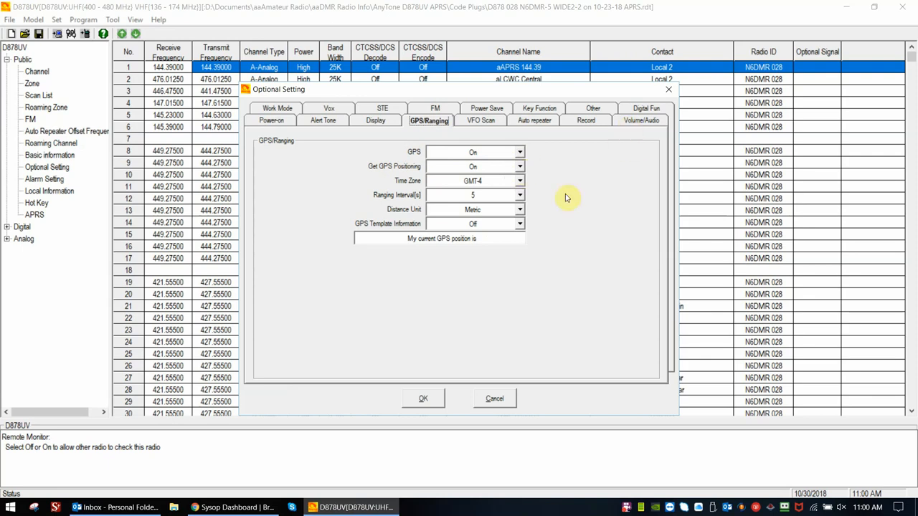
pyautogui.moveTo(370, 252)
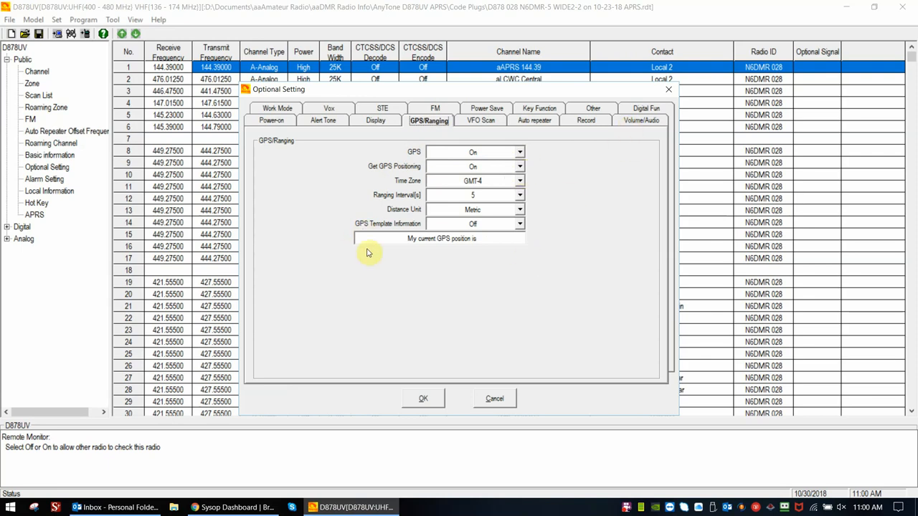
pyautogui.moveTo(622, 74)
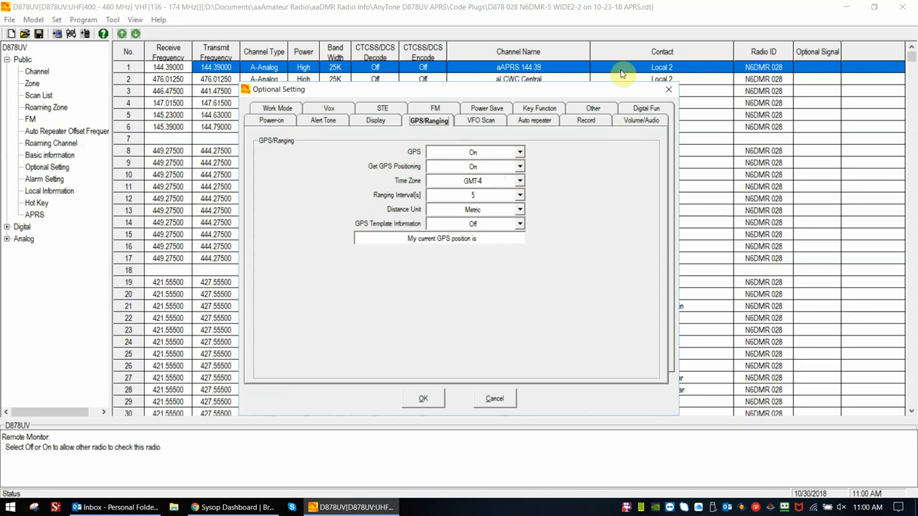
pyautogui.click(423, 399)
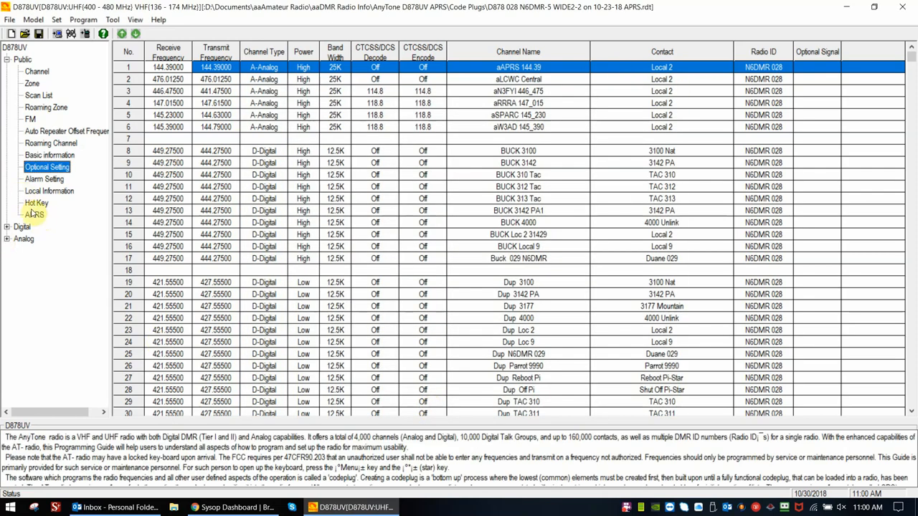
# Step: Bring up the APRS settings under Public in the codeplug tree
pyautogui.click(34, 214)
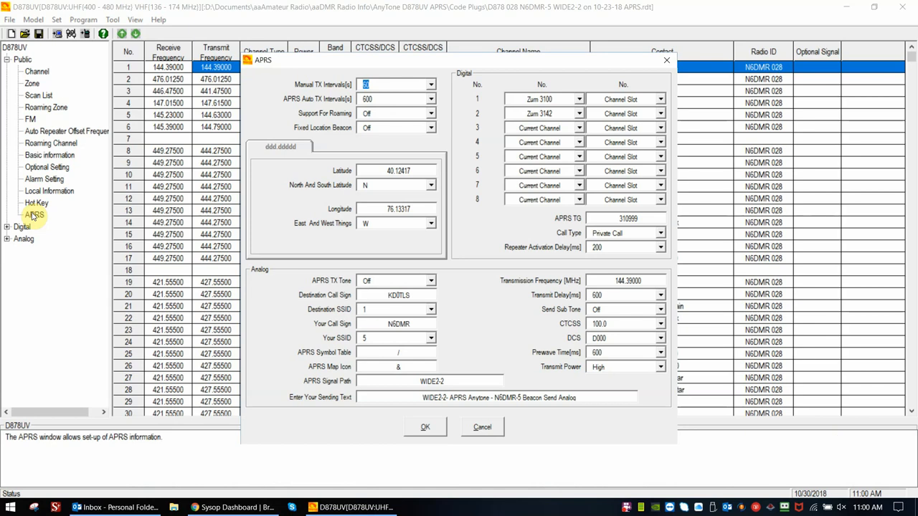
pyautogui.moveTo(284, 102)
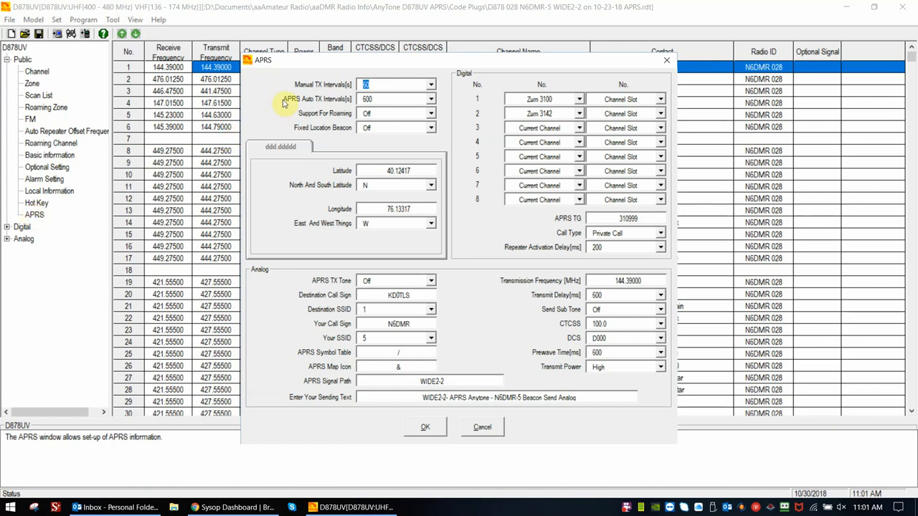
pyautogui.moveTo(300, 64)
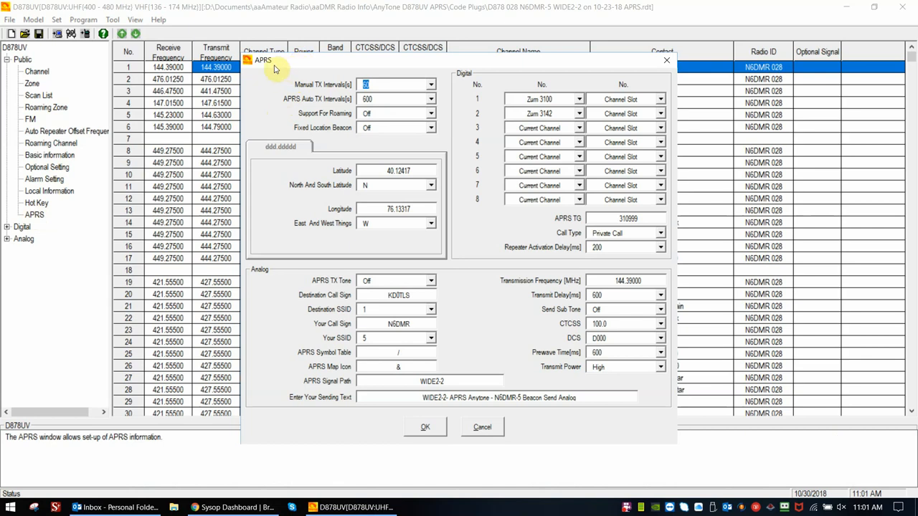
pyautogui.moveTo(304, 129)
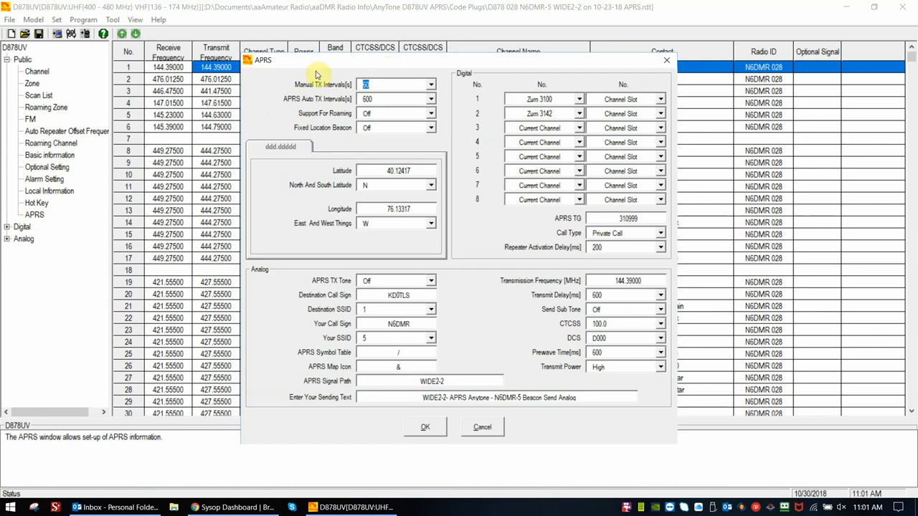
pyautogui.moveTo(434, 141)
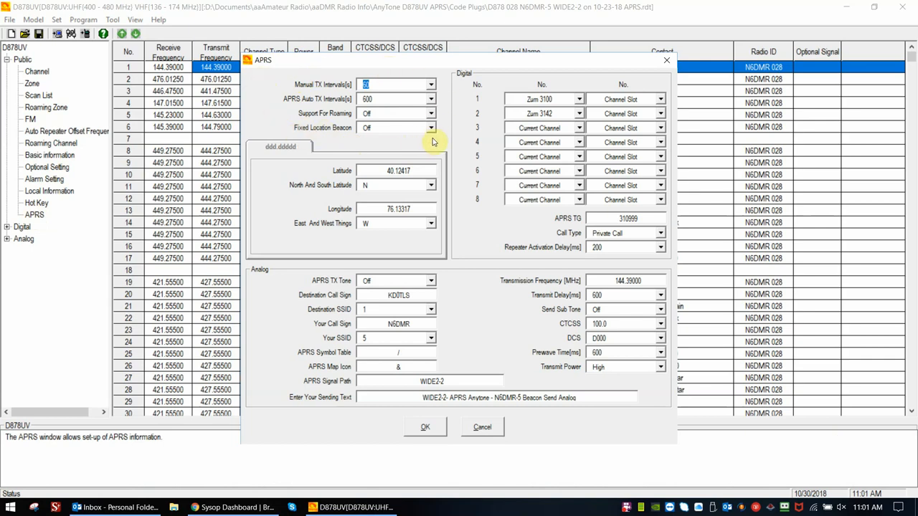
pyautogui.moveTo(291, 68)
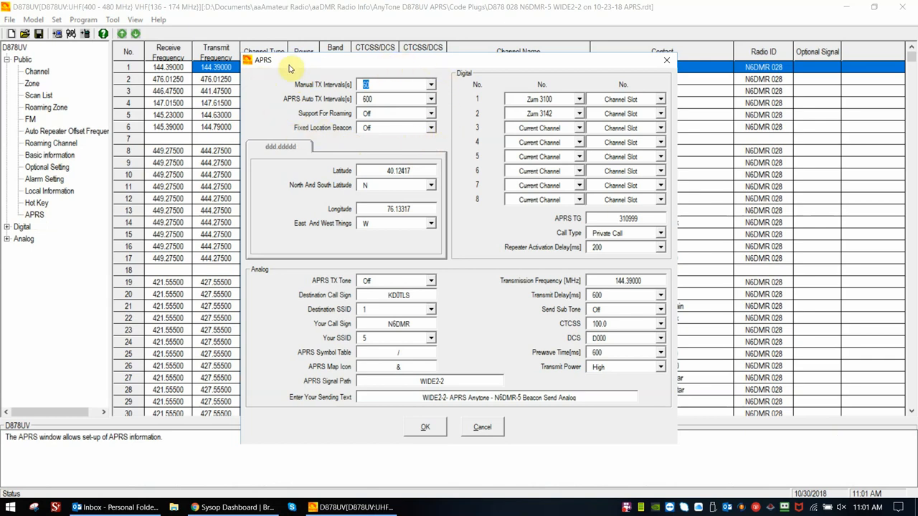
pyautogui.moveTo(264, 217)
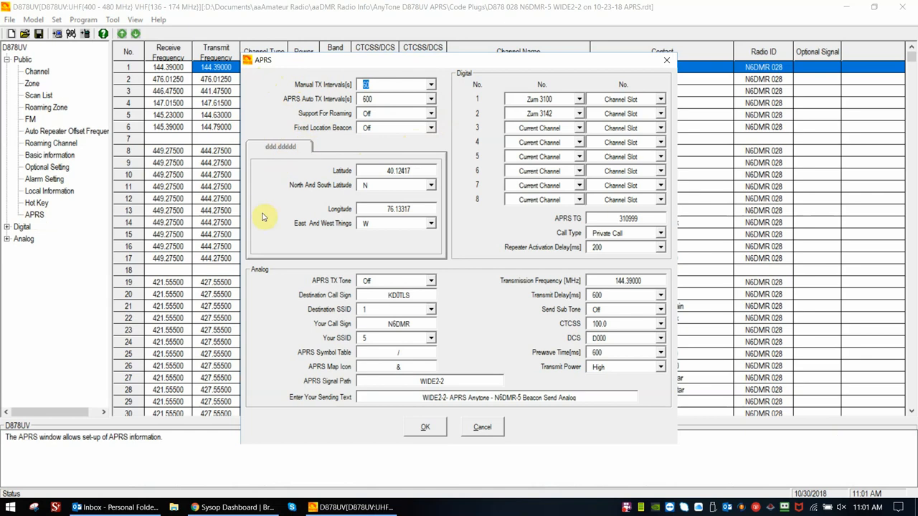
pyautogui.moveTo(433, 150)
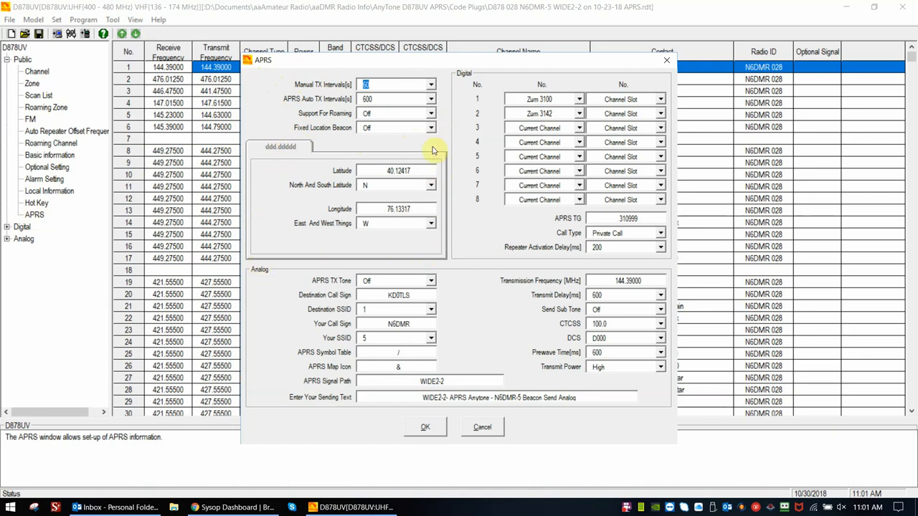
pyautogui.moveTo(280, 144)
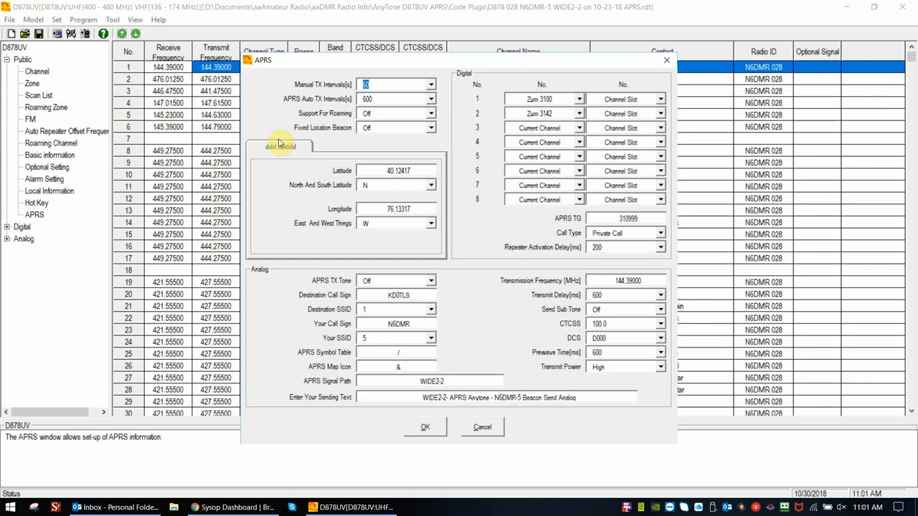
pyautogui.moveTo(249, 271)
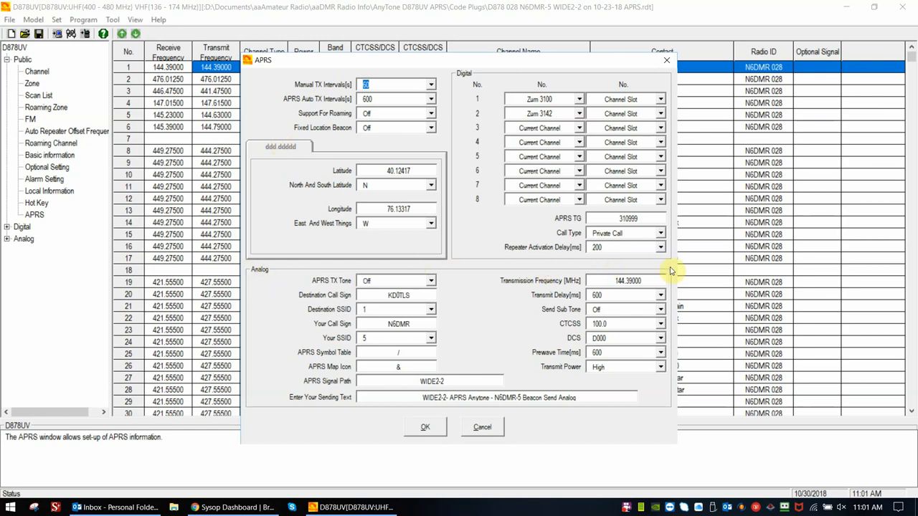
pyautogui.moveTo(398, 418)
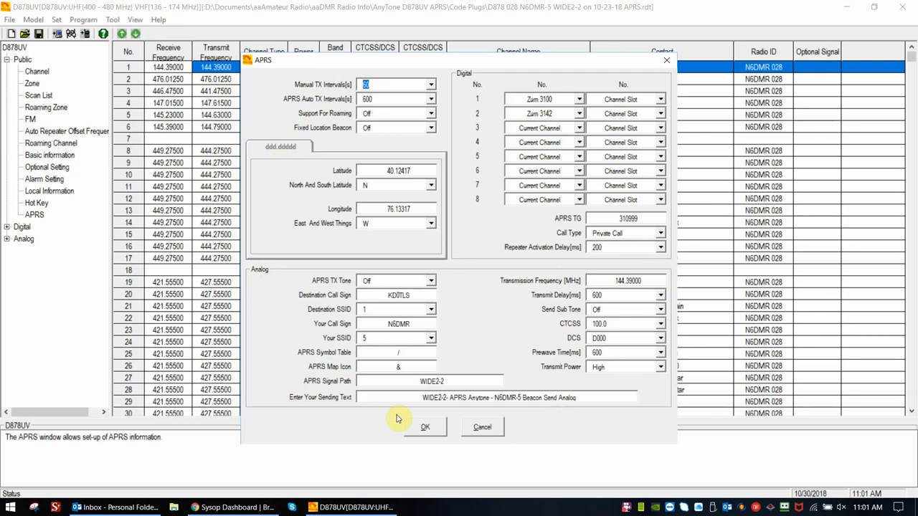
pyautogui.moveTo(451, 140)
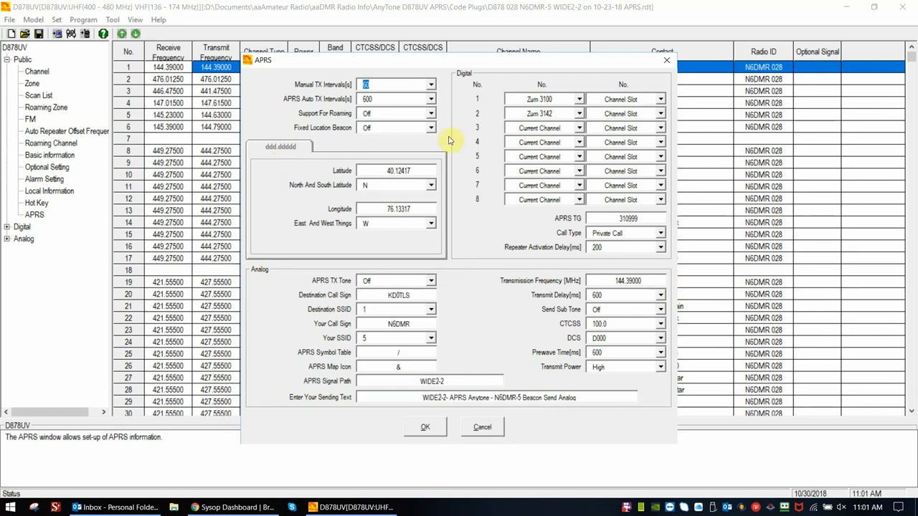
pyautogui.moveTo(477, 81)
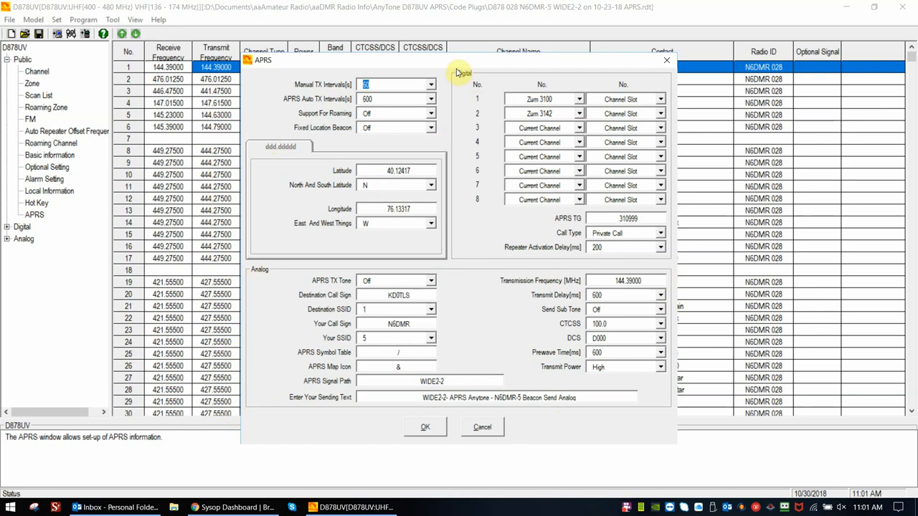
pyautogui.moveTo(465, 251)
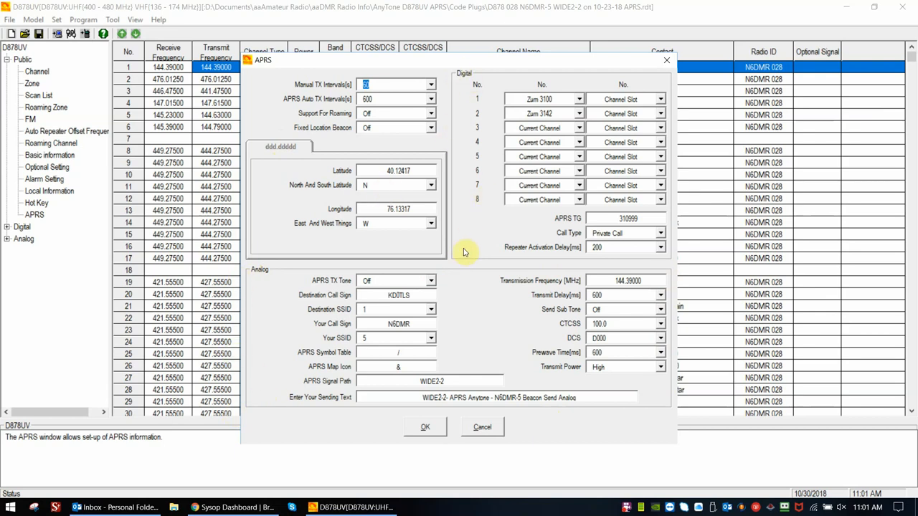
pyautogui.moveTo(675, 170)
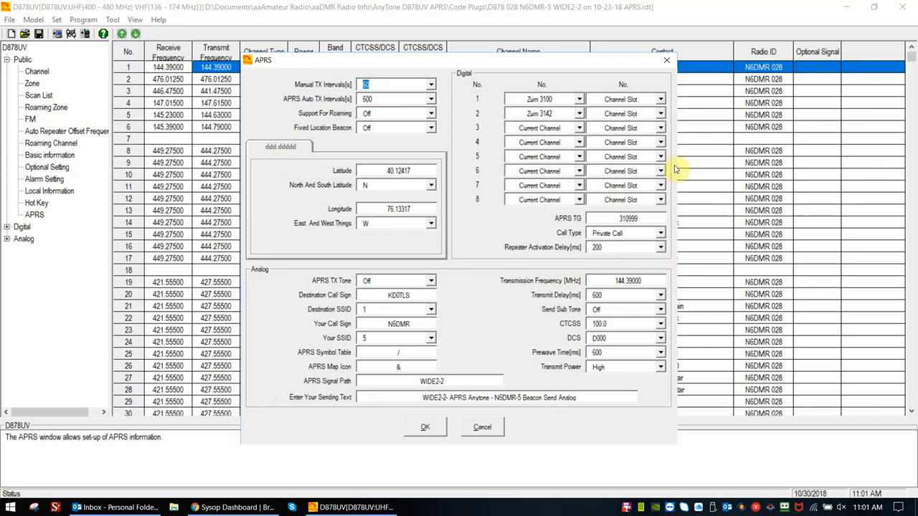
pyautogui.moveTo(475, 66)
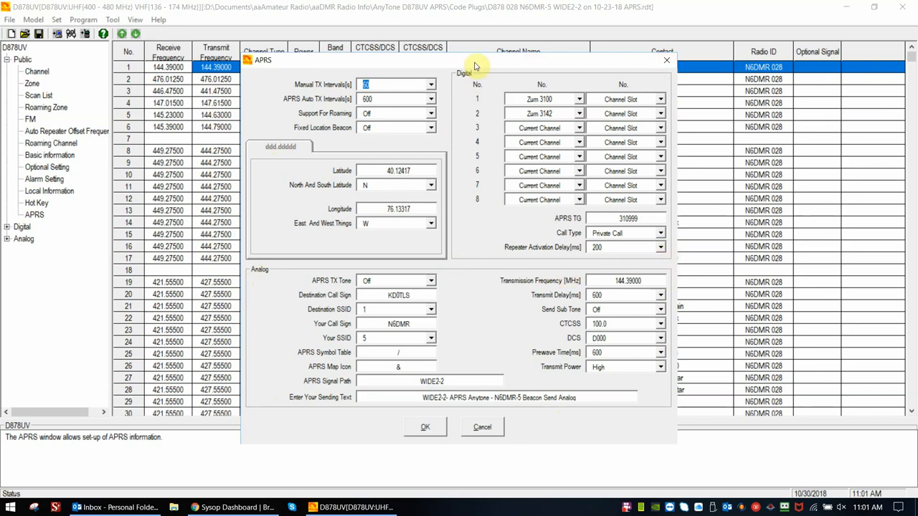
pyautogui.moveTo(572, 180)
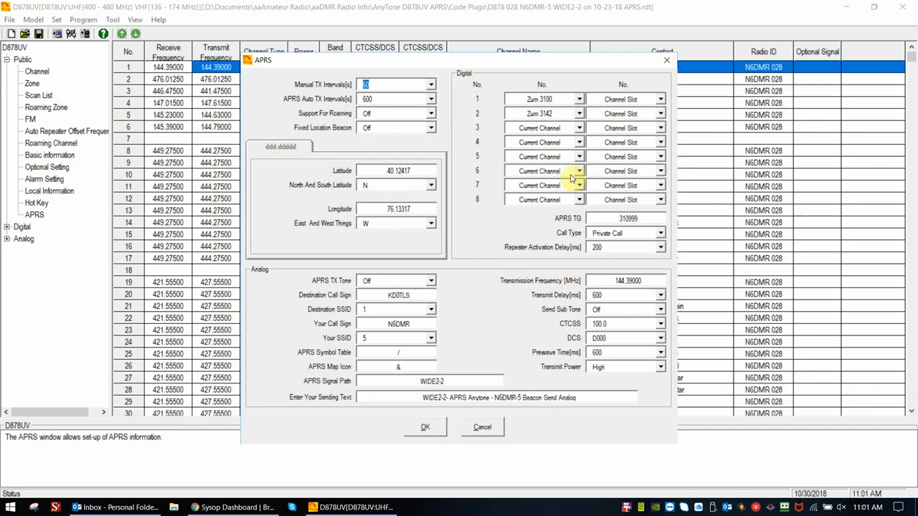
pyautogui.moveTo(466, 137)
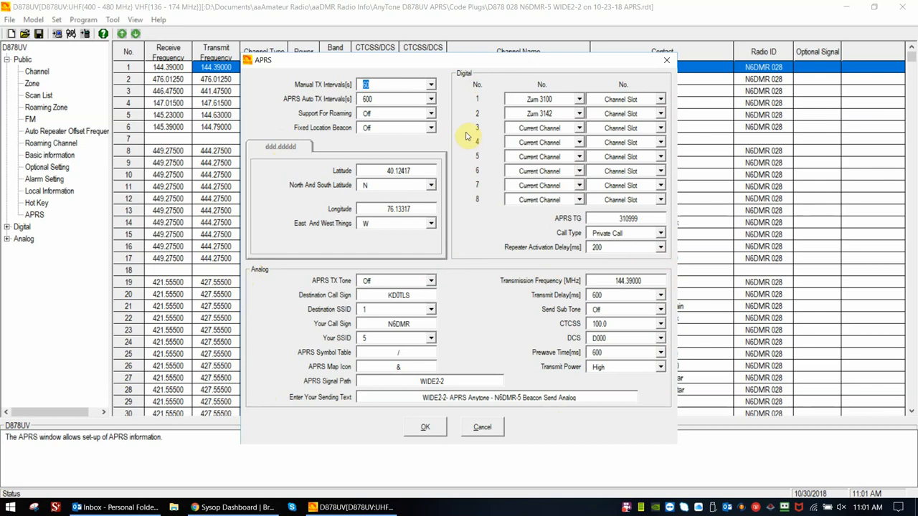
pyautogui.moveTo(294, 89)
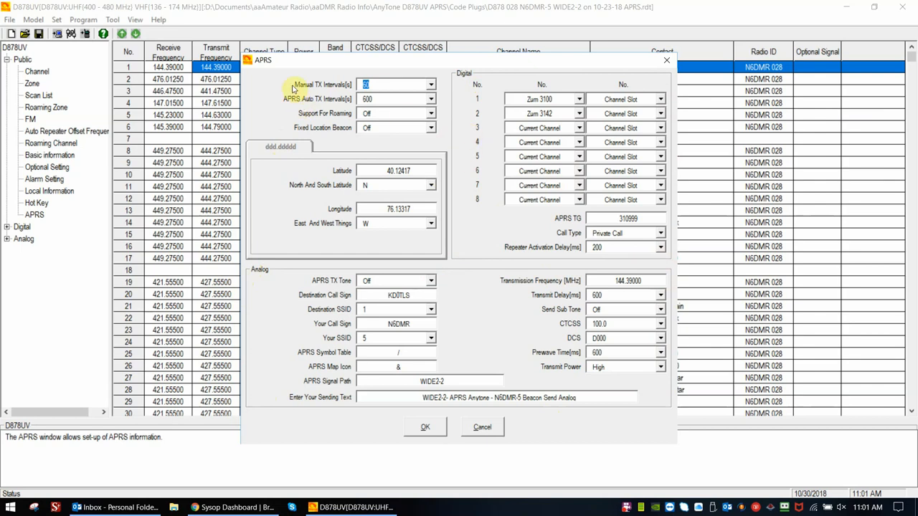
pyautogui.moveTo(285, 80)
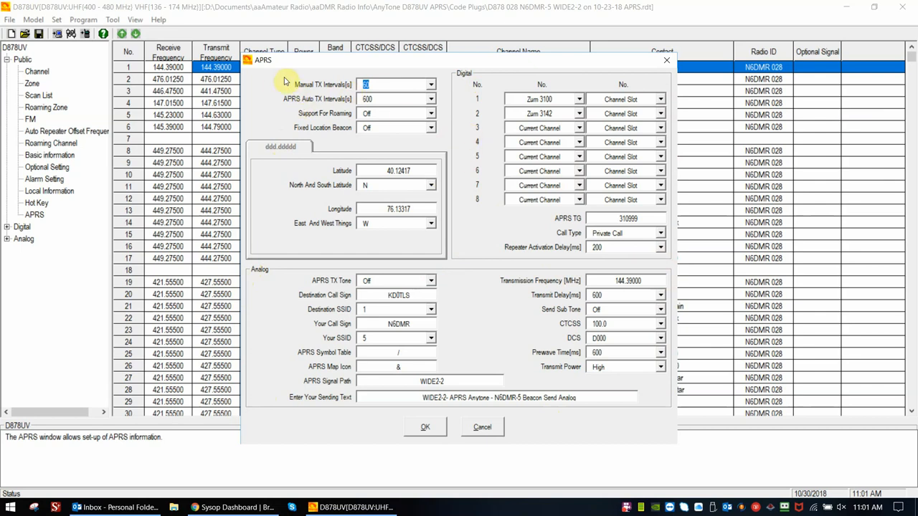
pyautogui.moveTo(329, 77)
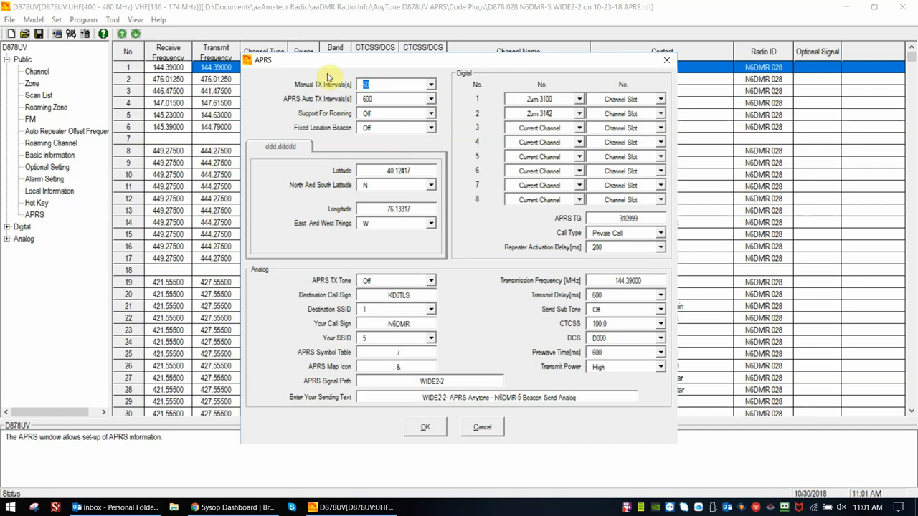
pyautogui.moveTo(441, 82)
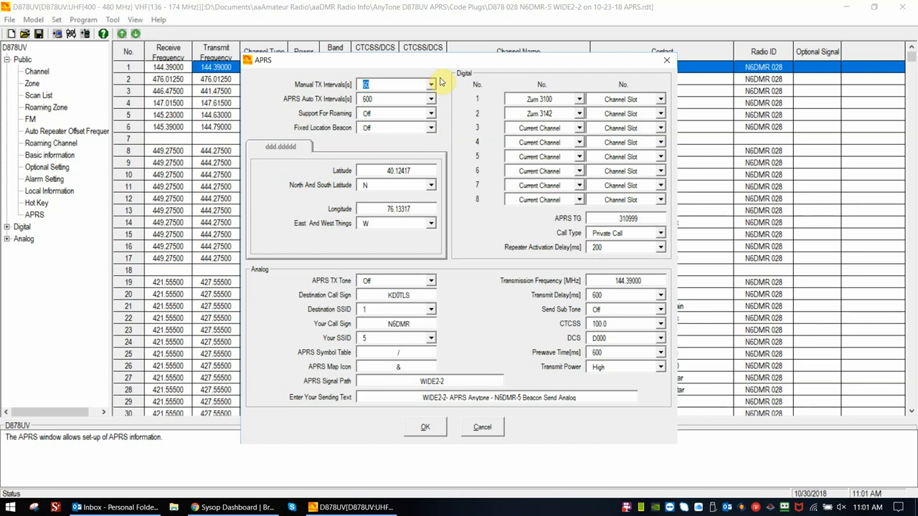
pyautogui.moveTo(323, 86)
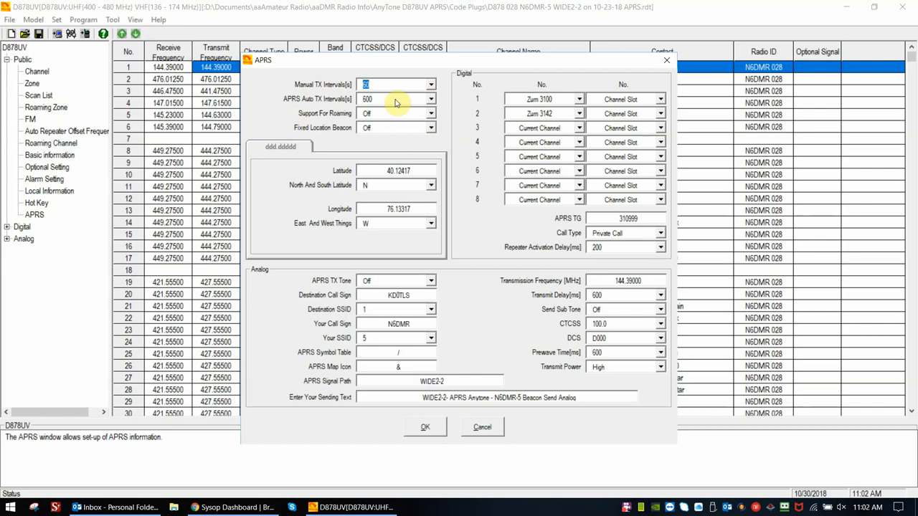
pyautogui.click(431, 84)
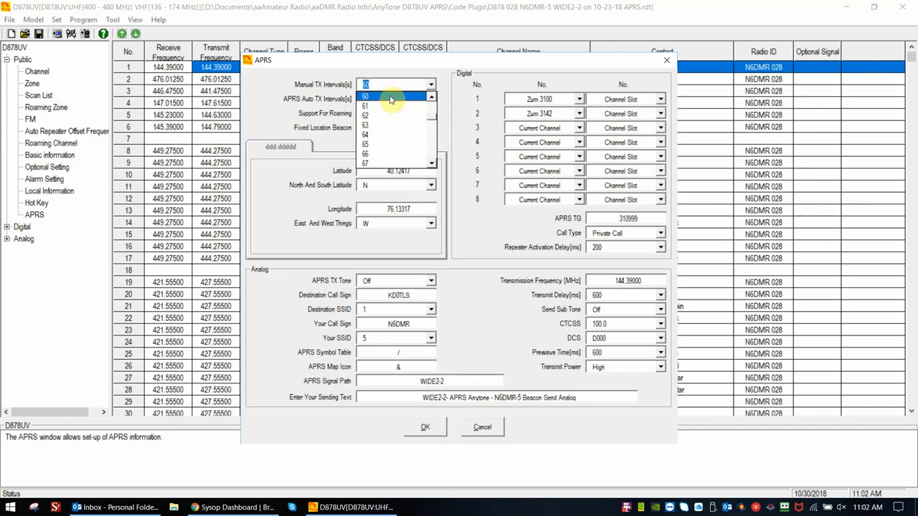
pyautogui.click(366, 85)
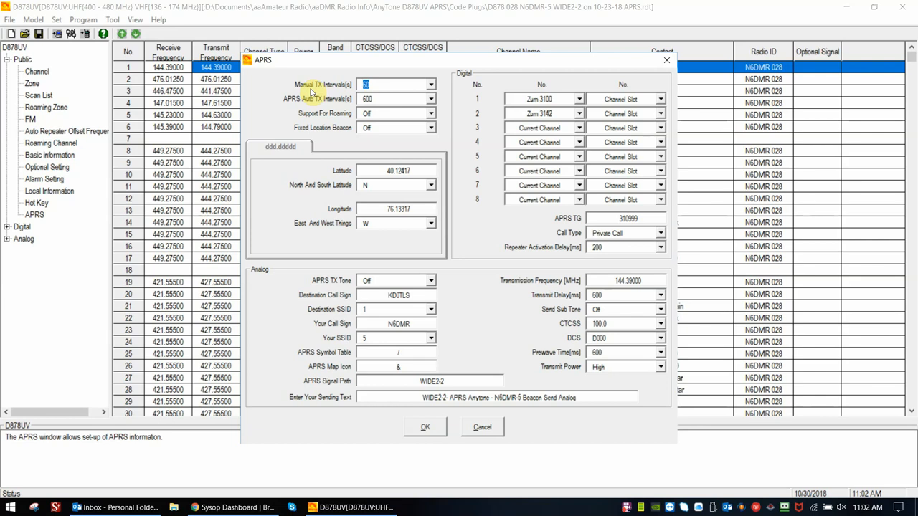
pyautogui.moveTo(345, 93)
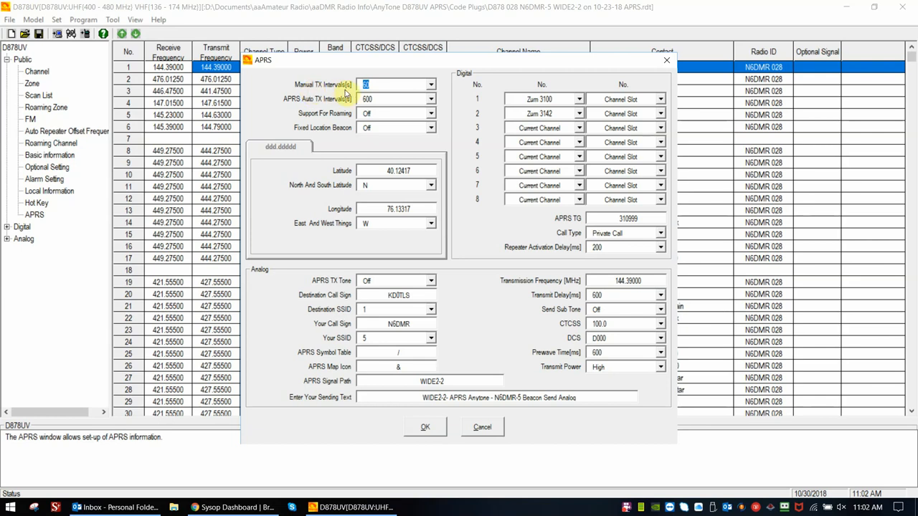
pyautogui.moveTo(301, 94)
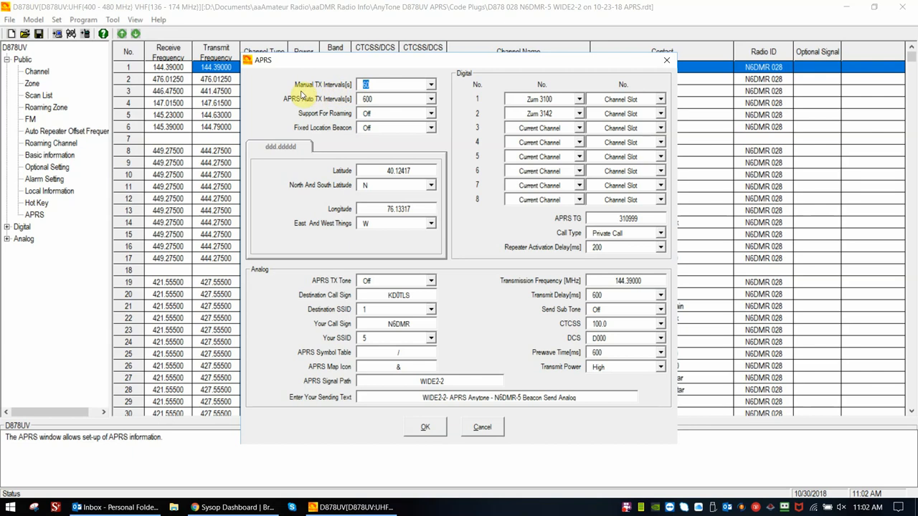
pyautogui.moveTo(310, 93)
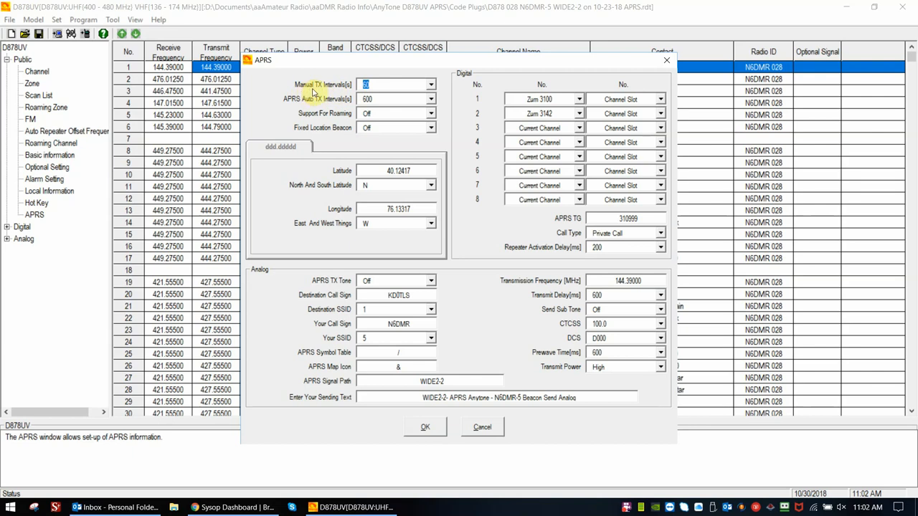
pyautogui.moveTo(310, 97)
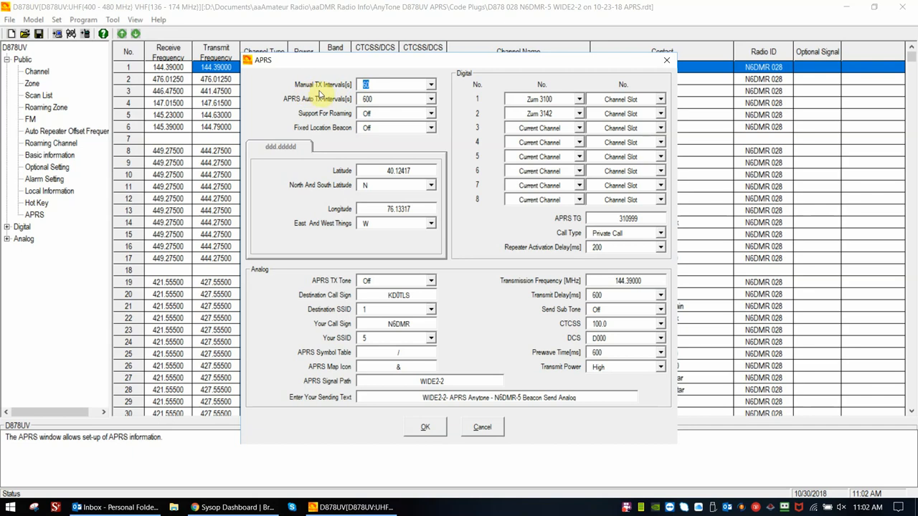
pyautogui.moveTo(308, 94)
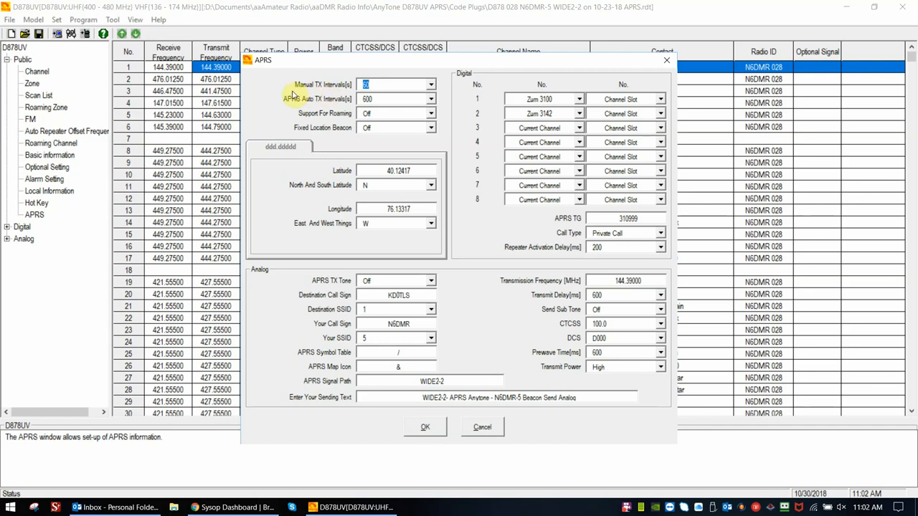
pyautogui.moveTo(320, 95)
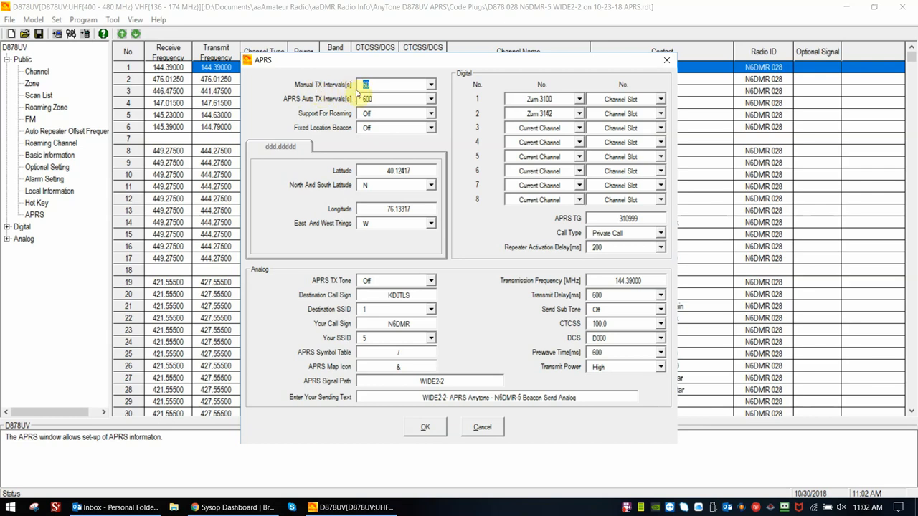
pyautogui.moveTo(308, 90)
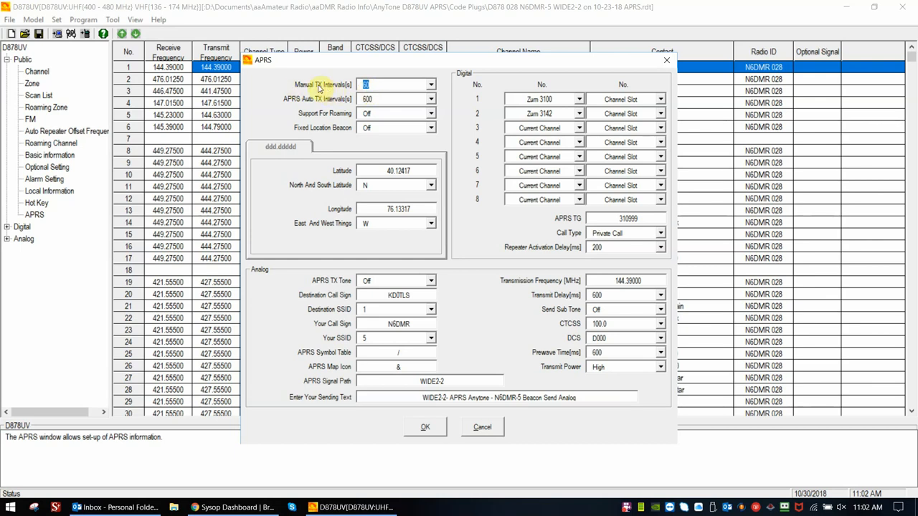
pyautogui.moveTo(384, 95)
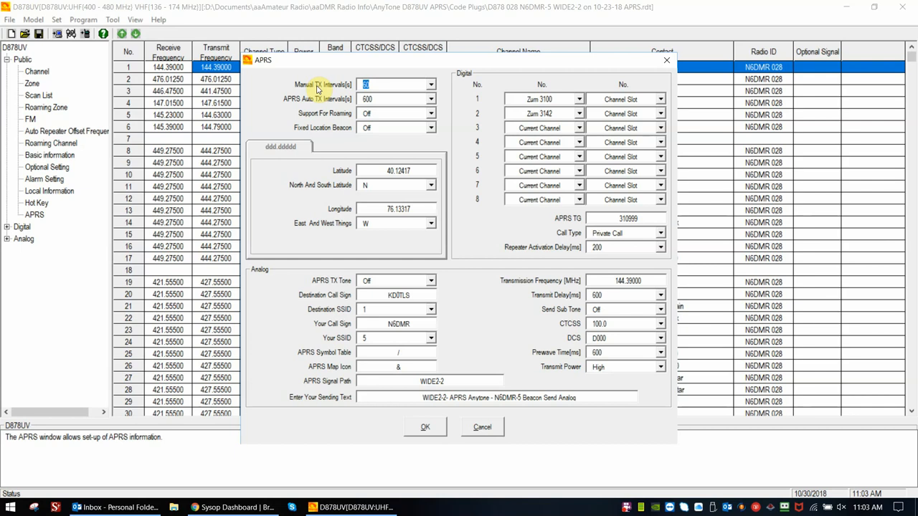
pyautogui.moveTo(384, 90)
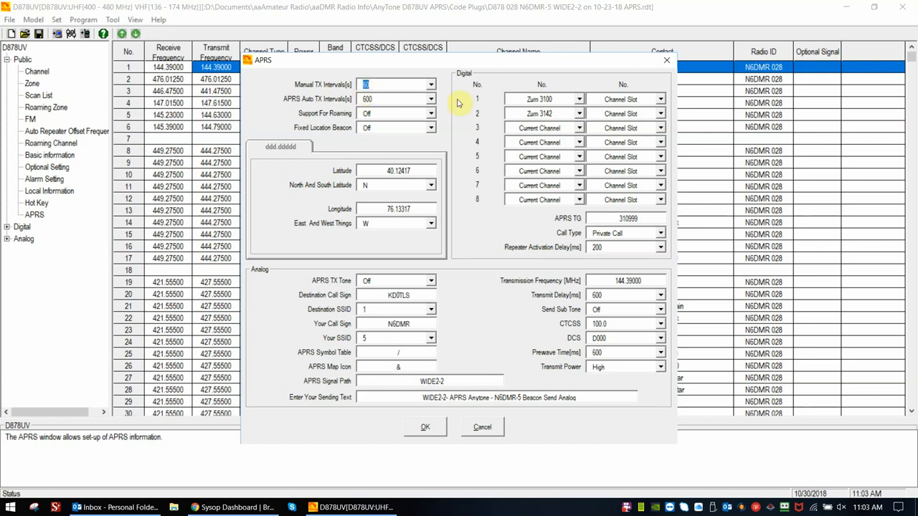
# Step: Set Manual TX Intervals to 30 seconds after briefly choosing 220
pyautogui.click(431, 84)
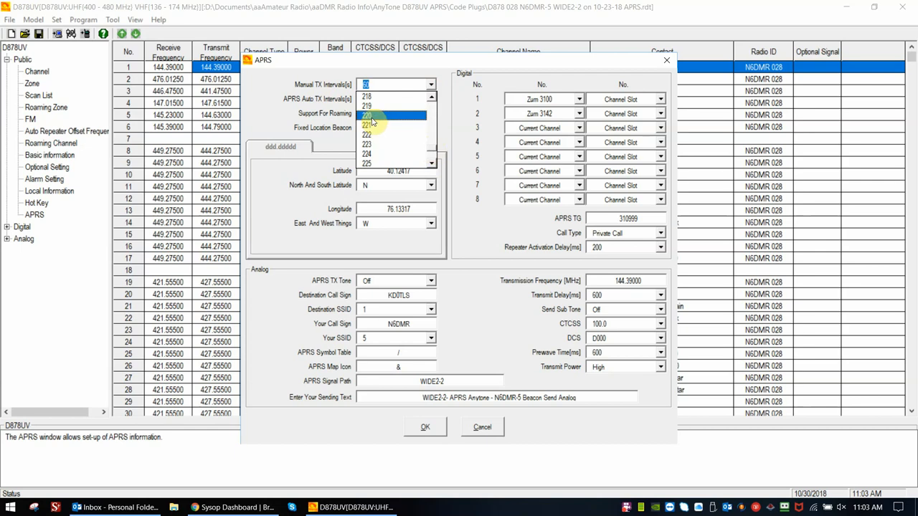
pyautogui.click(373, 116)
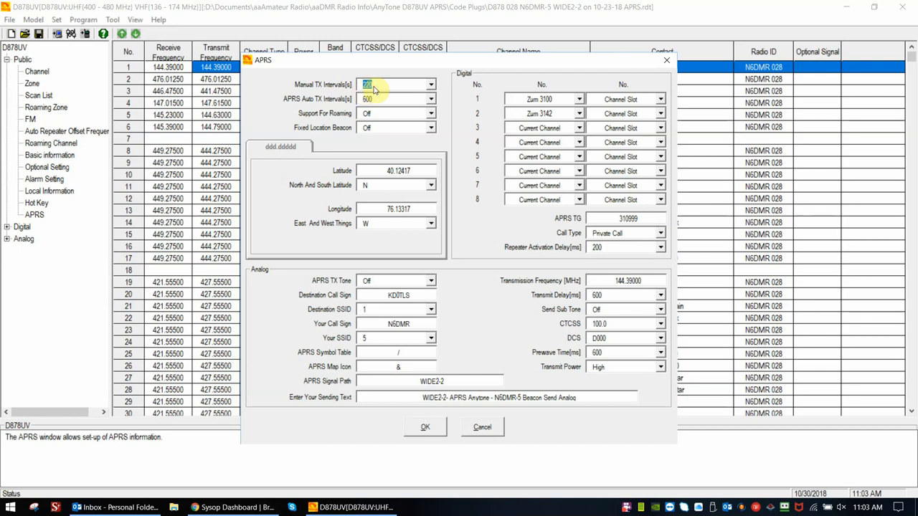
pyautogui.click(431, 85)
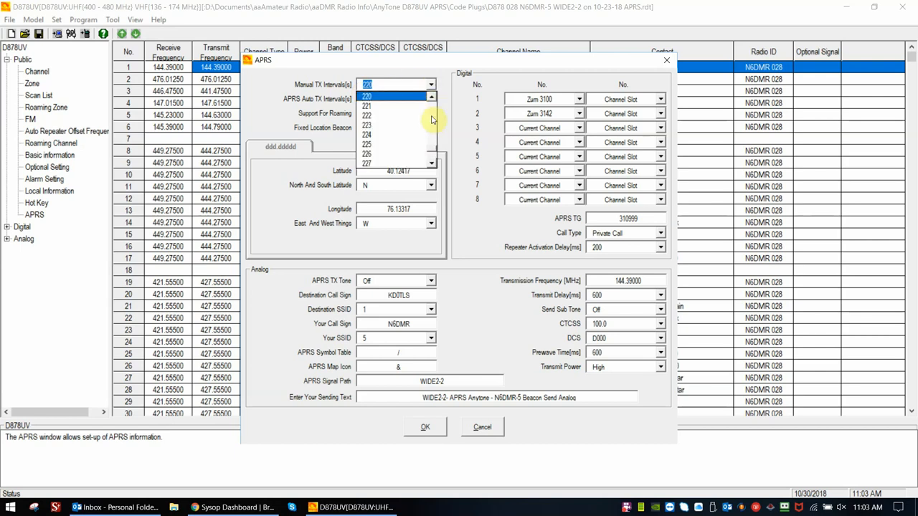
pyautogui.click(432, 97)
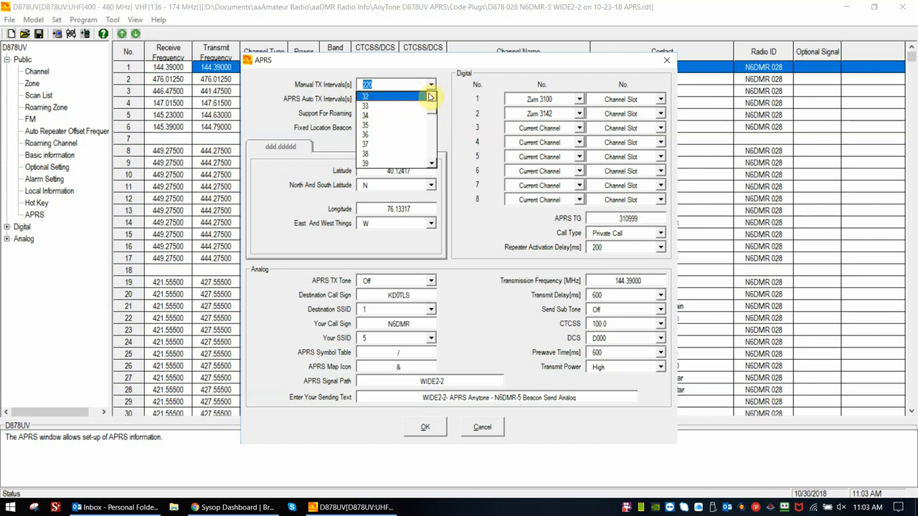
pyautogui.click(395, 85)
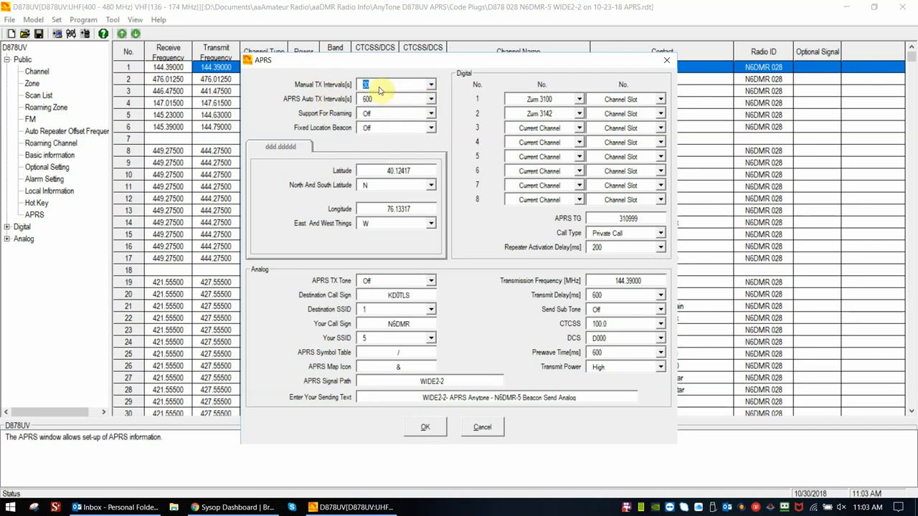
pyautogui.moveTo(405, 89)
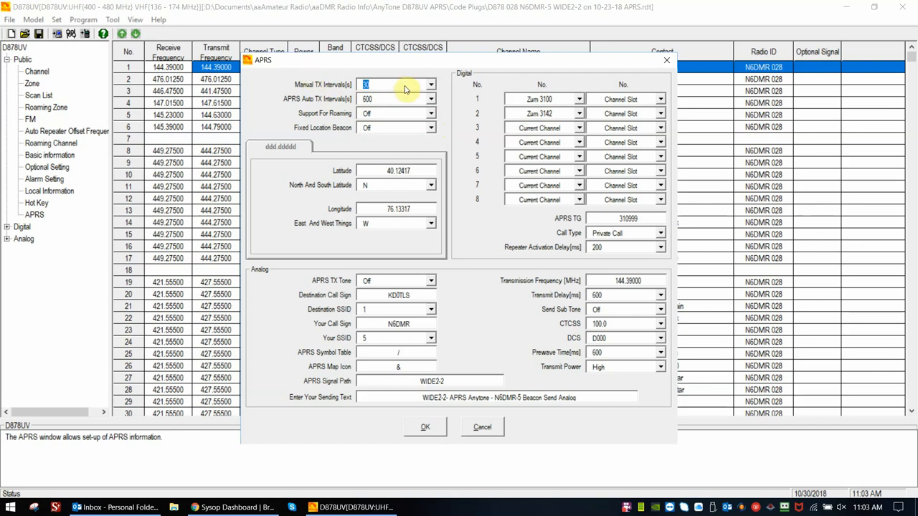
pyautogui.moveTo(383, 85)
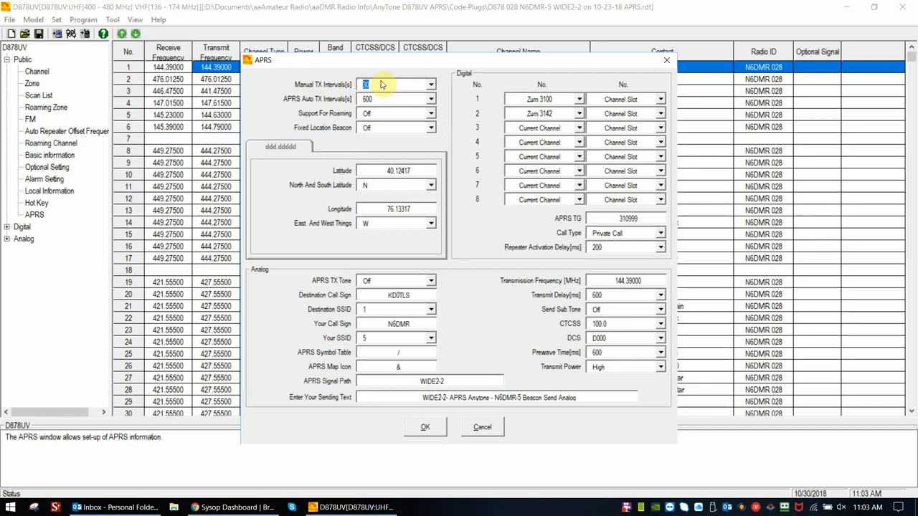
pyautogui.moveTo(294, 78)
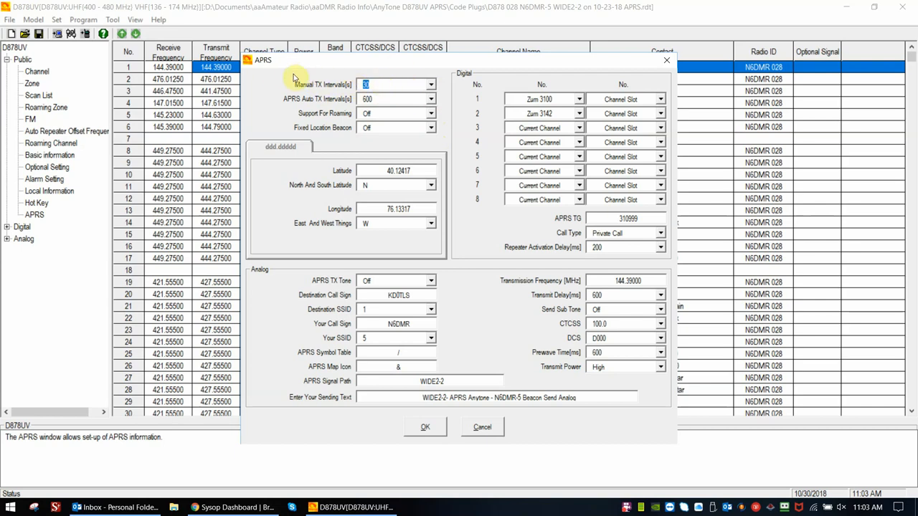
pyautogui.moveTo(328, 94)
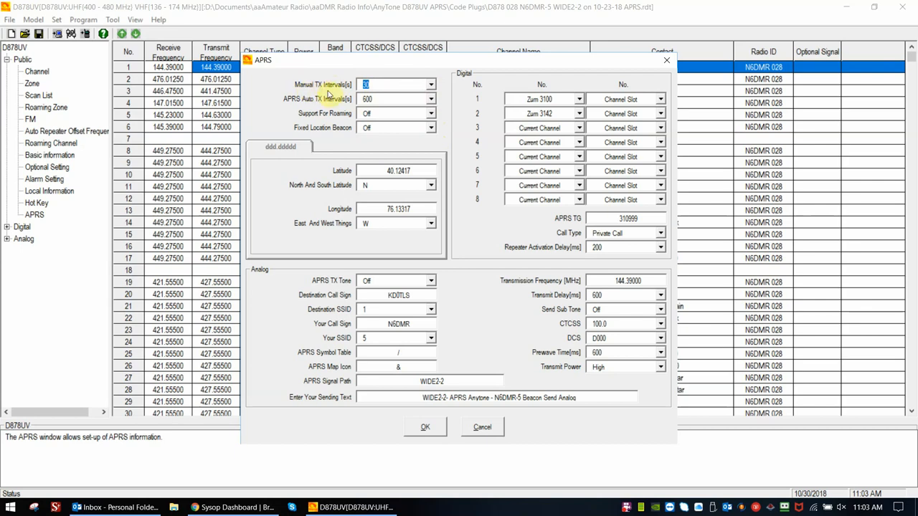
pyautogui.moveTo(303, 94)
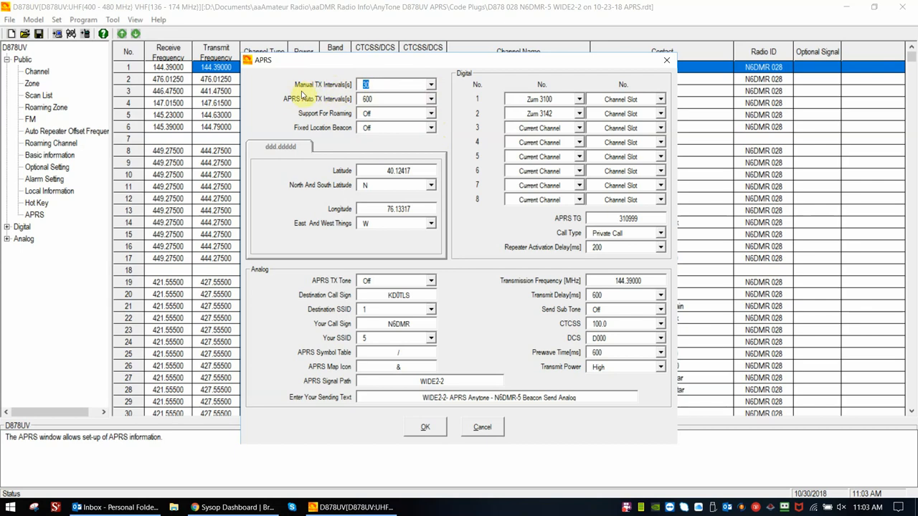
pyautogui.moveTo(343, 111)
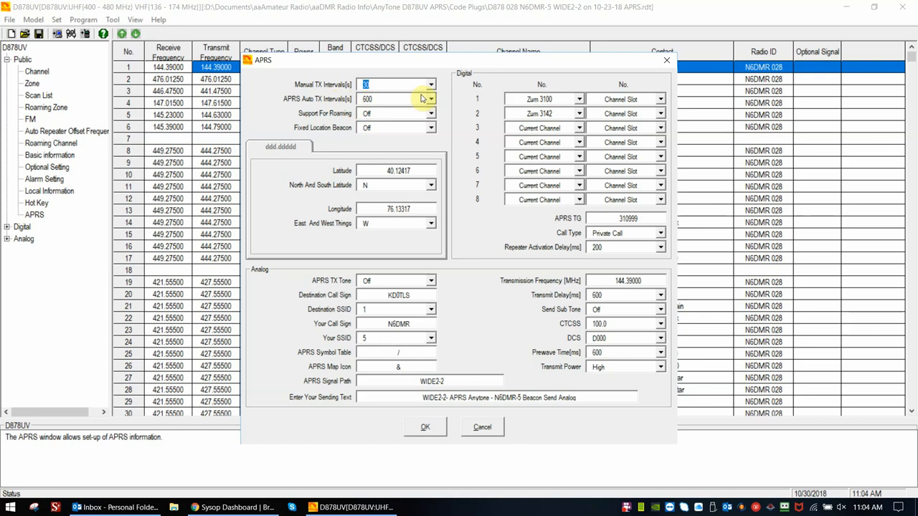
# Step: Show the APRS Auto TX Intervals choices, currently 600 seconds
pyautogui.click(431, 99)
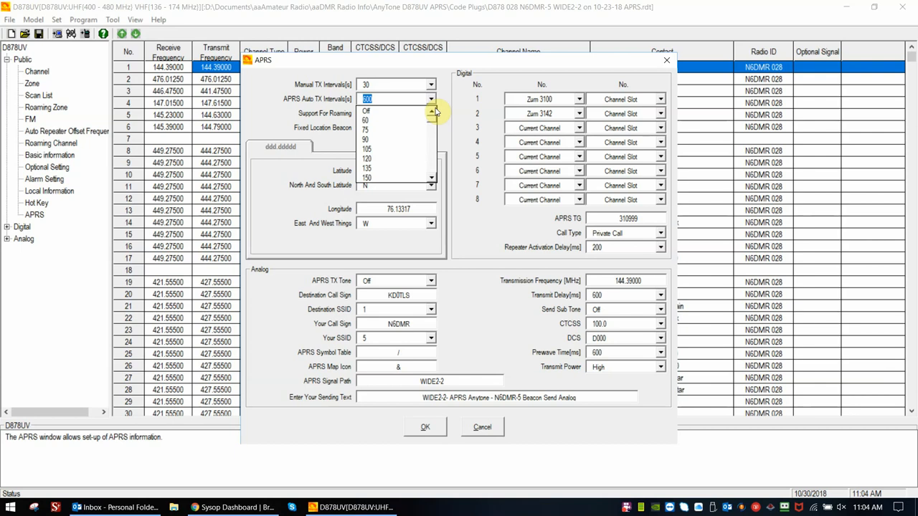
pyautogui.moveTo(260, 89)
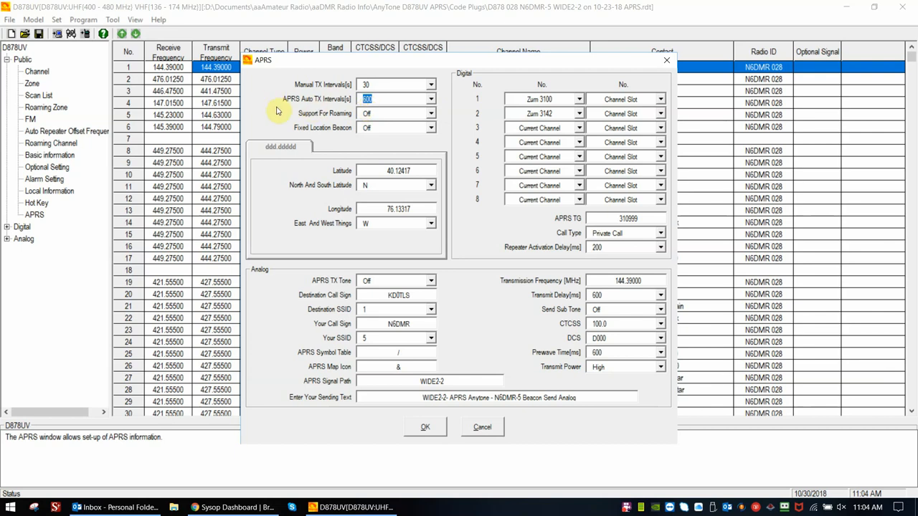
pyautogui.moveTo(366, 122)
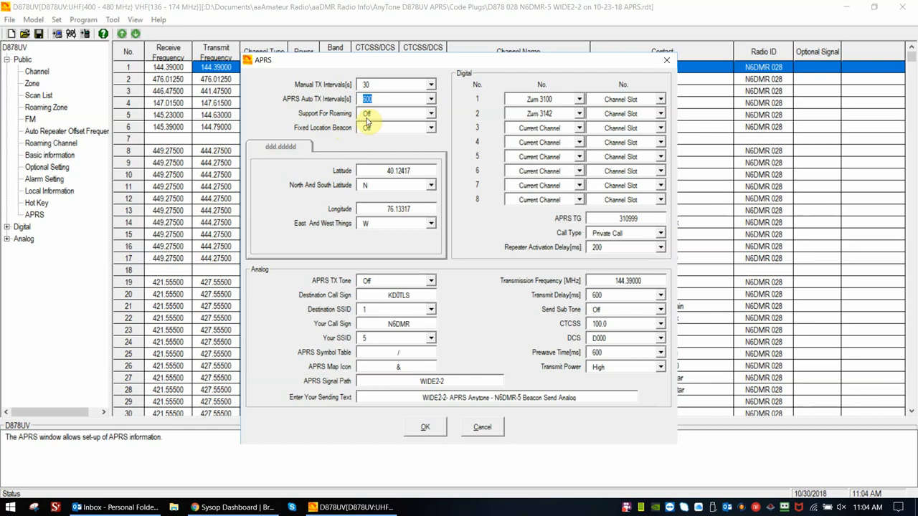
# Step: Leave Auto TX at 600 seconds and change the Support For Roaming setting
pyautogui.click(430, 113)
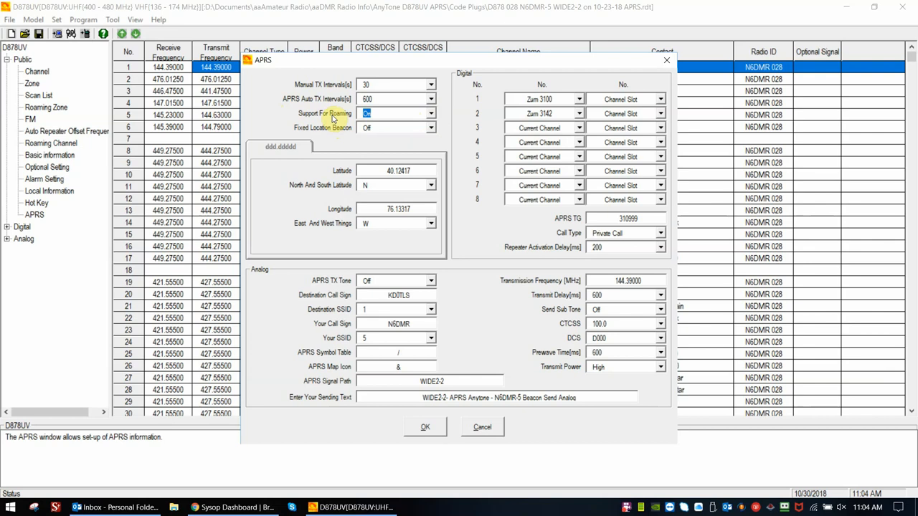
pyautogui.moveTo(296, 114)
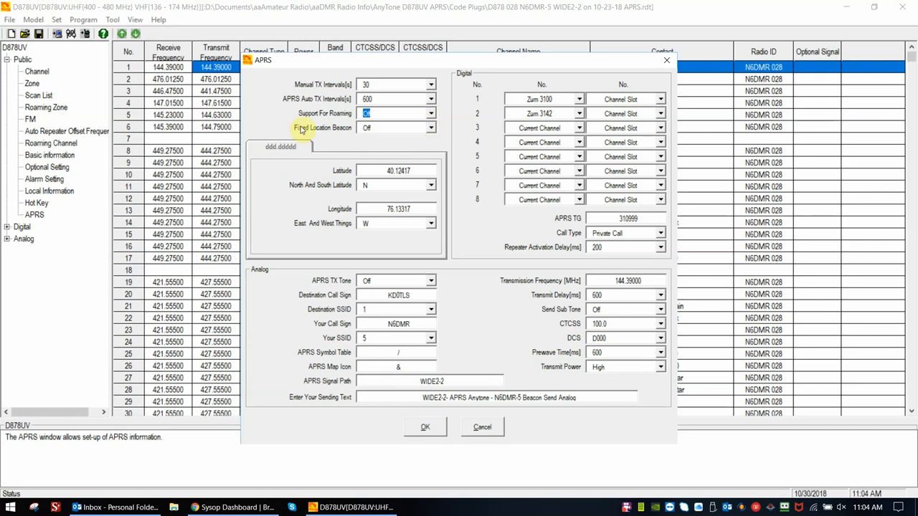
pyautogui.moveTo(348, 133)
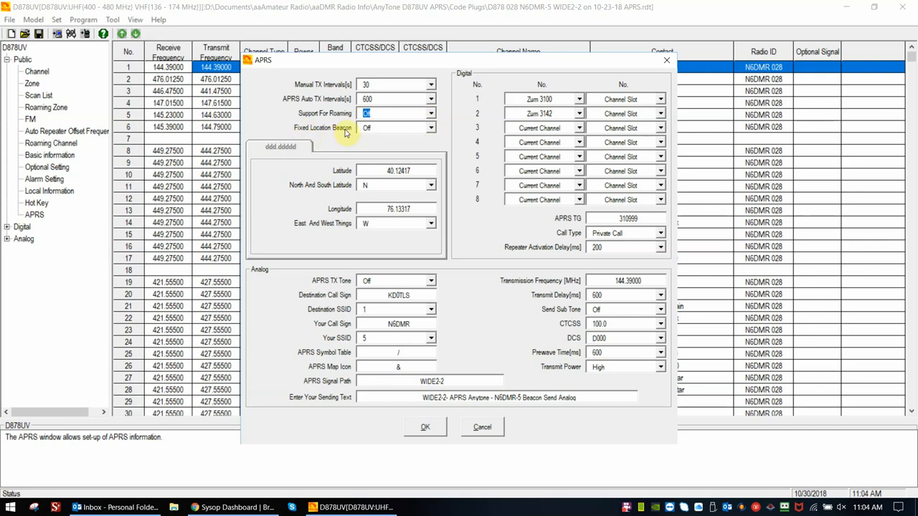
pyautogui.moveTo(408, 133)
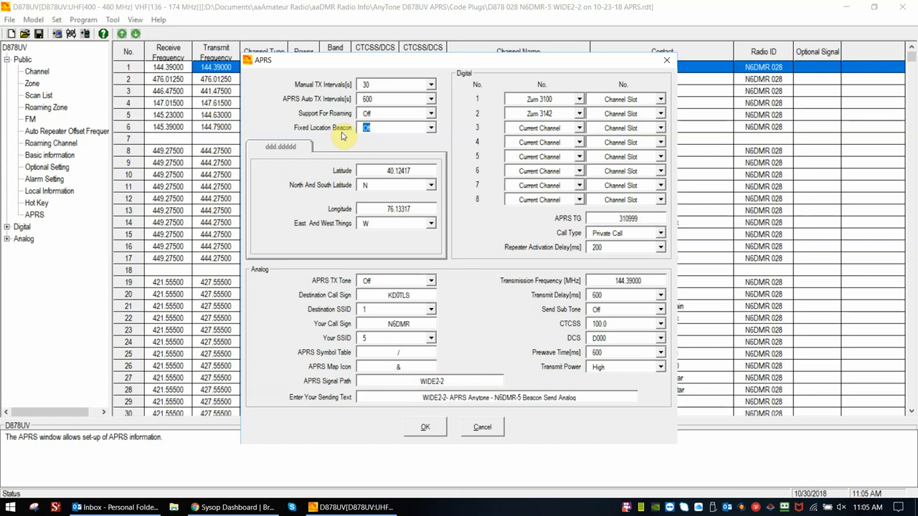
pyautogui.moveTo(322, 109)
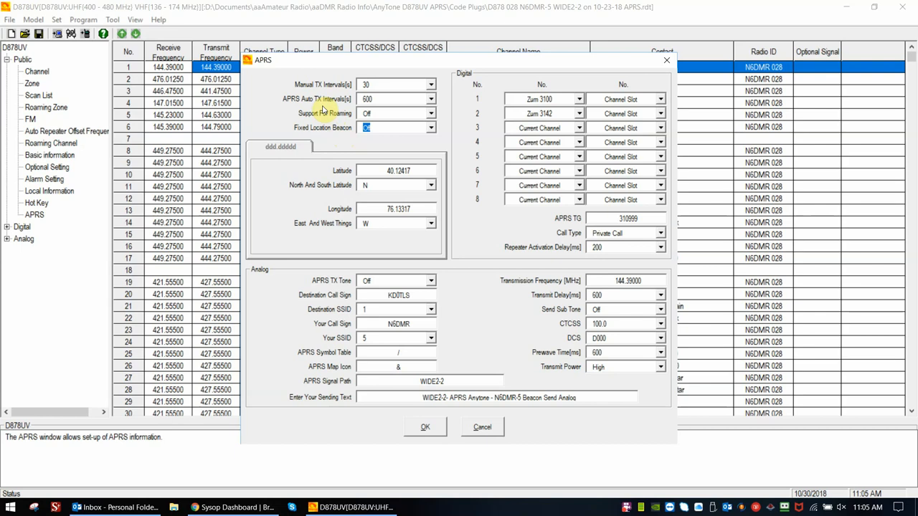
pyautogui.moveTo(320, 122)
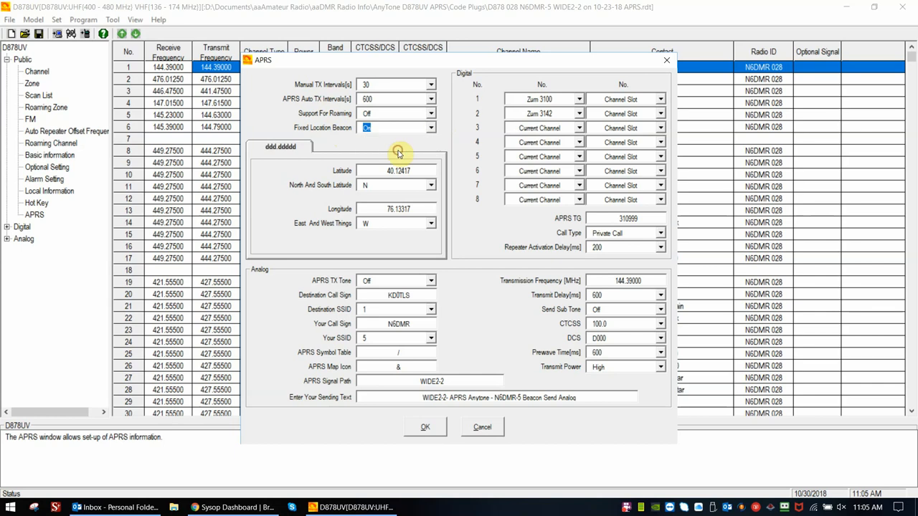
pyautogui.moveTo(311, 136)
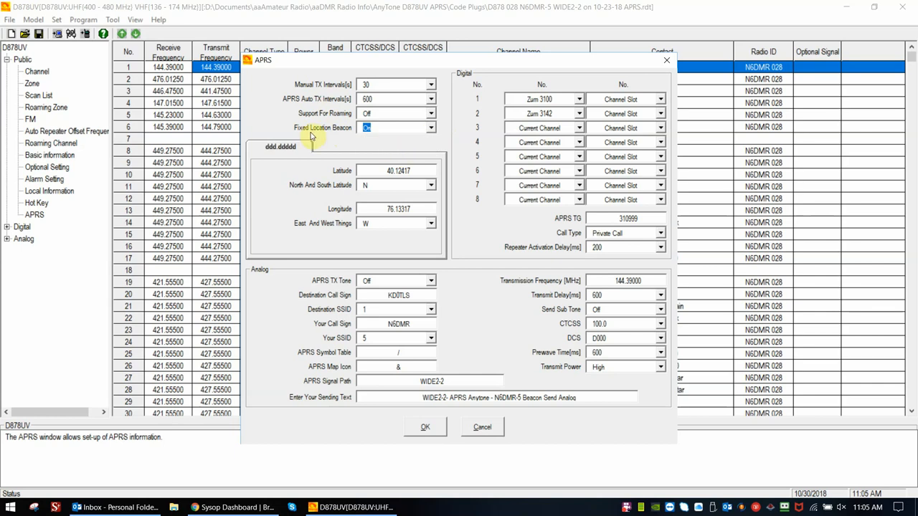
pyautogui.moveTo(415, 196)
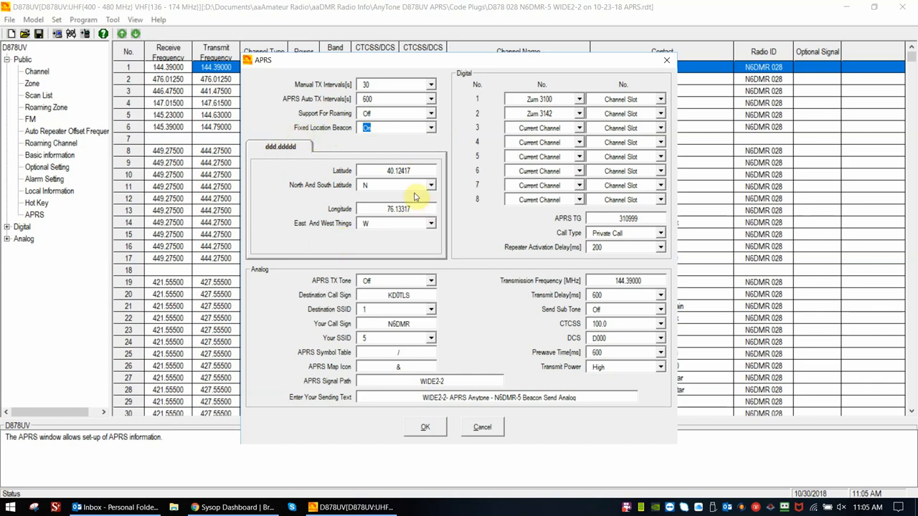
pyautogui.moveTo(283, 222)
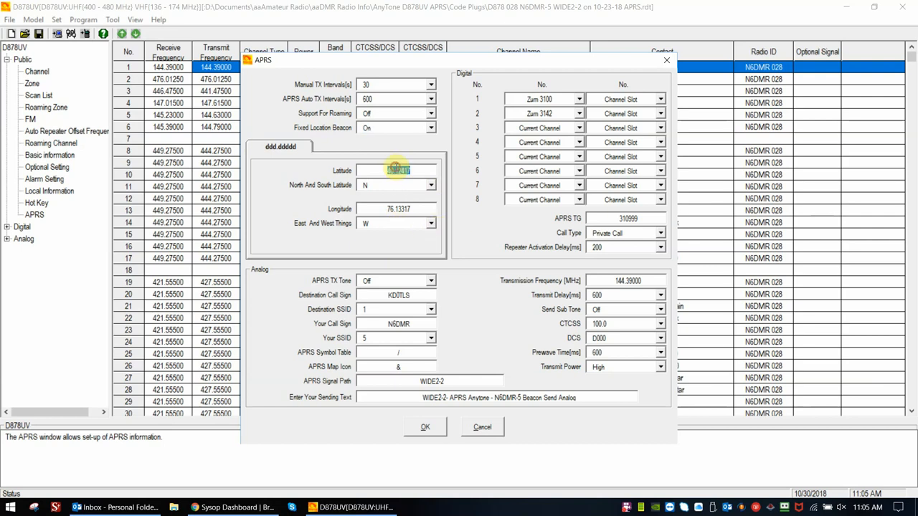
# Step: Set the Fixed Location Beacon to Off, leaving its latitude and longitude stored
pyautogui.click(429, 185)
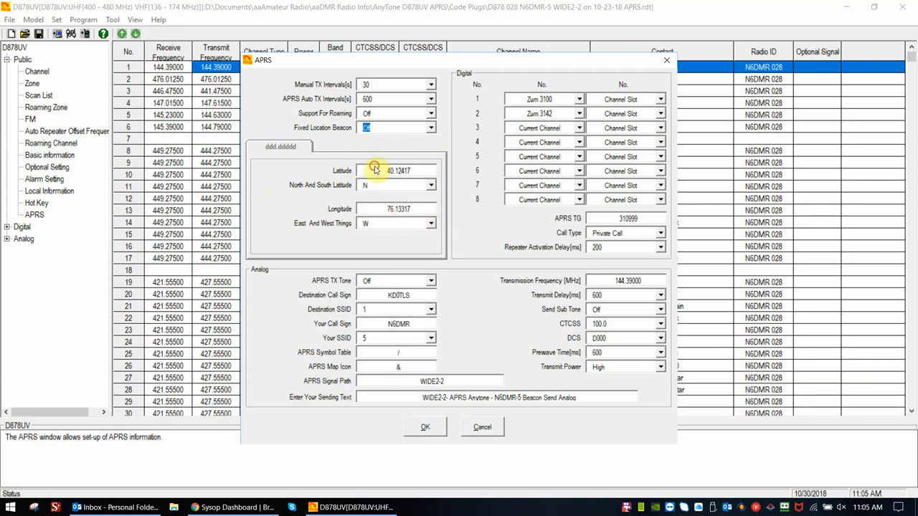
pyautogui.click(430, 127)
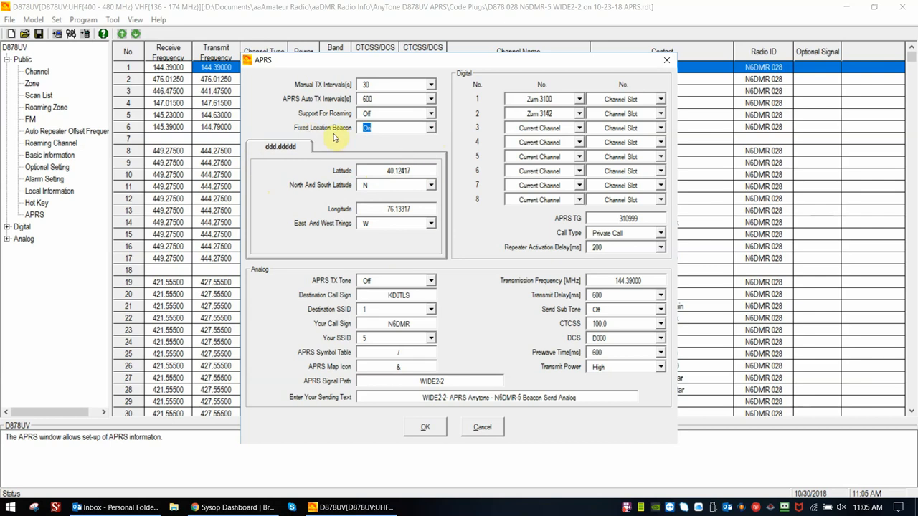
pyautogui.moveTo(258, 170)
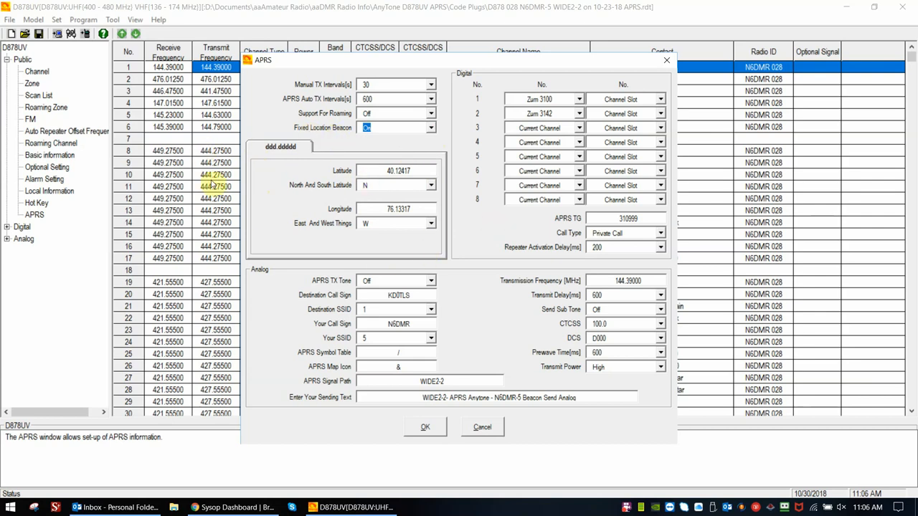
pyautogui.moveTo(289, 177)
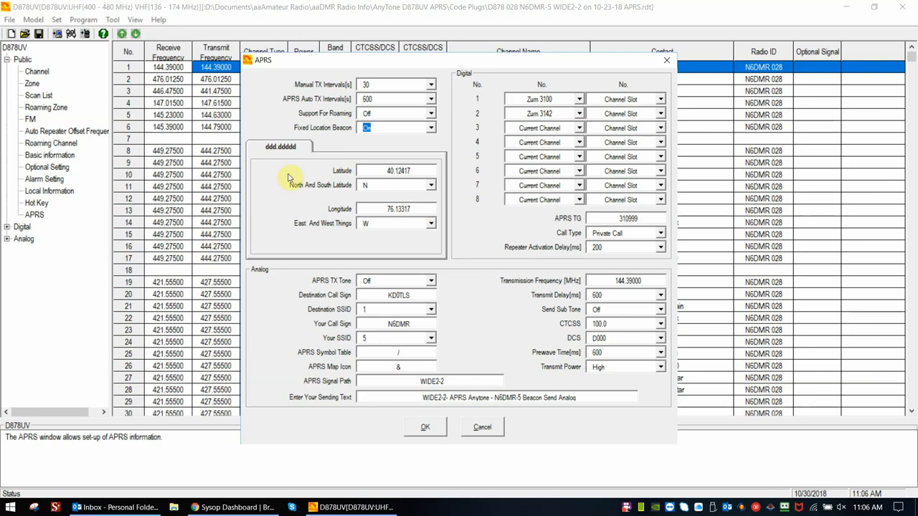
pyautogui.moveTo(322, 168)
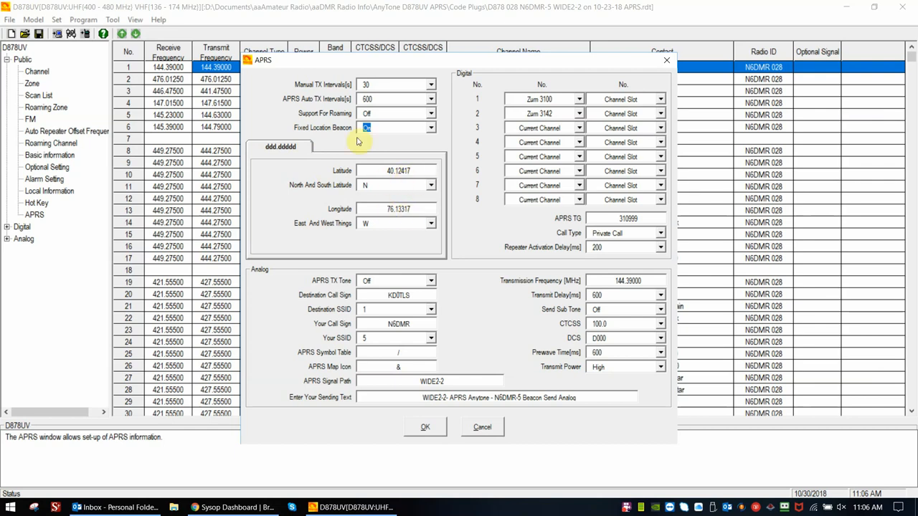
pyautogui.click(431, 128)
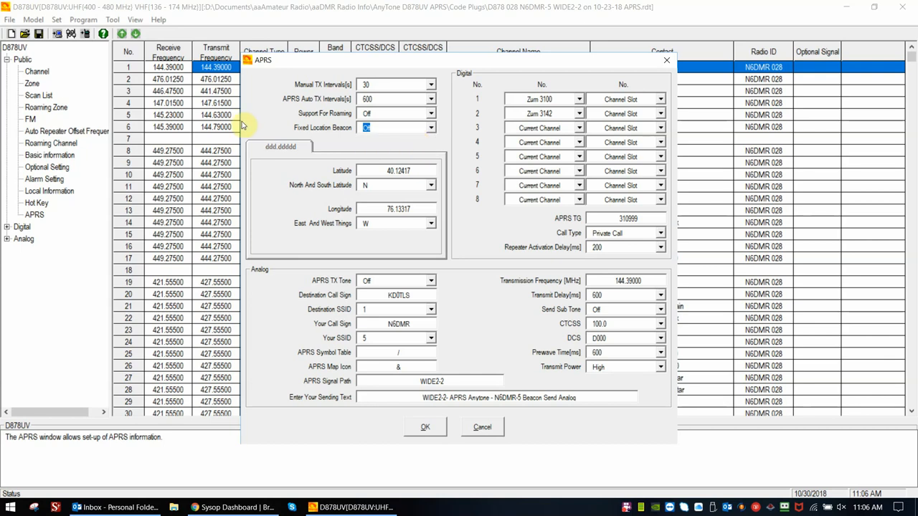
pyautogui.moveTo(317, 94)
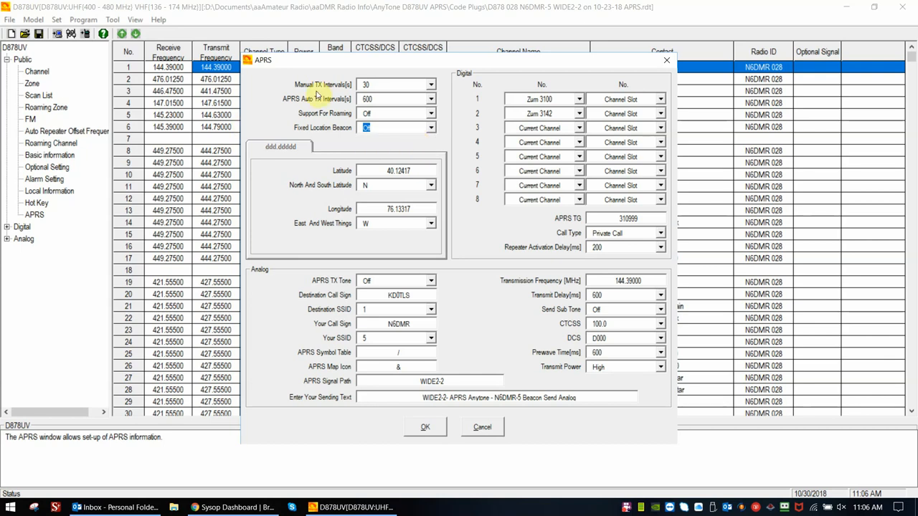
pyautogui.moveTo(323, 243)
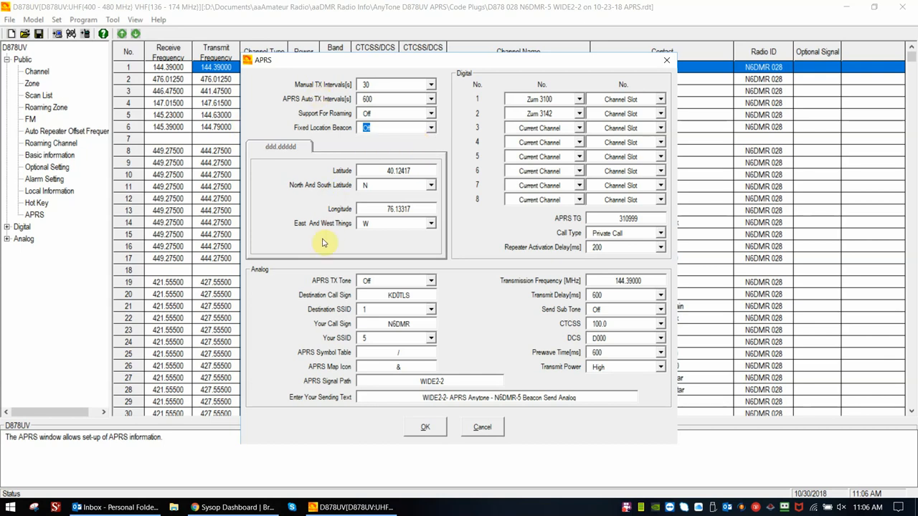
pyautogui.moveTo(280, 275)
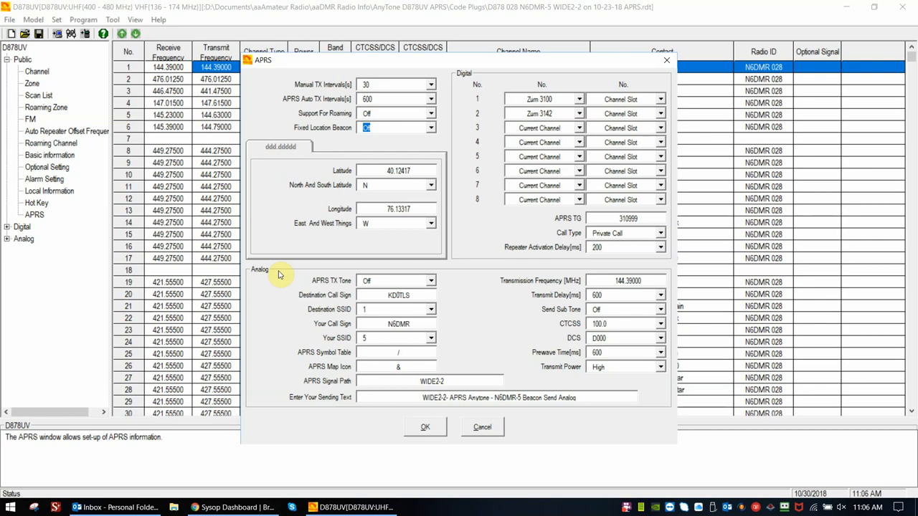
pyautogui.moveTo(342, 271)
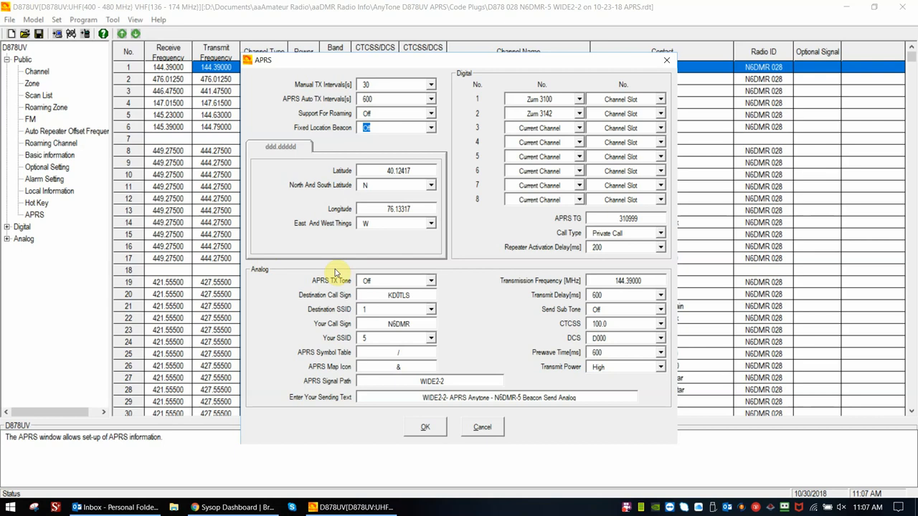
pyautogui.moveTo(330, 287)
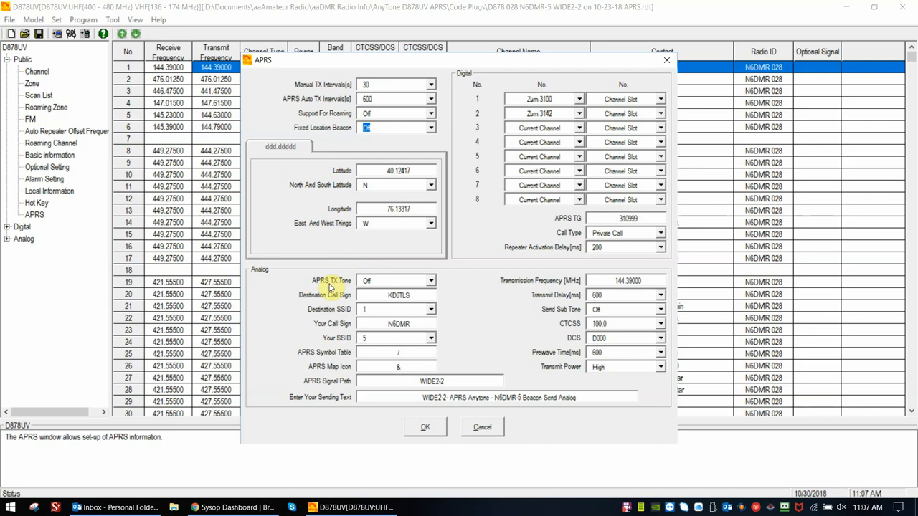
pyautogui.moveTo(307, 280)
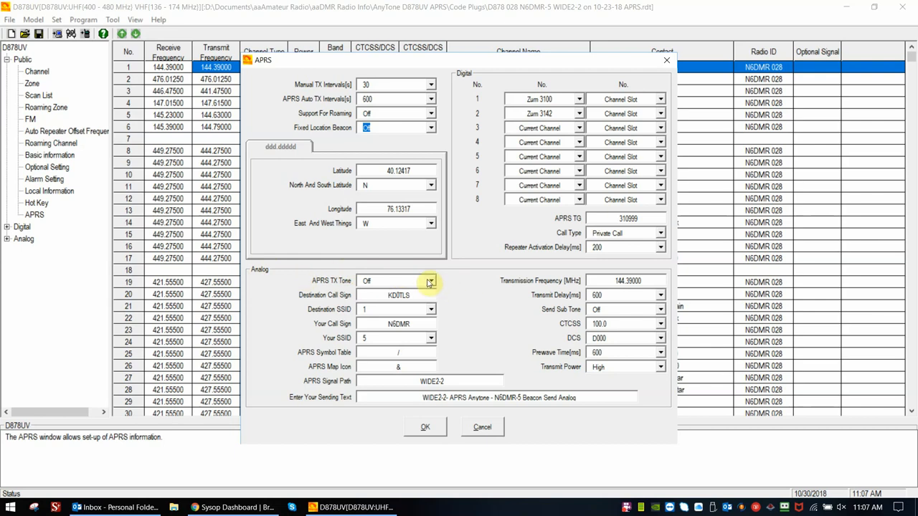
pyautogui.moveTo(351, 285)
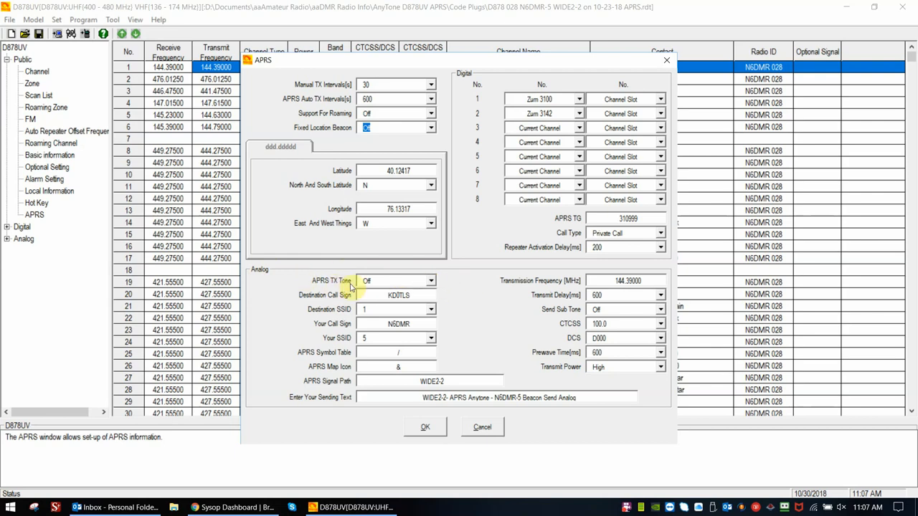
# Step: Set the analog APRS TX Tone to On
pyautogui.click(430, 280)
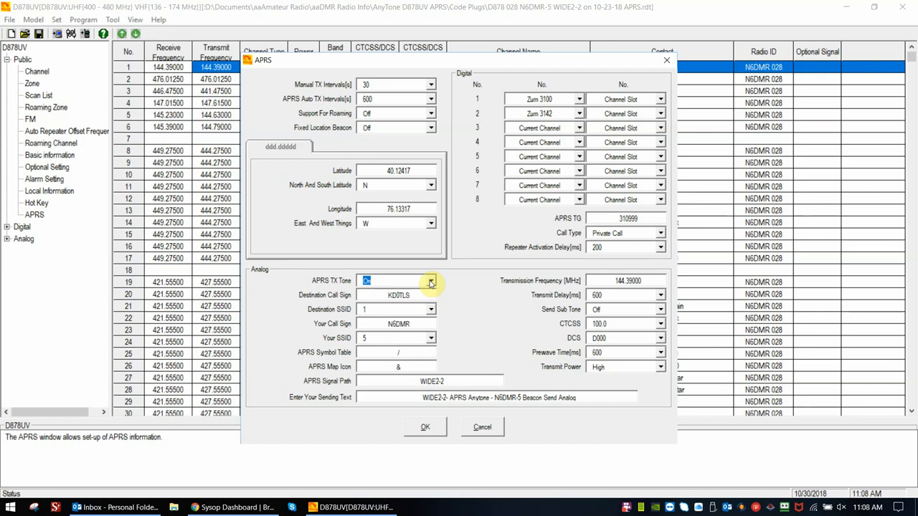
pyautogui.moveTo(322, 277)
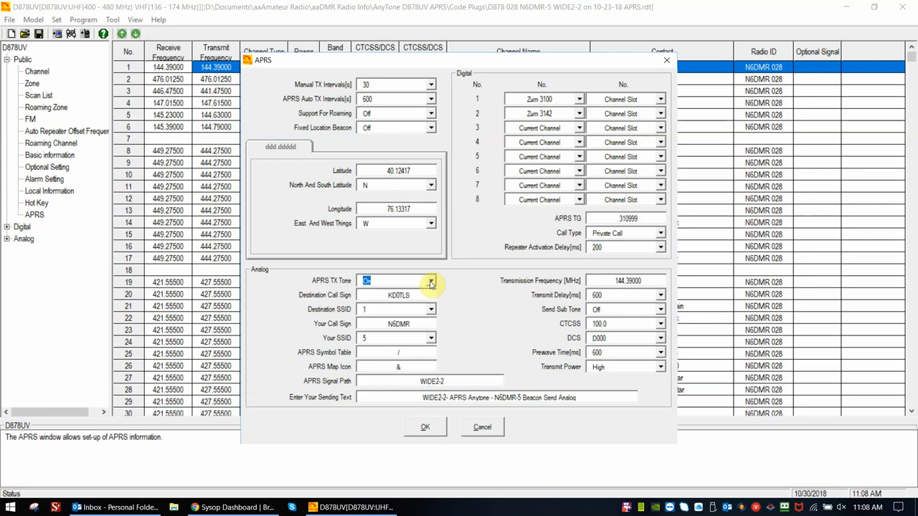
pyautogui.click(430, 280)
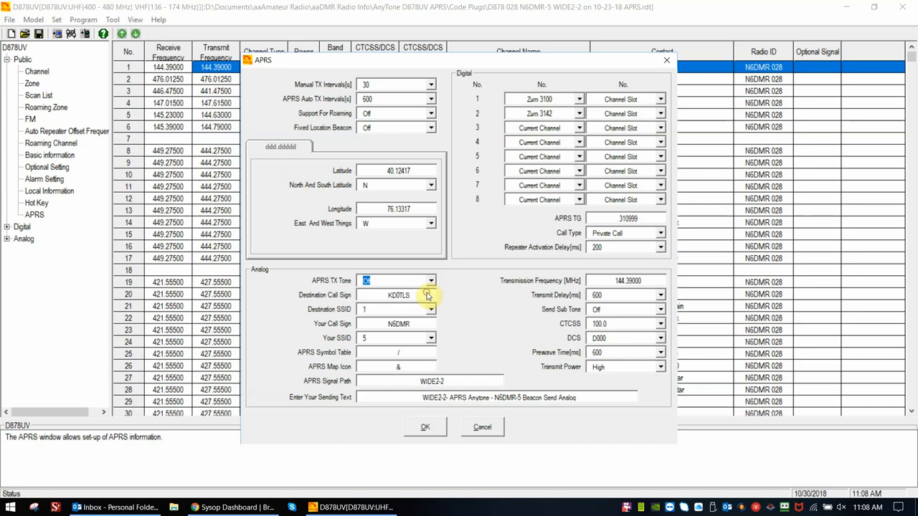
pyautogui.moveTo(463, 287)
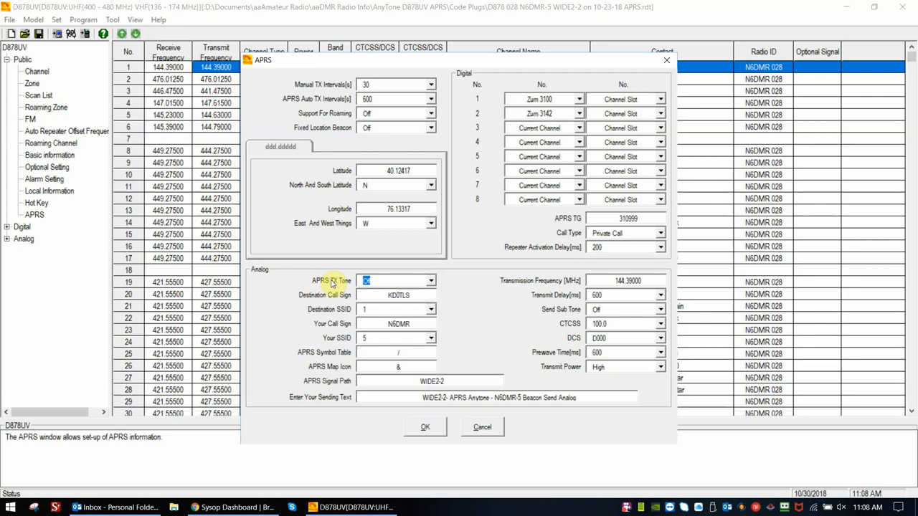
pyautogui.moveTo(299, 296)
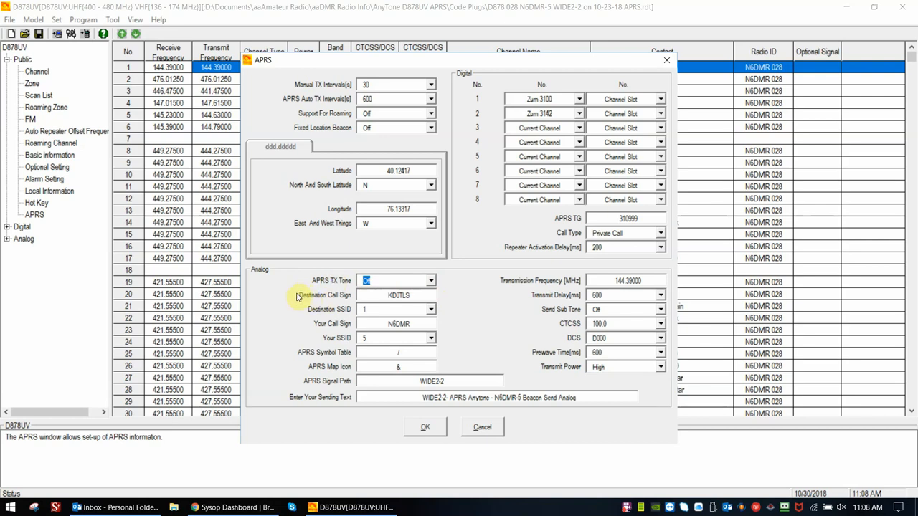
pyautogui.moveTo(341, 303)
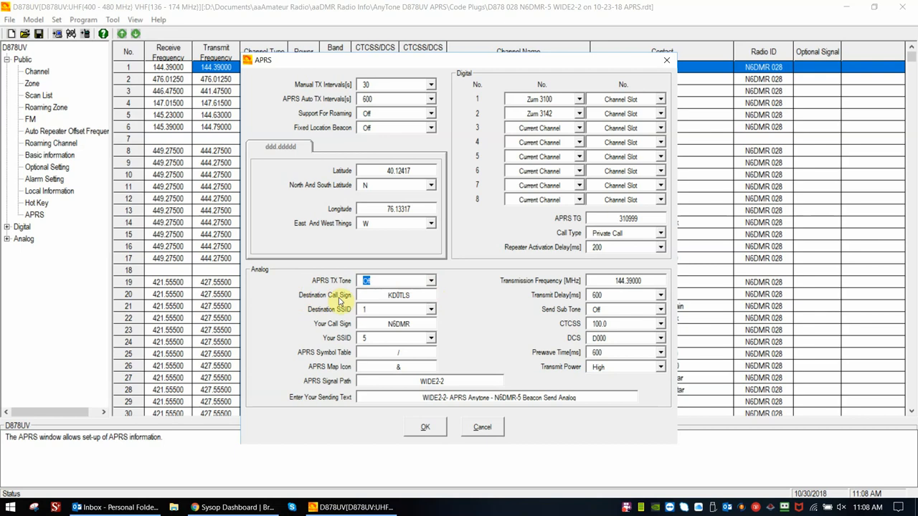
pyautogui.moveTo(353, 315)
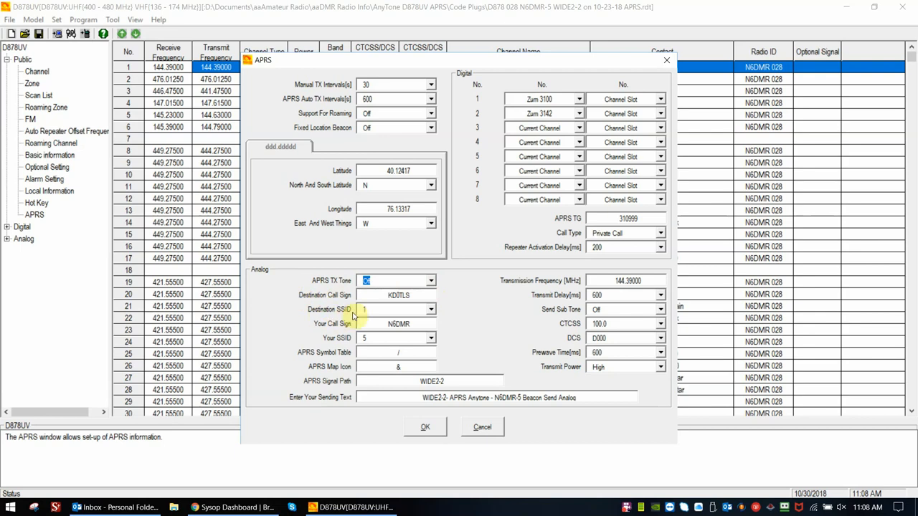
pyautogui.moveTo(405, 301)
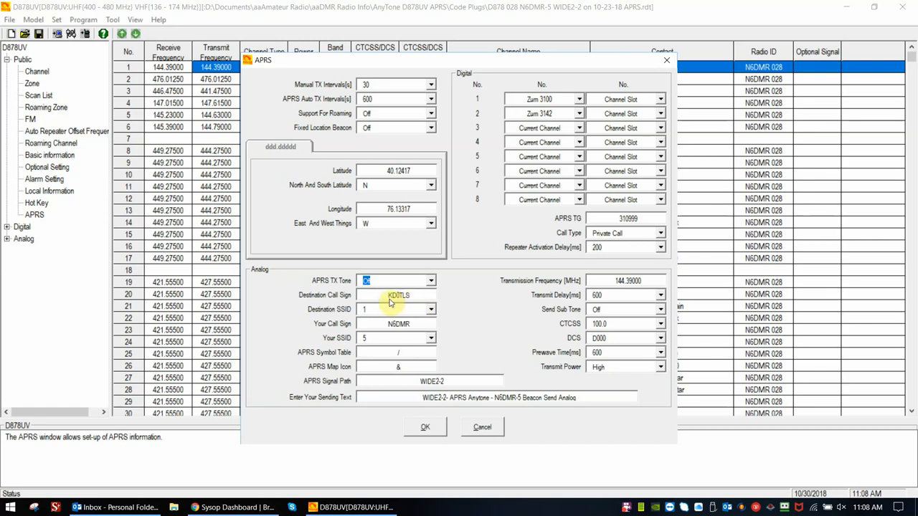
pyautogui.moveTo(406, 299)
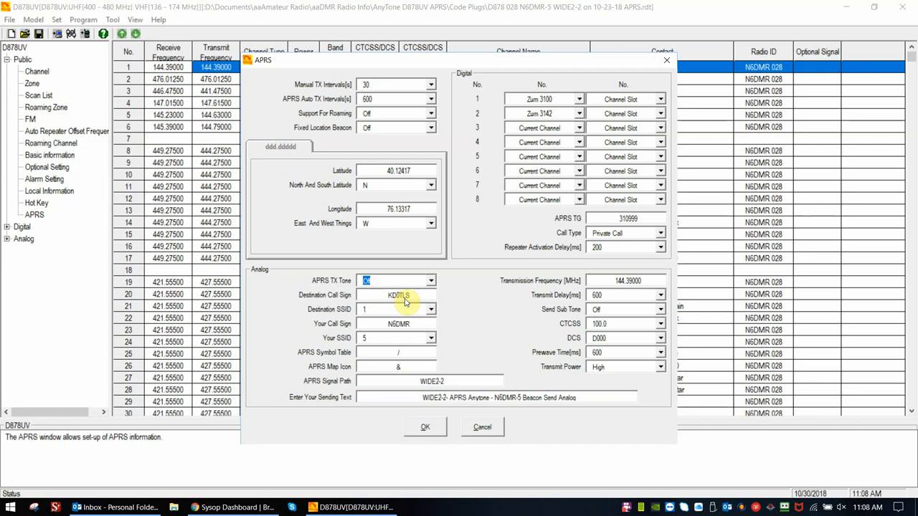
pyautogui.moveTo(393, 301)
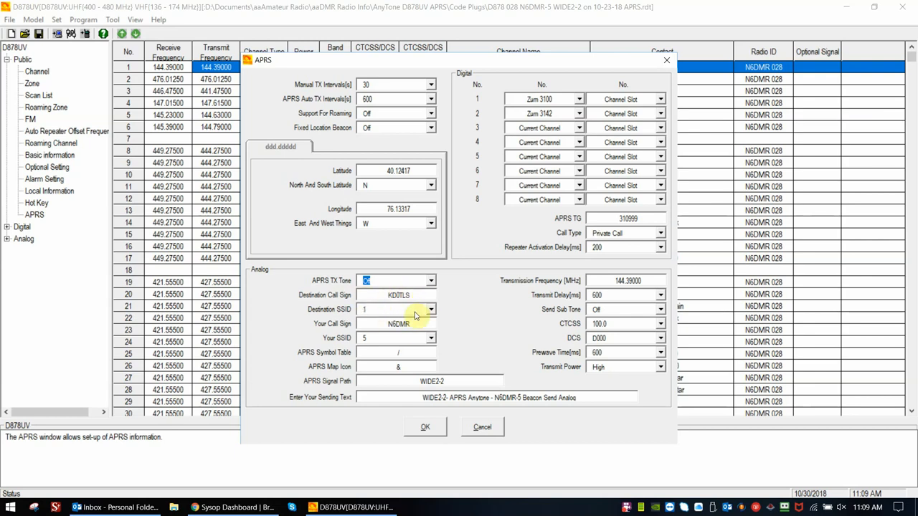
pyautogui.moveTo(326, 323)
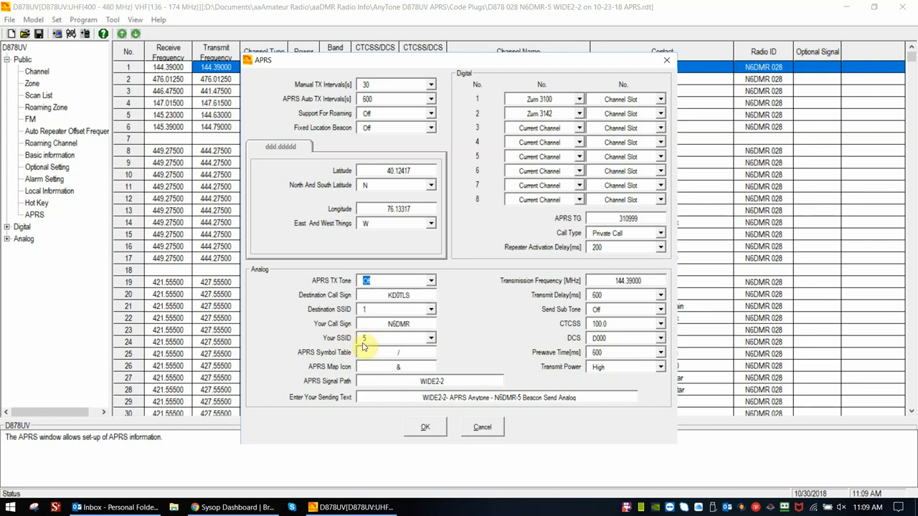
pyautogui.moveTo(305, 358)
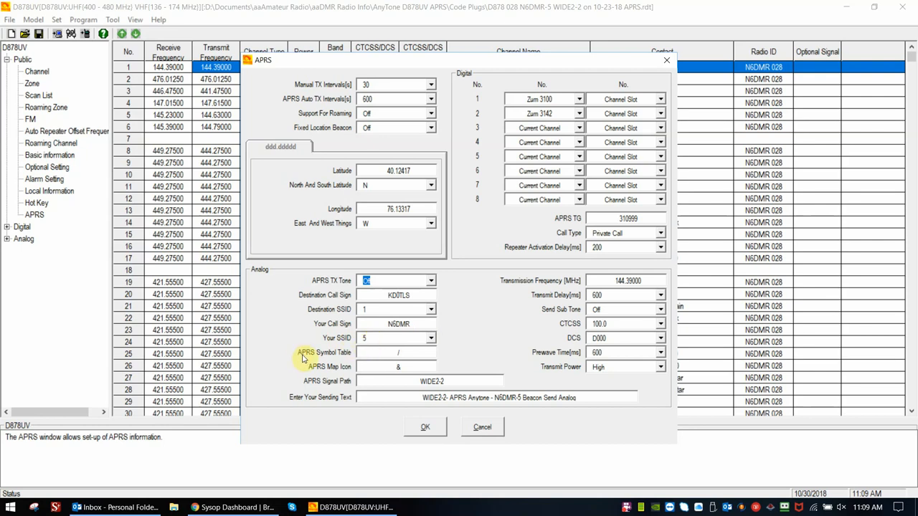
pyautogui.moveTo(331, 358)
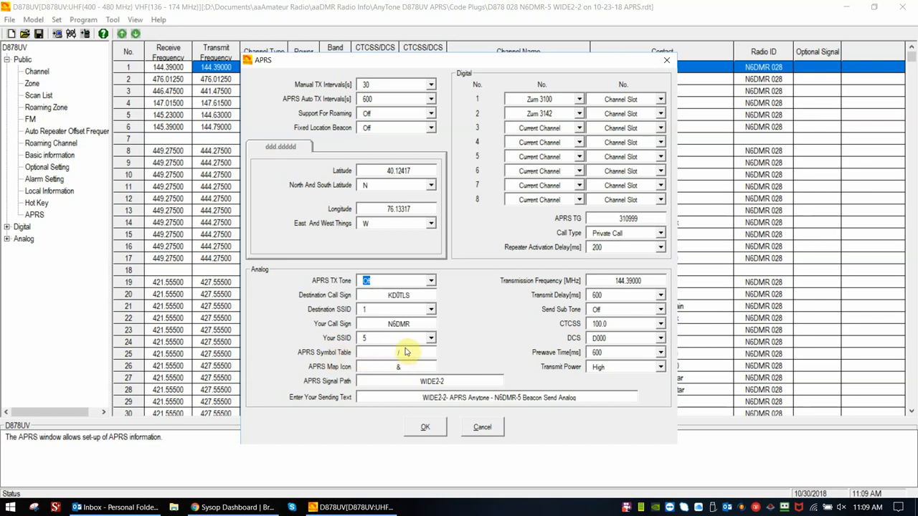
pyautogui.moveTo(361, 362)
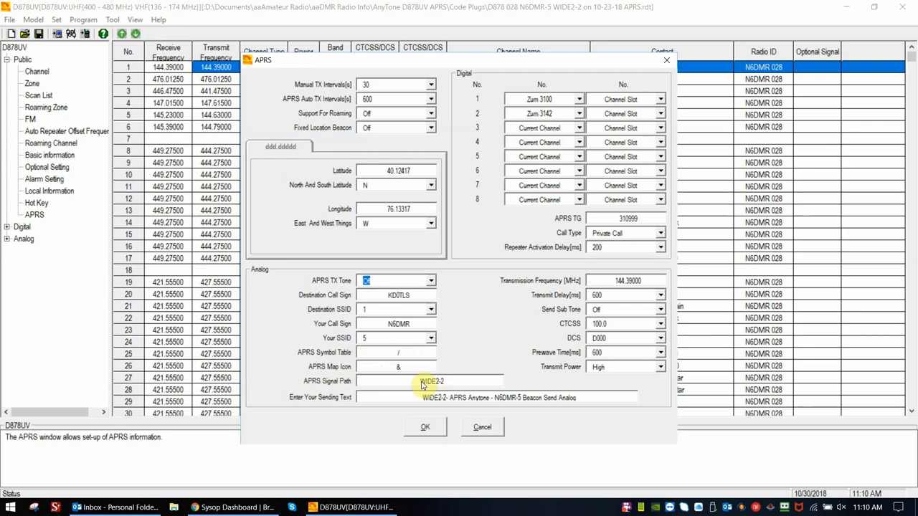
pyautogui.moveTo(355, 386)
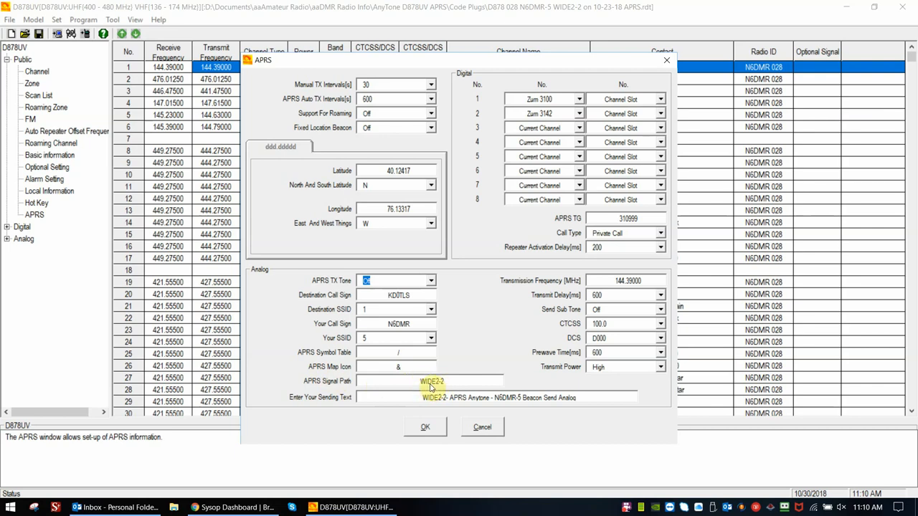
pyautogui.moveTo(440, 389)
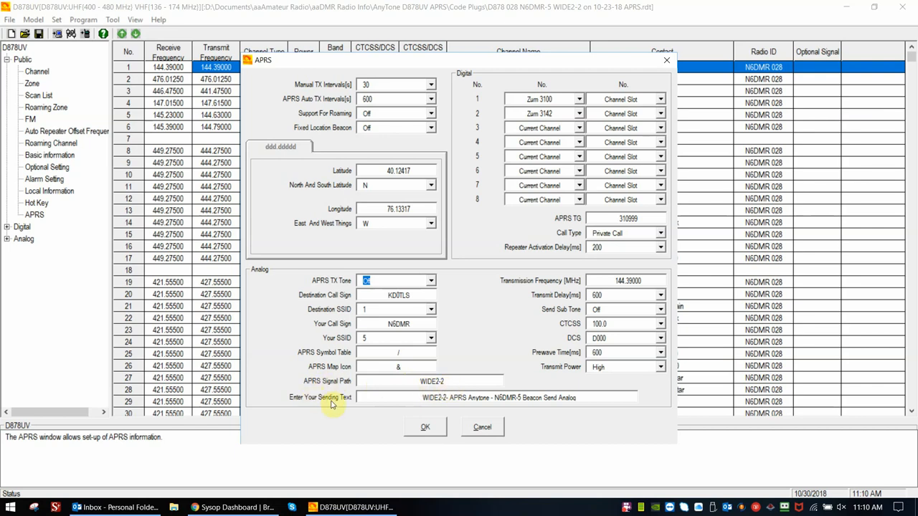
pyautogui.moveTo(441, 407)
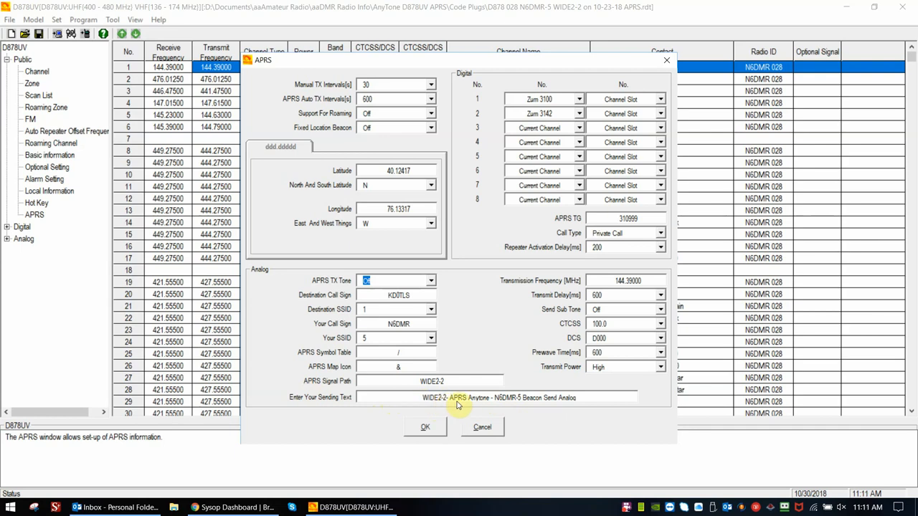
pyautogui.moveTo(480, 403)
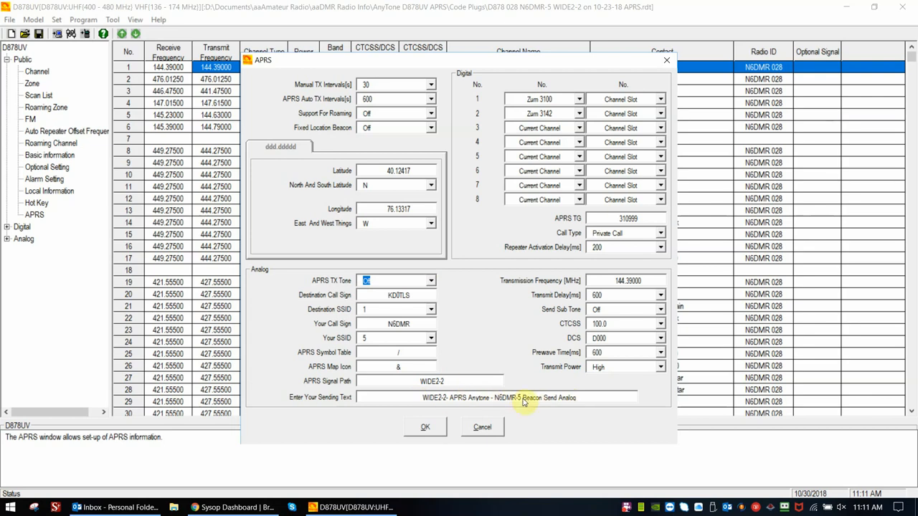
pyautogui.moveTo(498, 282)
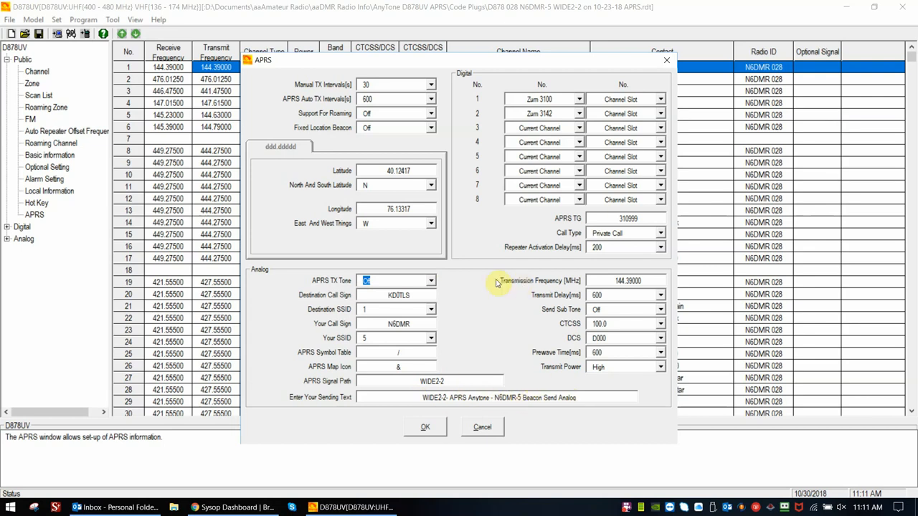
pyautogui.moveTo(538, 287)
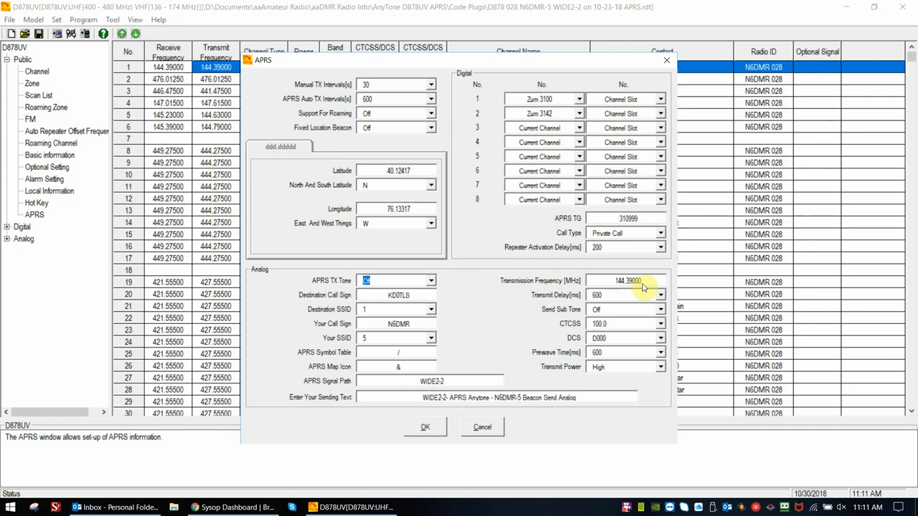
pyautogui.moveTo(554, 298)
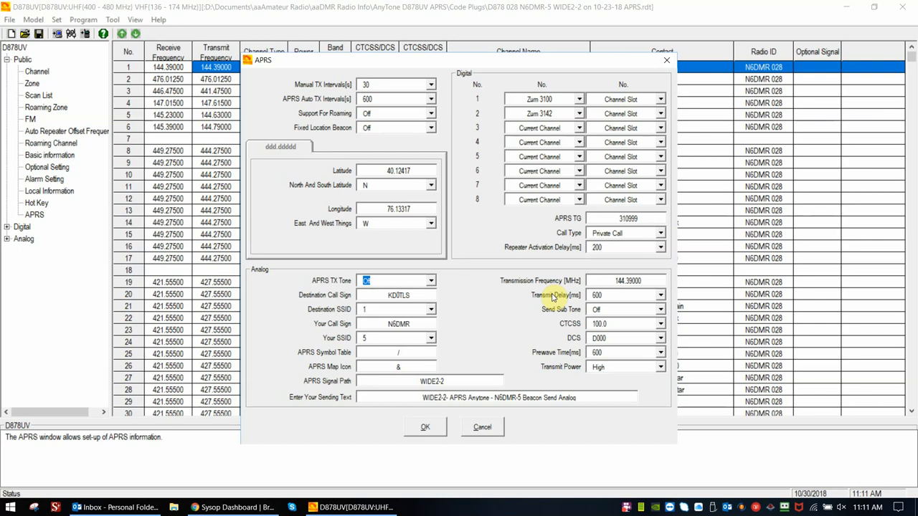
pyautogui.moveTo(585, 304)
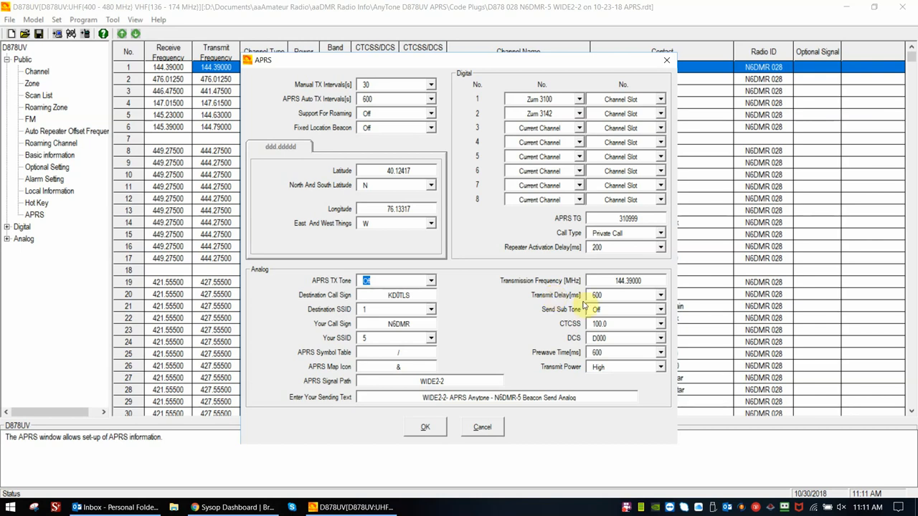
pyautogui.moveTo(644, 338)
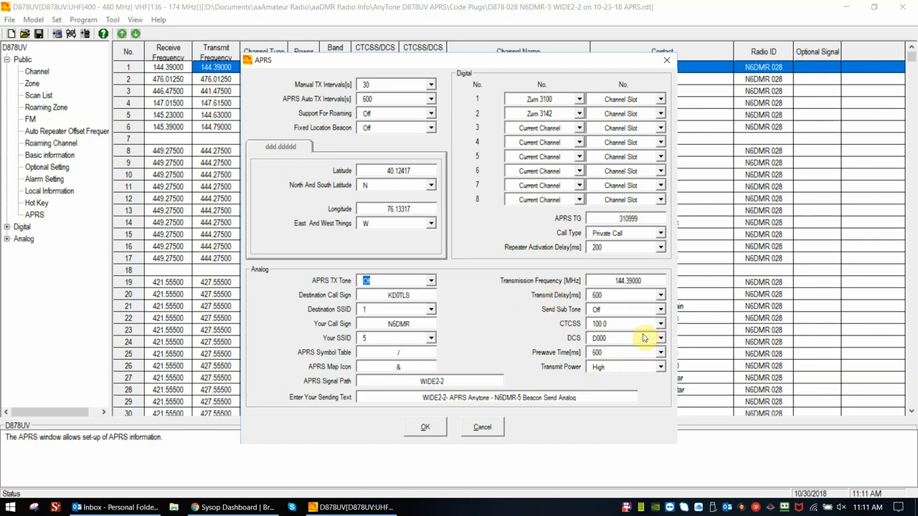
pyautogui.moveTo(565, 300)
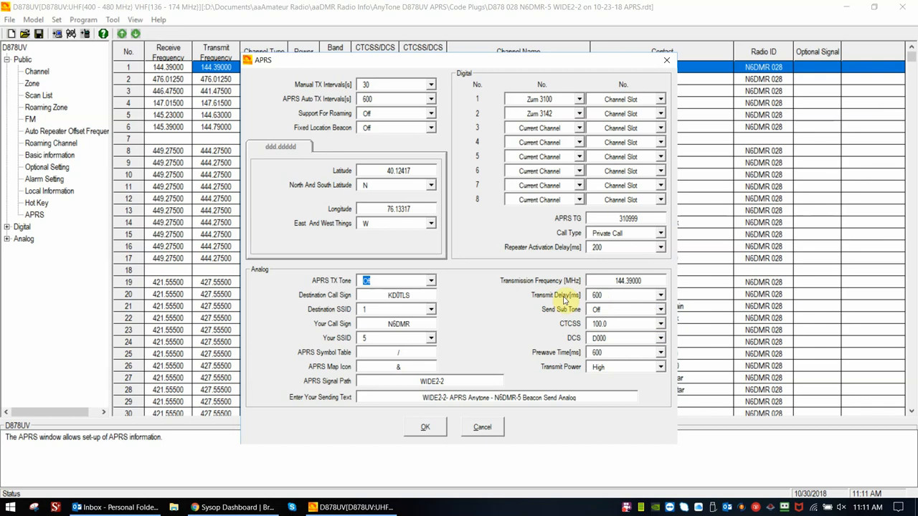
pyautogui.moveTo(616, 300)
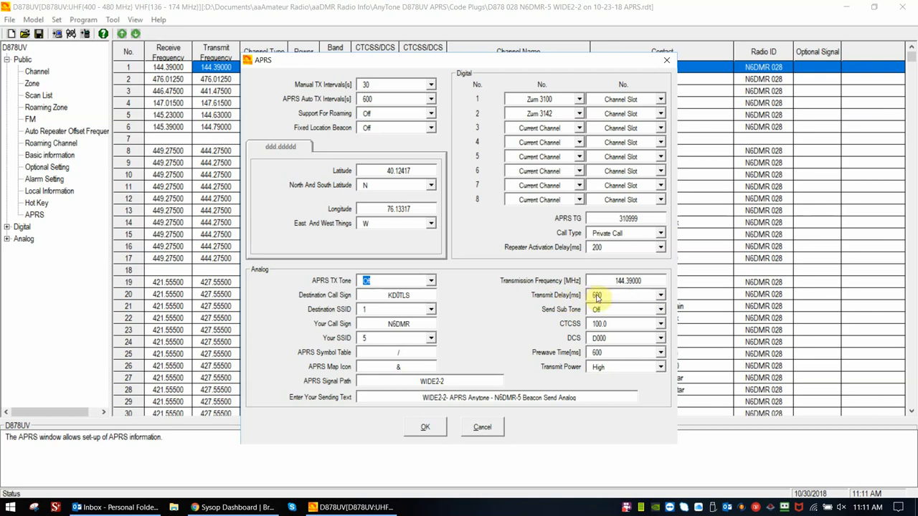
pyautogui.moveTo(633, 335)
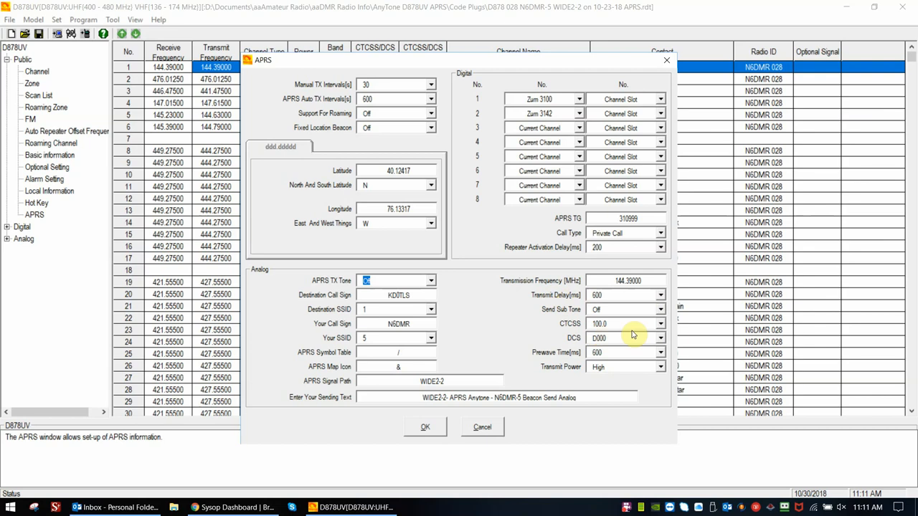
pyautogui.moveTo(639, 376)
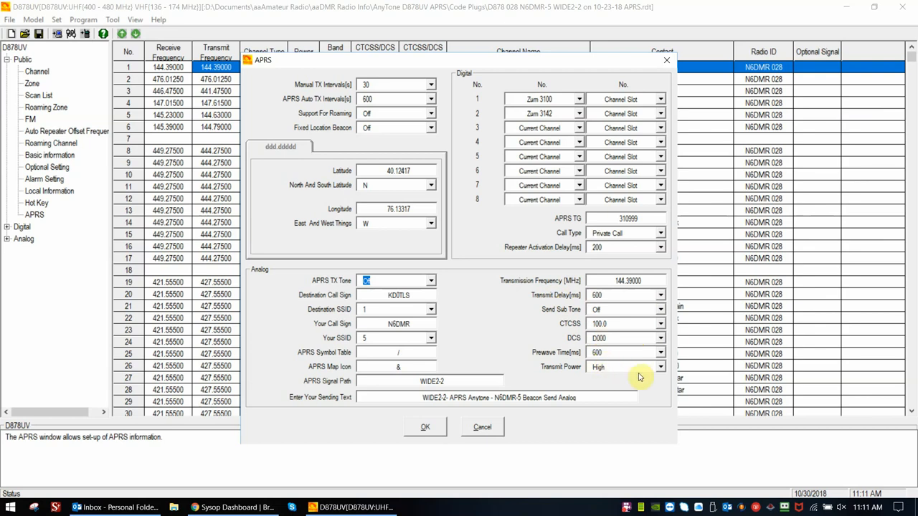
pyautogui.moveTo(614, 372)
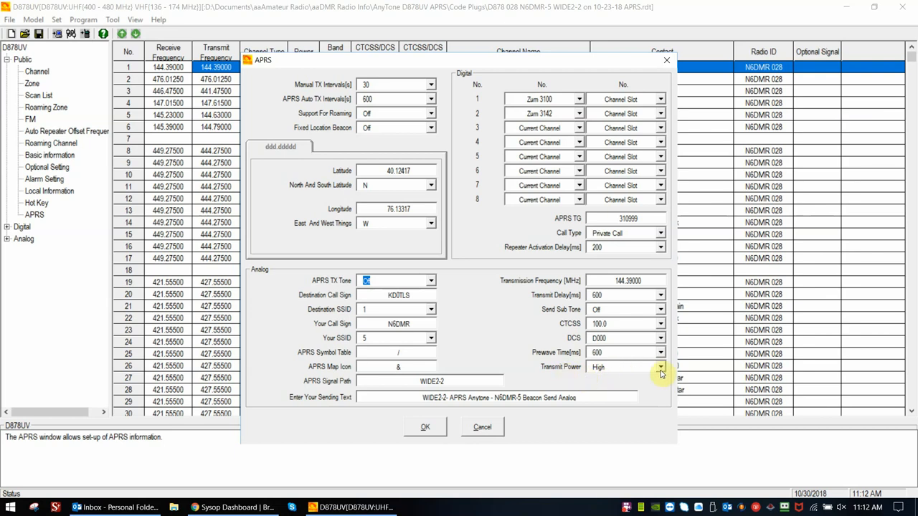
pyautogui.moveTo(610, 373)
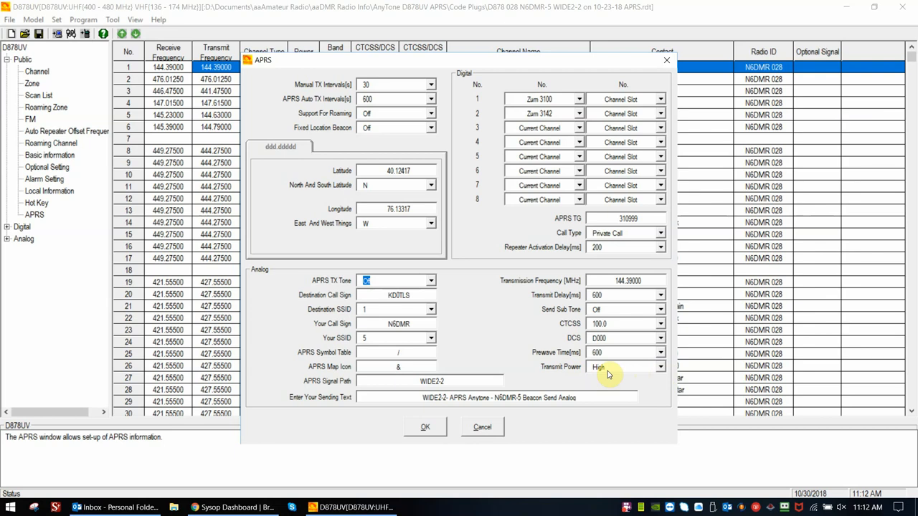
pyautogui.moveTo(300, 77)
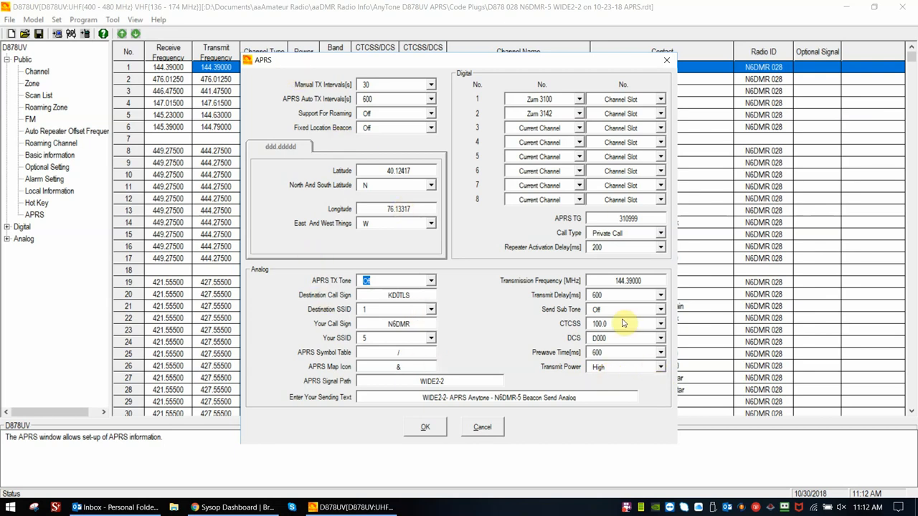
pyautogui.moveTo(392, 267)
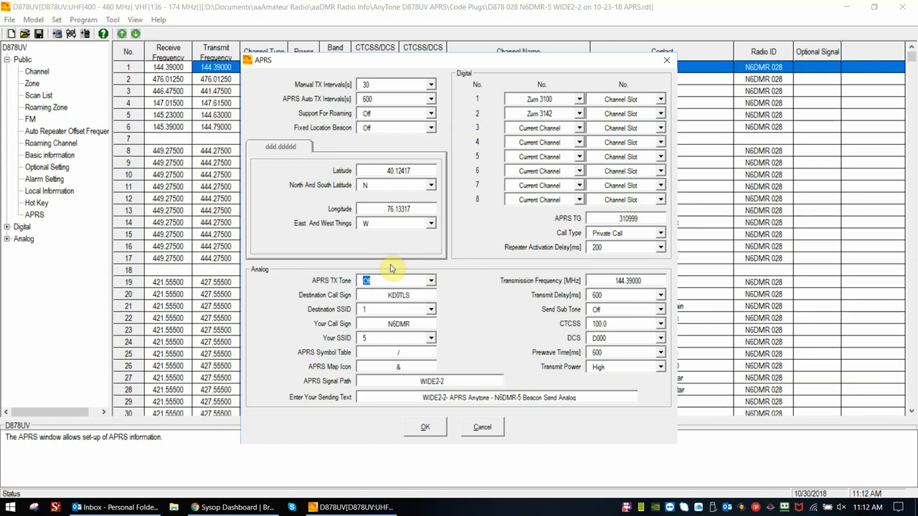
pyautogui.moveTo(455, 68)
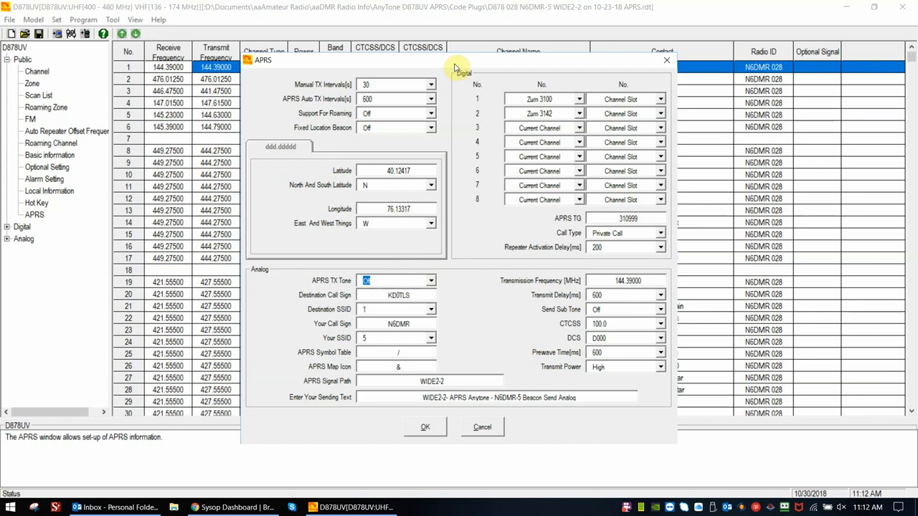
pyautogui.moveTo(472, 190)
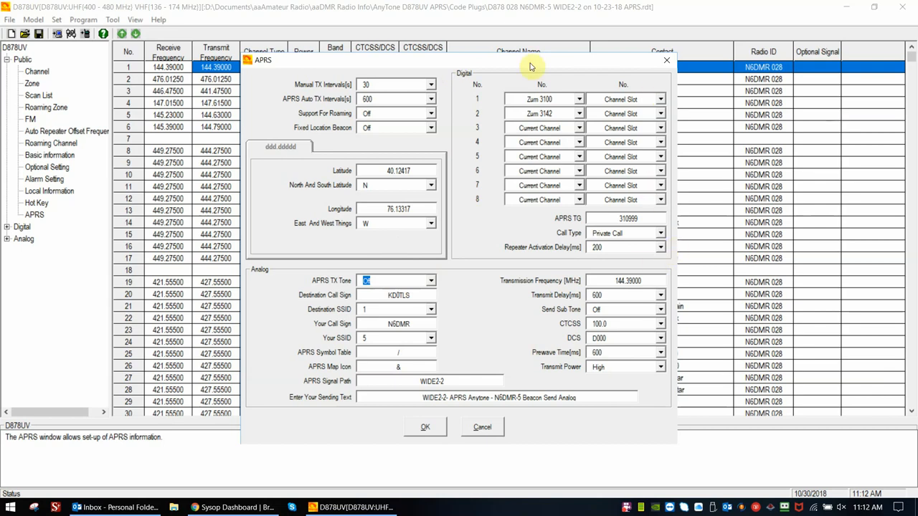
pyautogui.moveTo(480, 75)
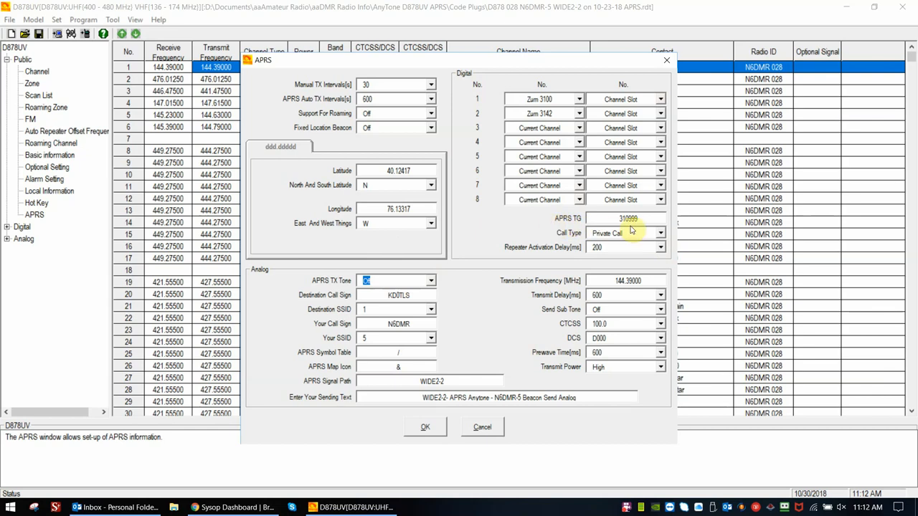
pyautogui.moveTo(627, 228)
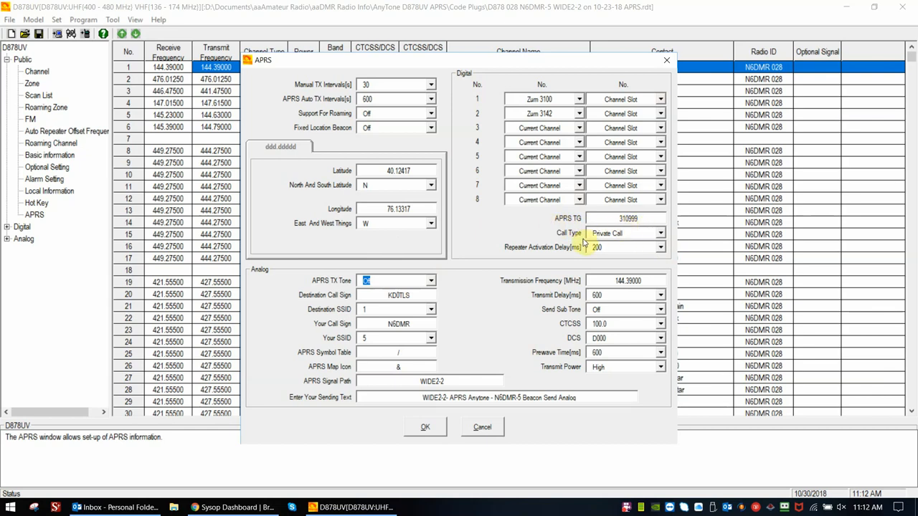
pyautogui.moveTo(635, 239)
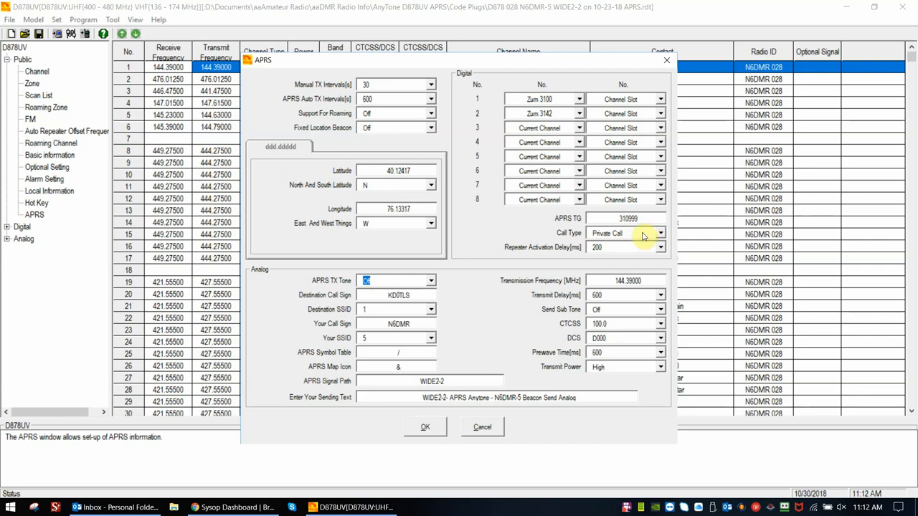
pyautogui.moveTo(570, 258)
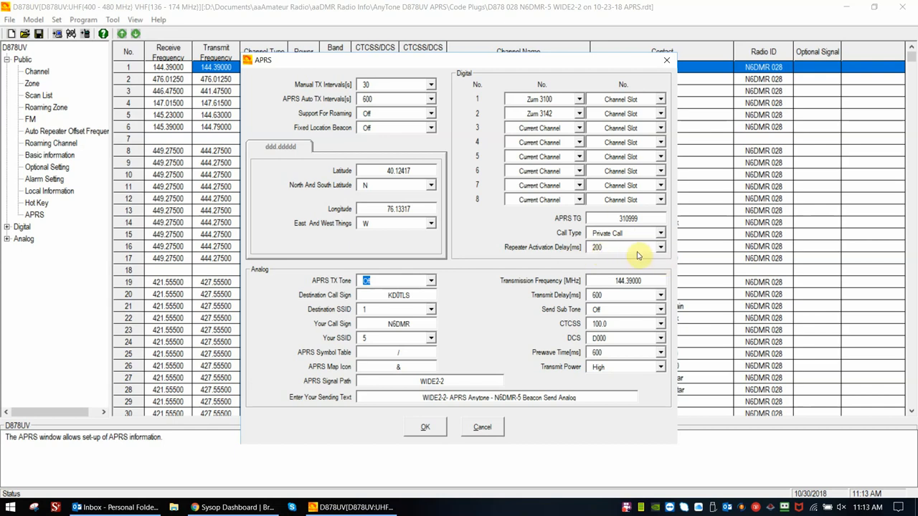
pyautogui.moveTo(613, 219)
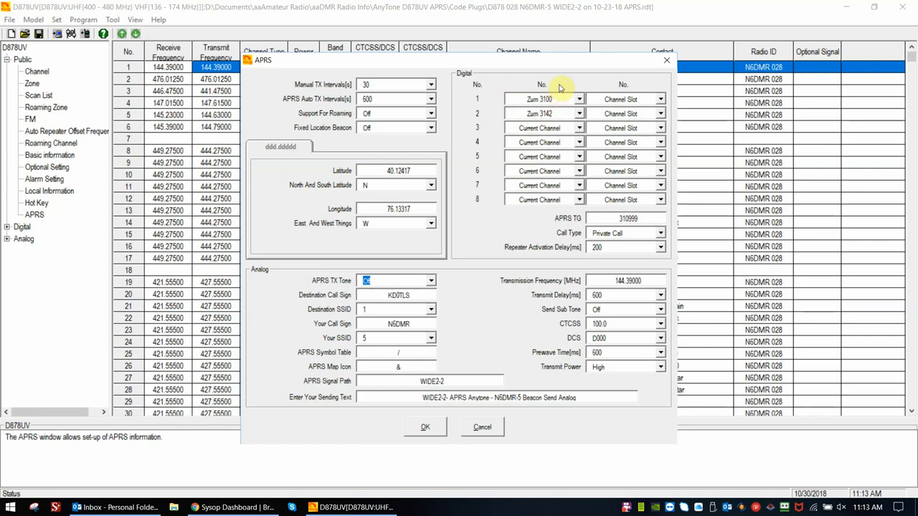
pyautogui.moveTo(499, 127)
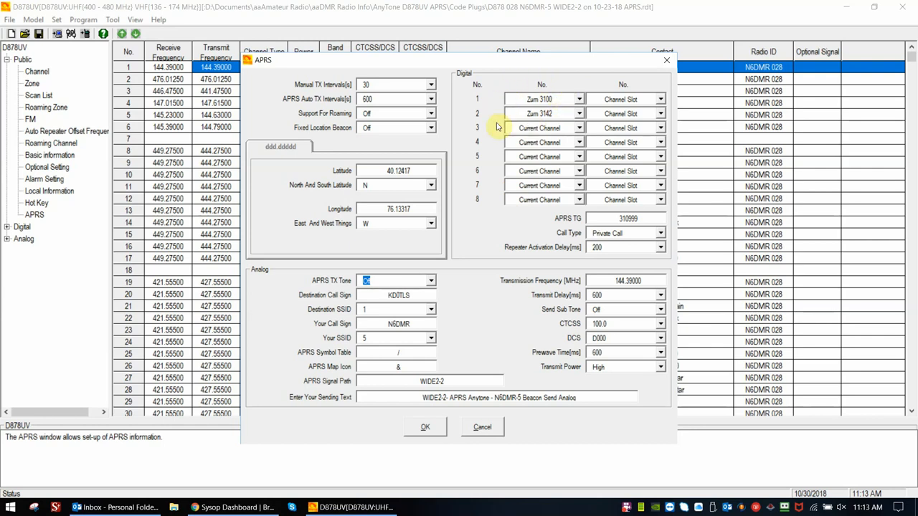
pyautogui.moveTo(563, 107)
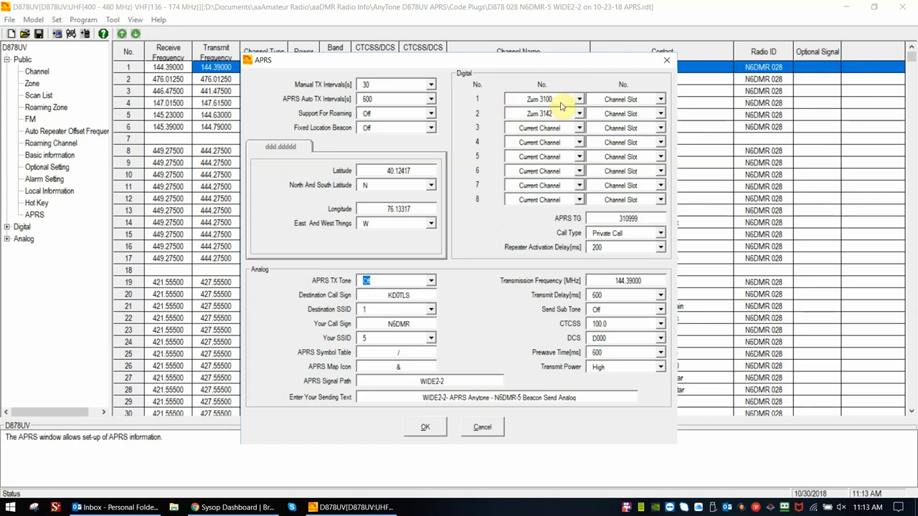
pyautogui.moveTo(563, 119)
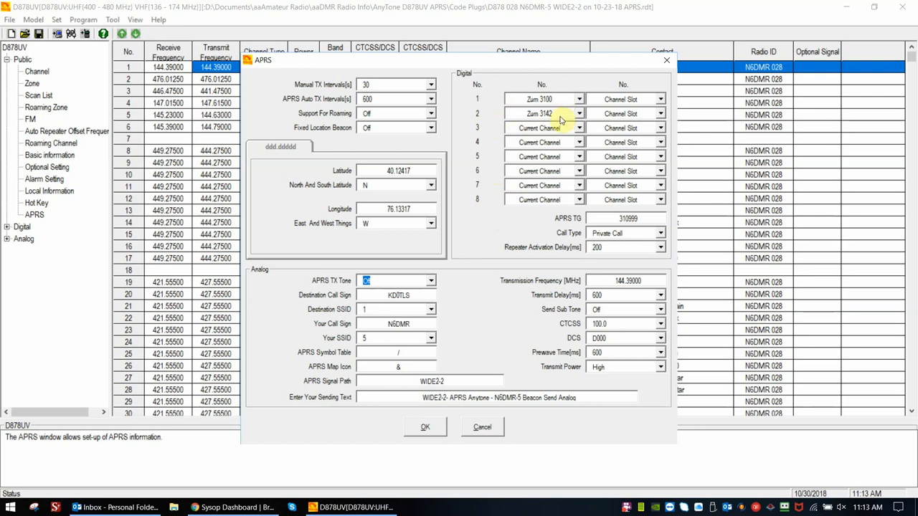
pyautogui.moveTo(556, 136)
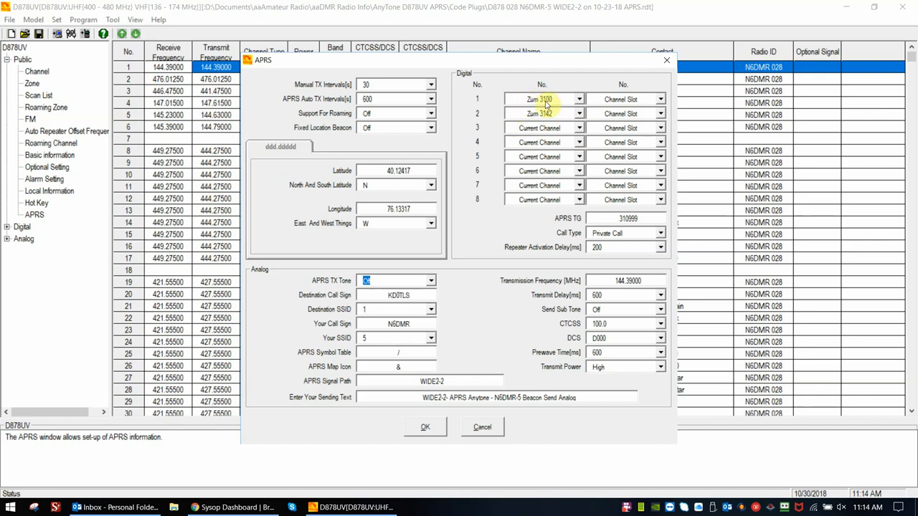
pyautogui.moveTo(567, 137)
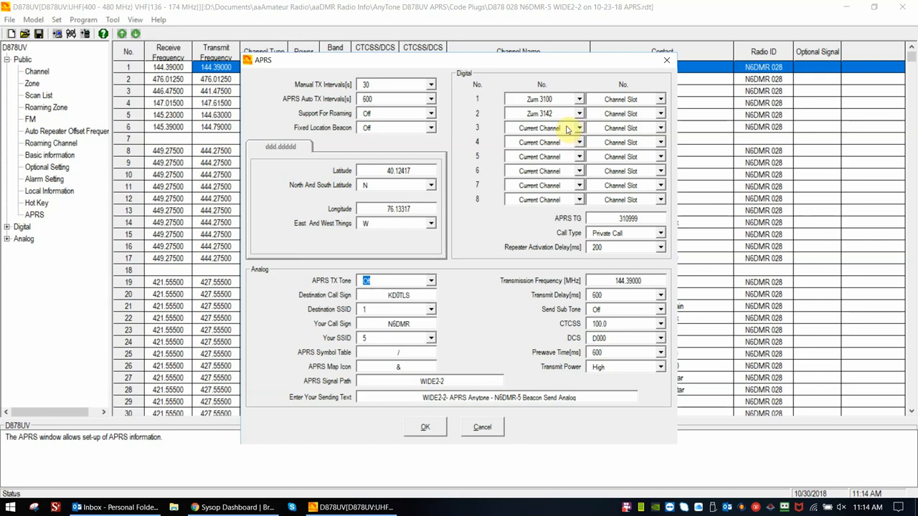
pyautogui.moveTo(508, 131)
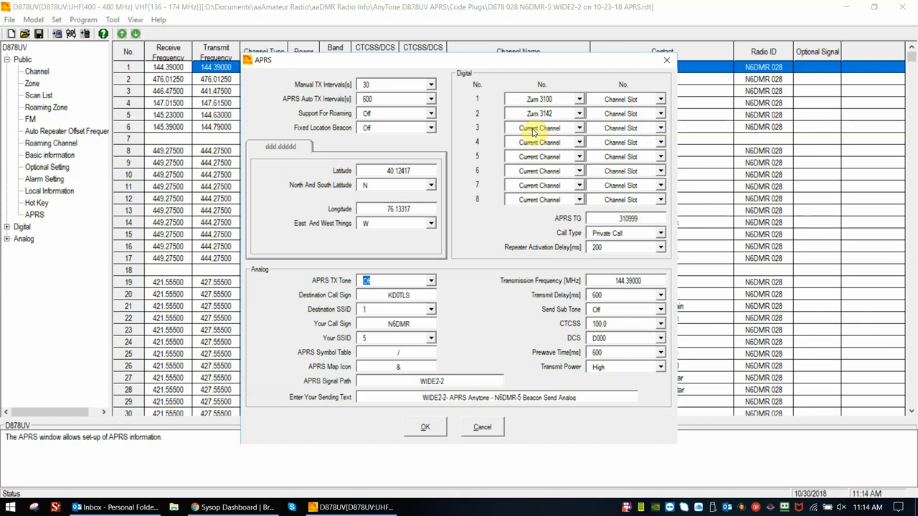
pyautogui.moveTo(558, 131)
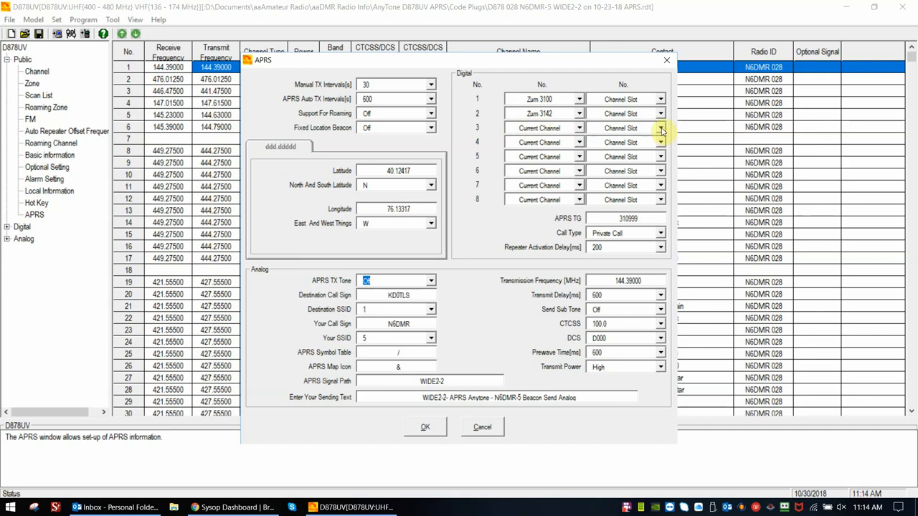
# Step: Try Slot1 for digital report channel 3, then return it to Channel Slot
pyautogui.click(660, 128)
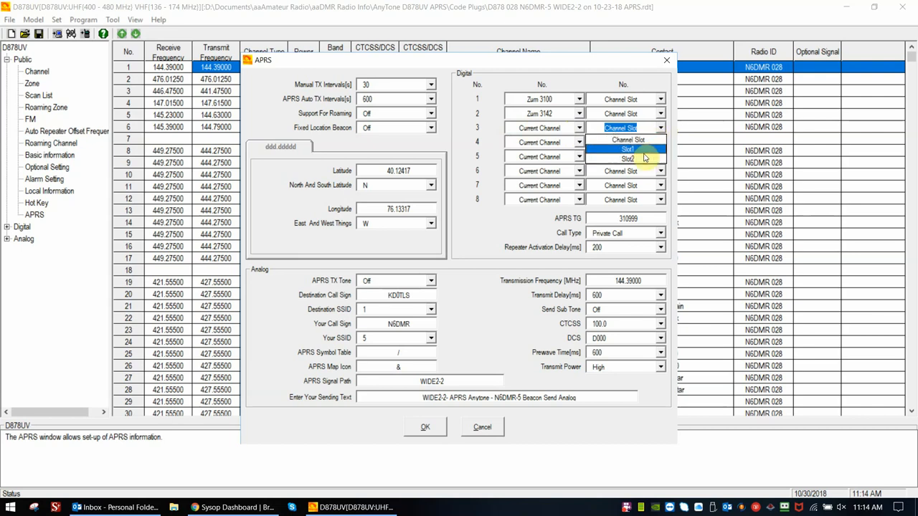
pyautogui.moveTo(626, 139)
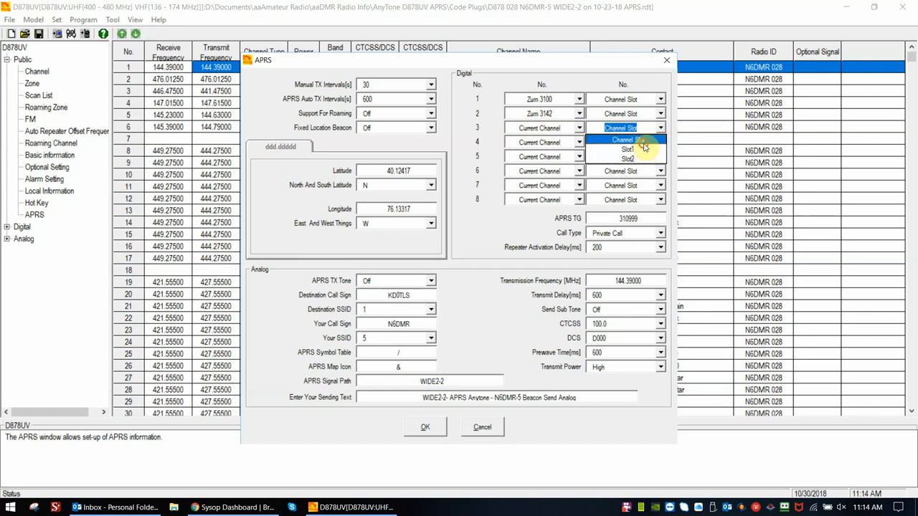
pyautogui.click(624, 140)
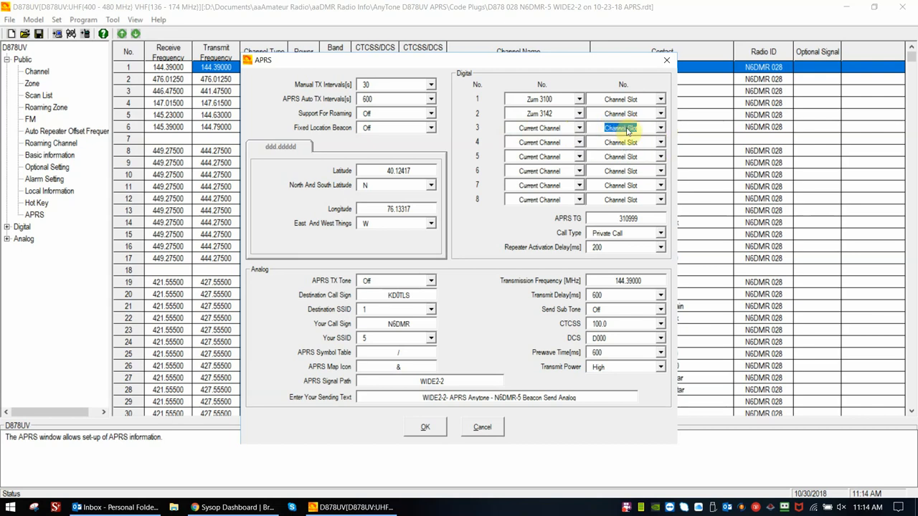
pyautogui.click(657, 142)
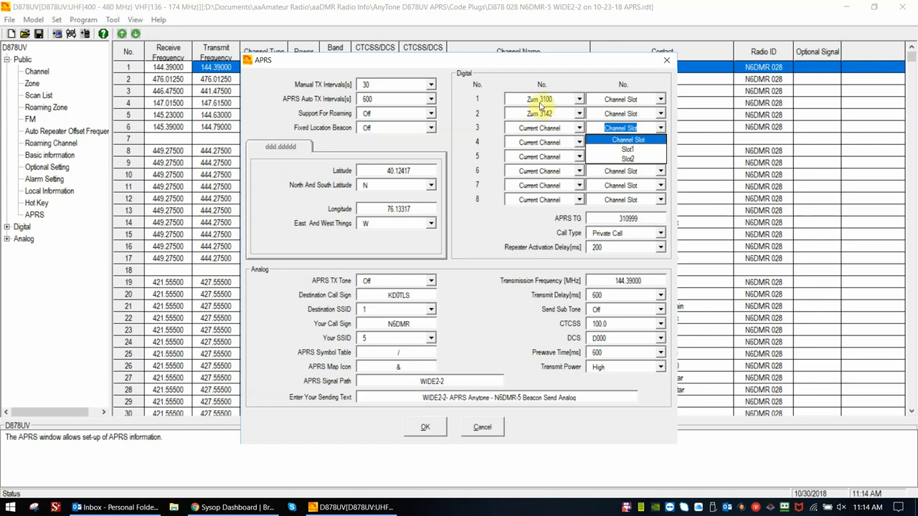
pyautogui.moveTo(534, 108)
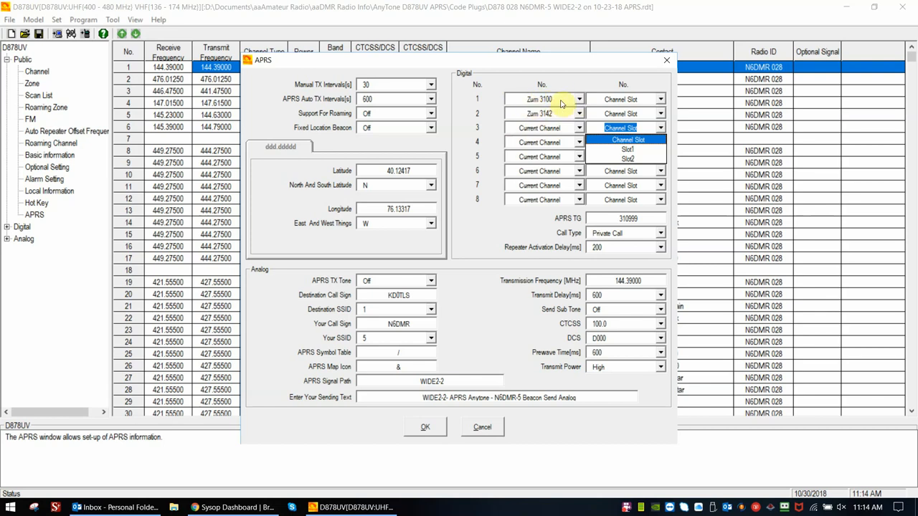
pyautogui.moveTo(542, 114)
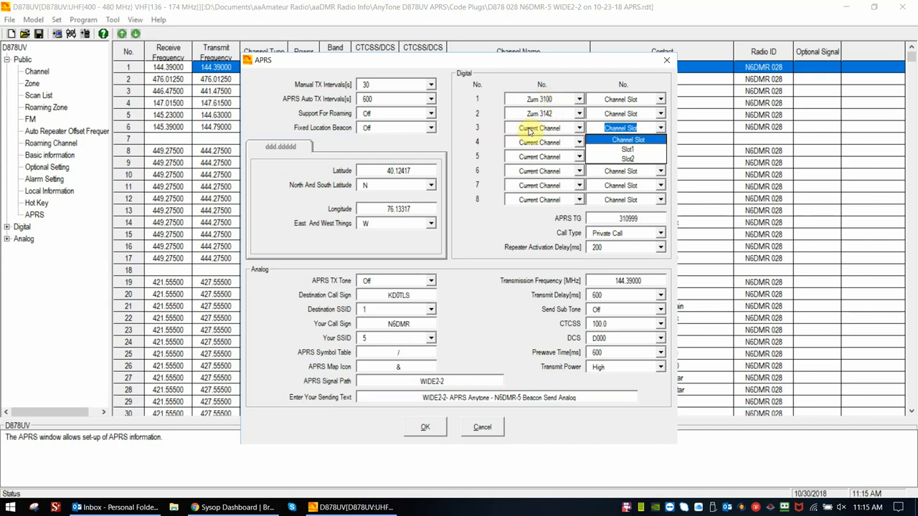
pyautogui.moveTo(507, 131)
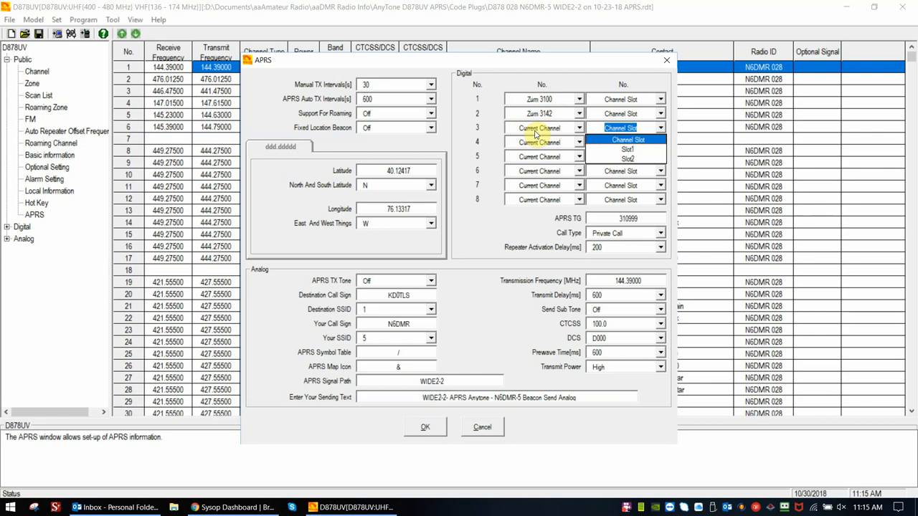
pyautogui.moveTo(481, 136)
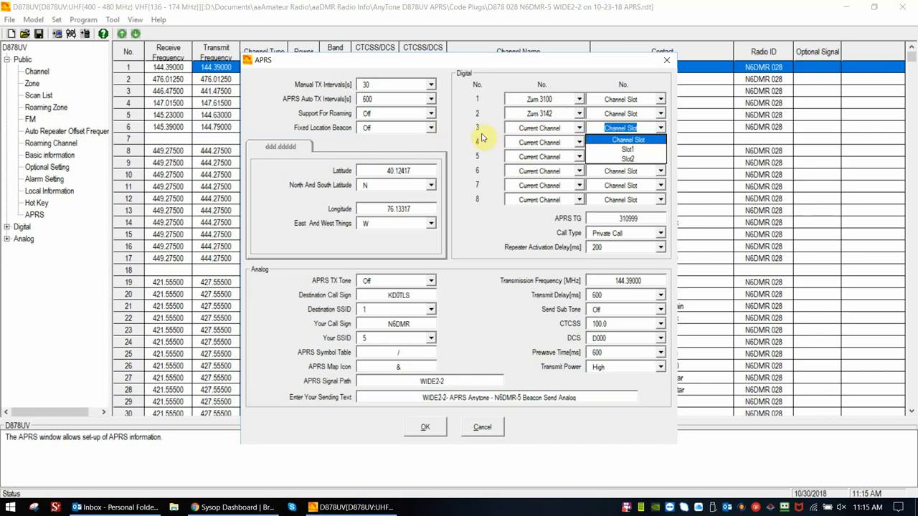
pyautogui.moveTo(491, 133)
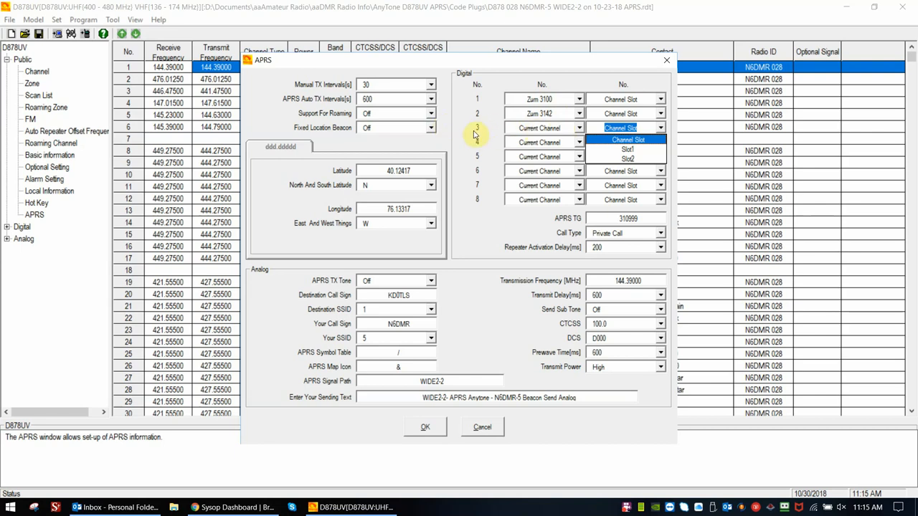
pyautogui.moveTo(556, 107)
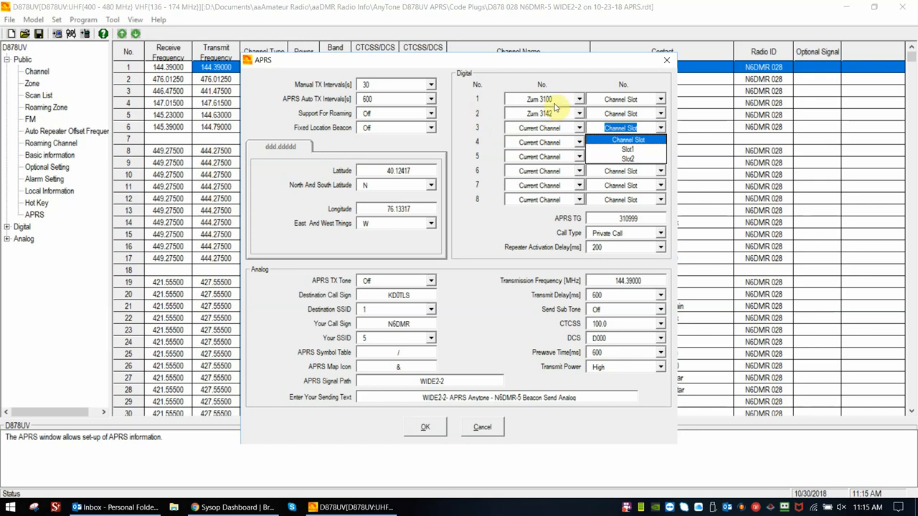
pyautogui.moveTo(472, 122)
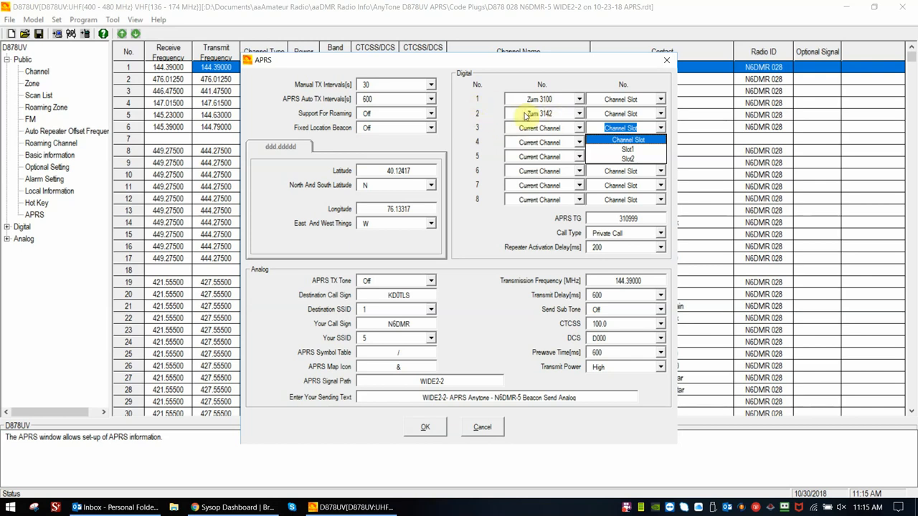
pyautogui.click(629, 149)
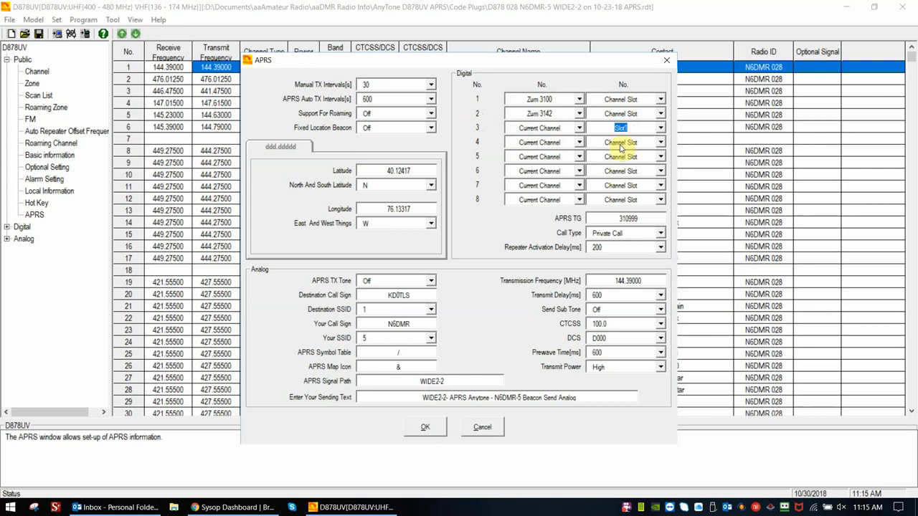
pyautogui.click(658, 142)
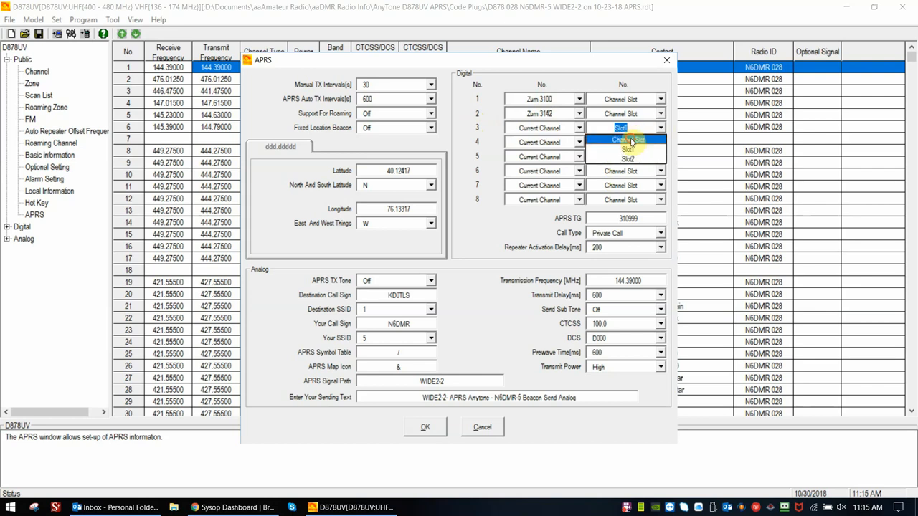
pyautogui.click(624, 128)
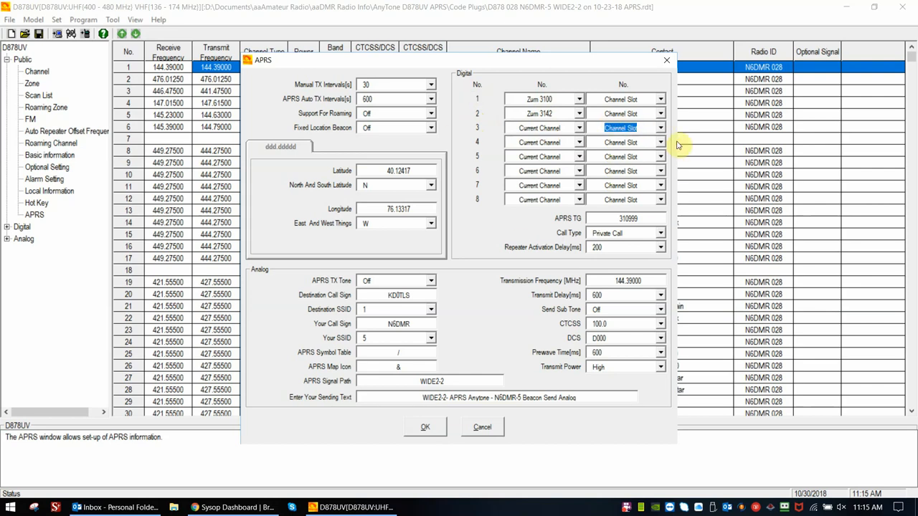
pyautogui.moveTo(493, 94)
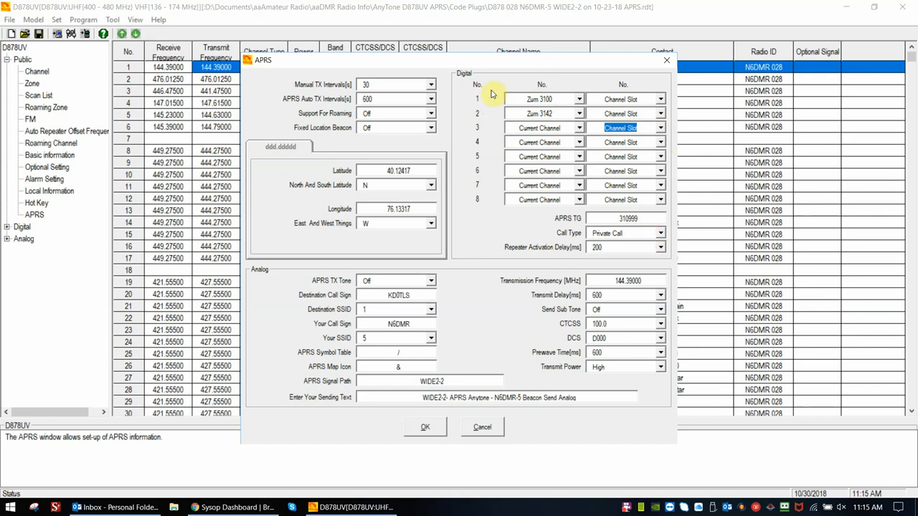
pyautogui.moveTo(585, 99)
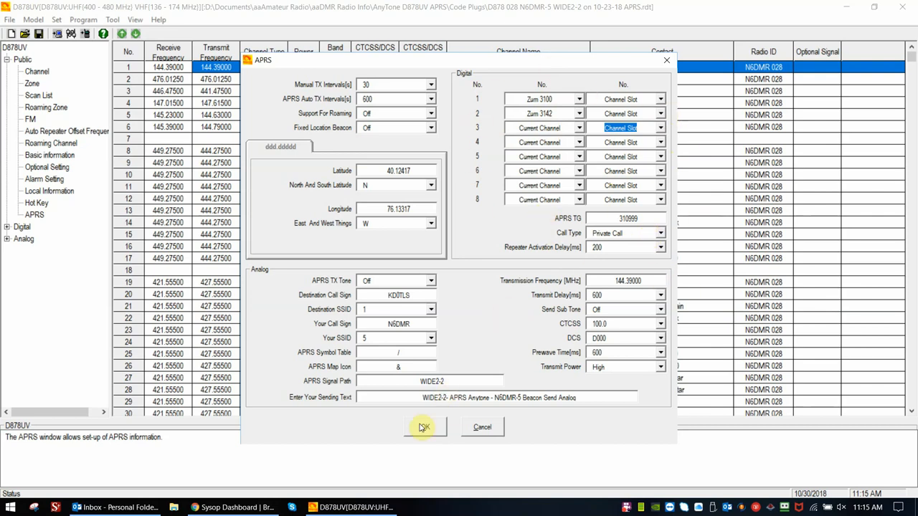
# Step: Confirm the APRS settings with OK and scroll the channel list down toward channel 82, Zum 3100
pyautogui.click(423, 427)
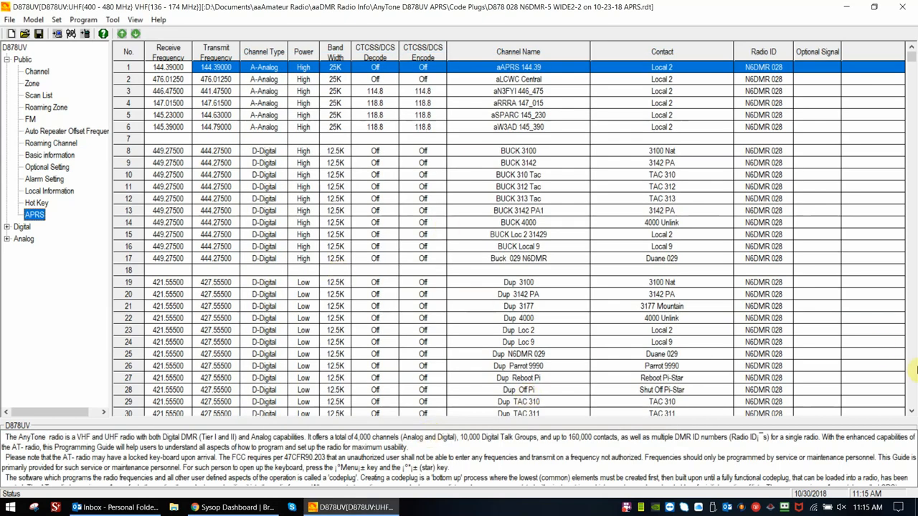
pyautogui.scroll(-3)
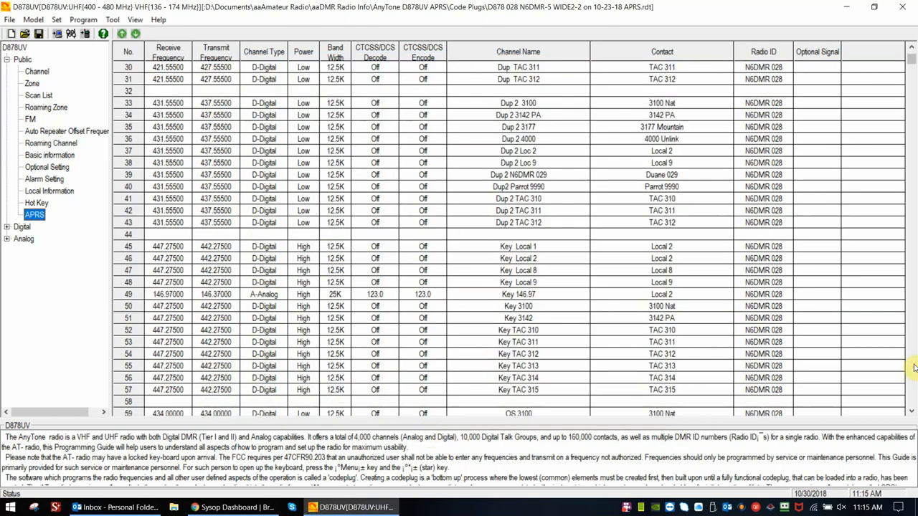
pyautogui.scroll(-3)
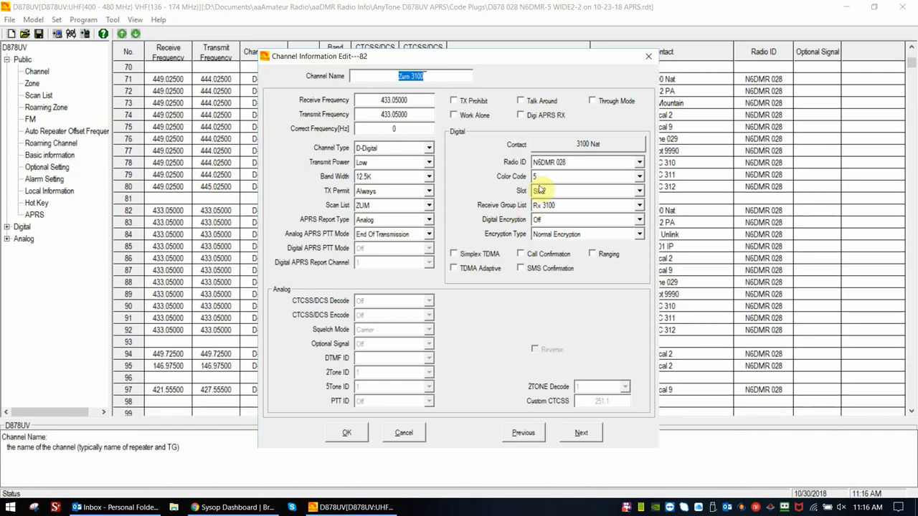
pyautogui.click(584, 190)
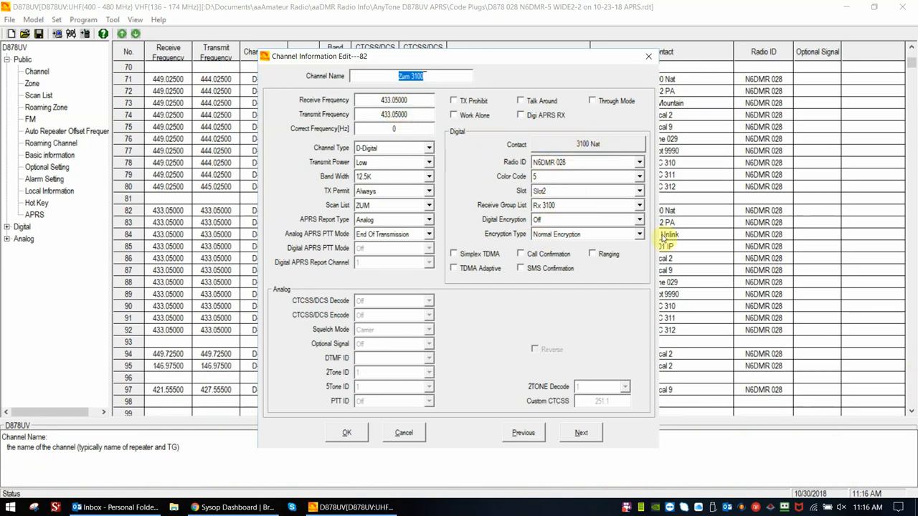
pyautogui.moveTo(308, 91)
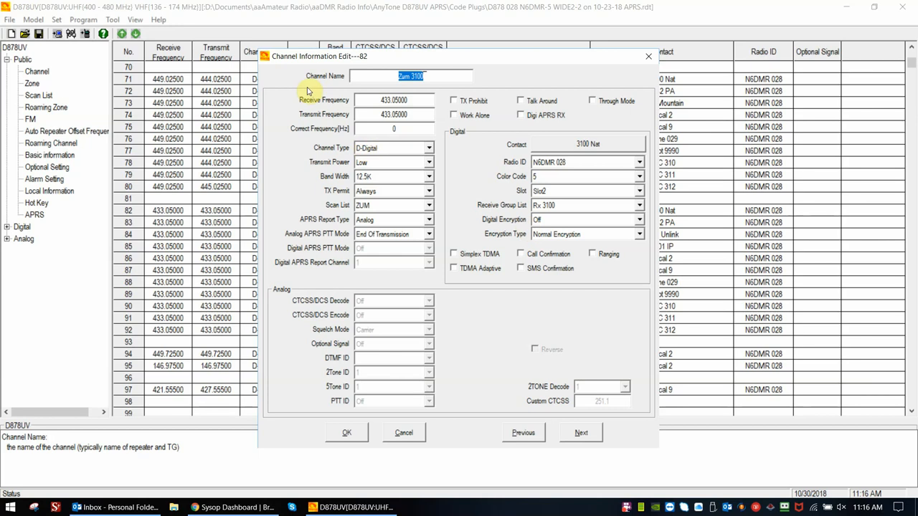
pyautogui.moveTo(308, 216)
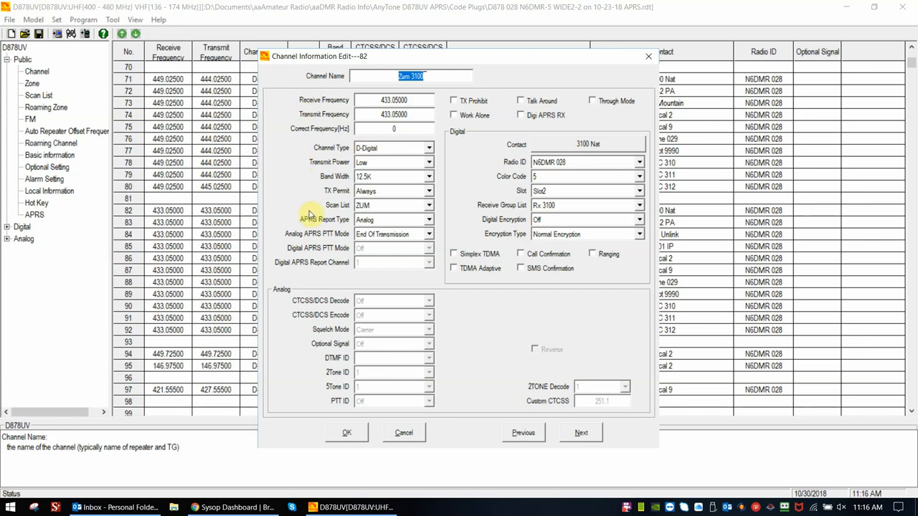
pyautogui.moveTo(338, 208)
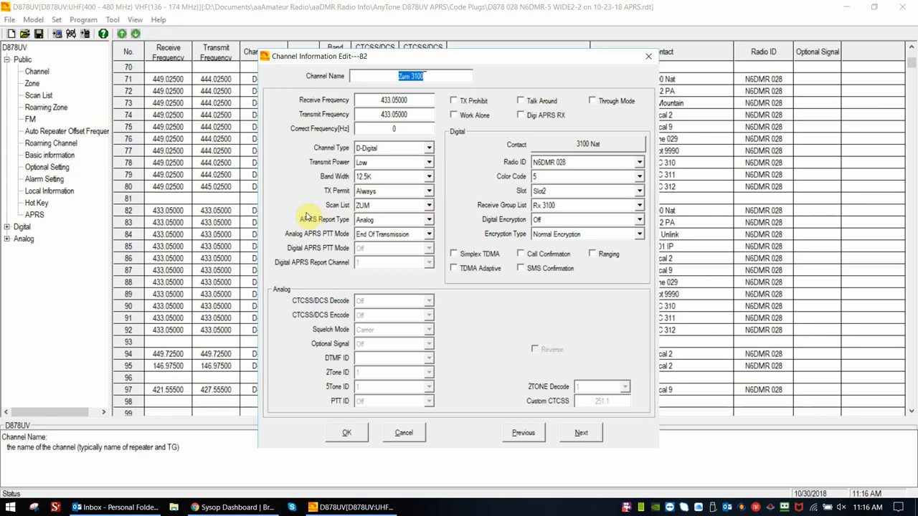
pyautogui.moveTo(465, 269)
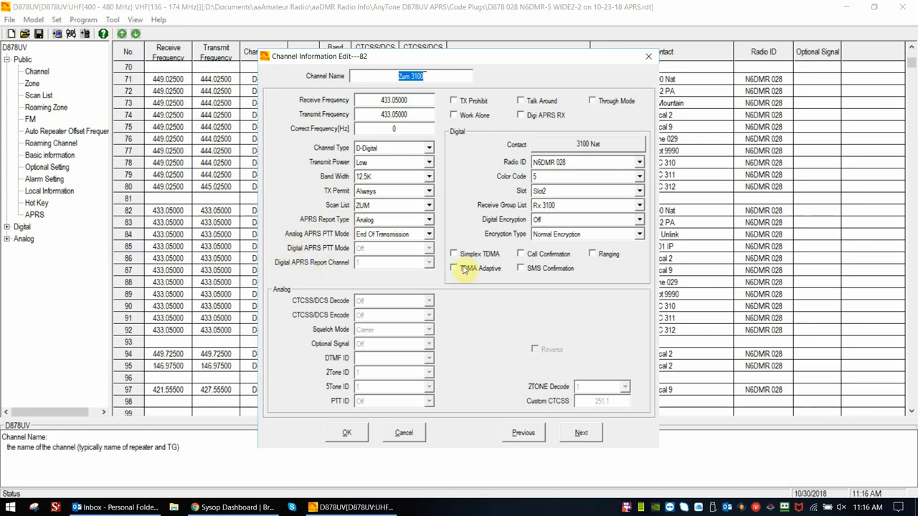
pyautogui.moveTo(328, 227)
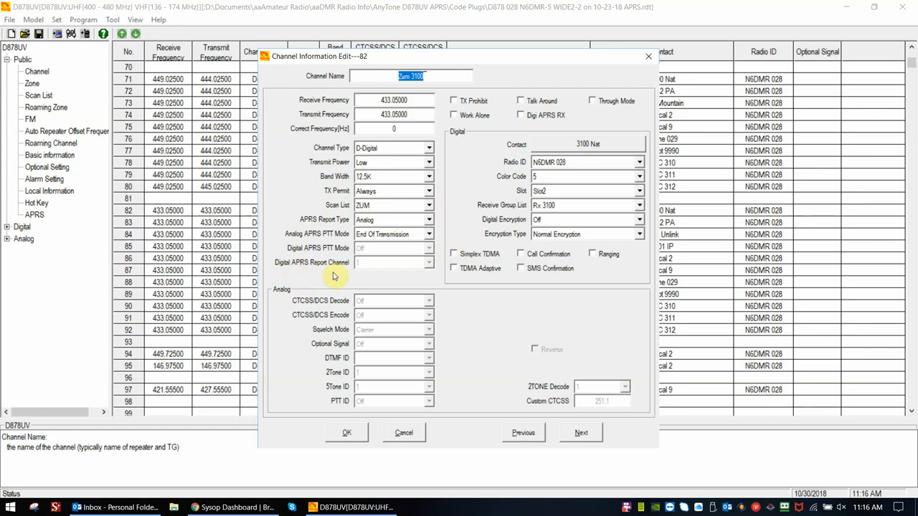
pyautogui.moveTo(377, 267)
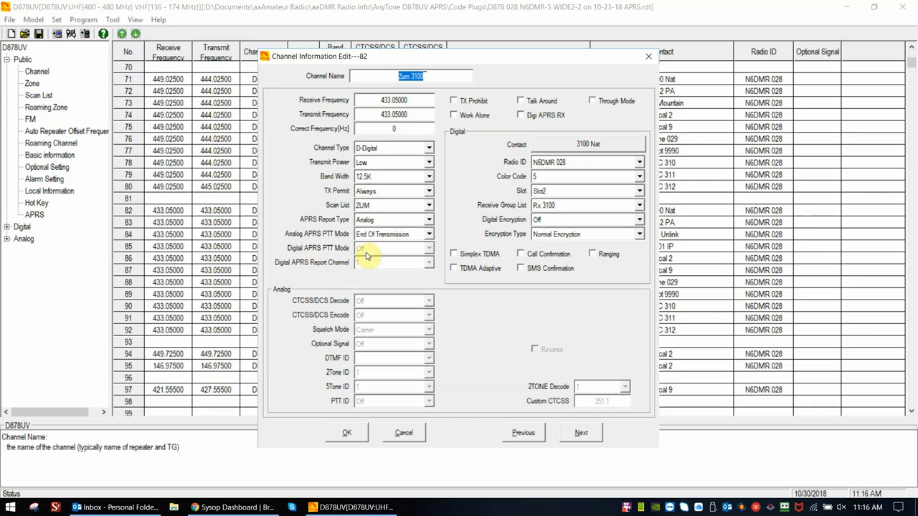
pyautogui.moveTo(429, 220)
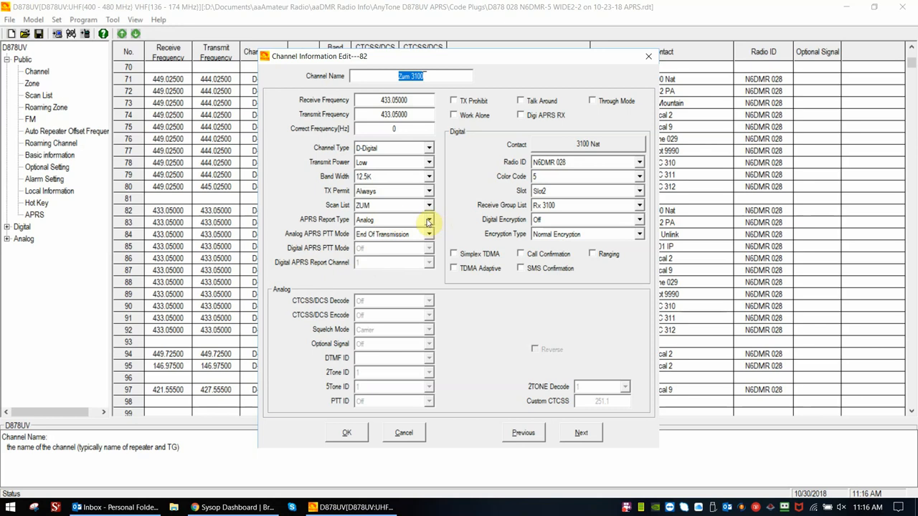
pyautogui.moveTo(321, 263)
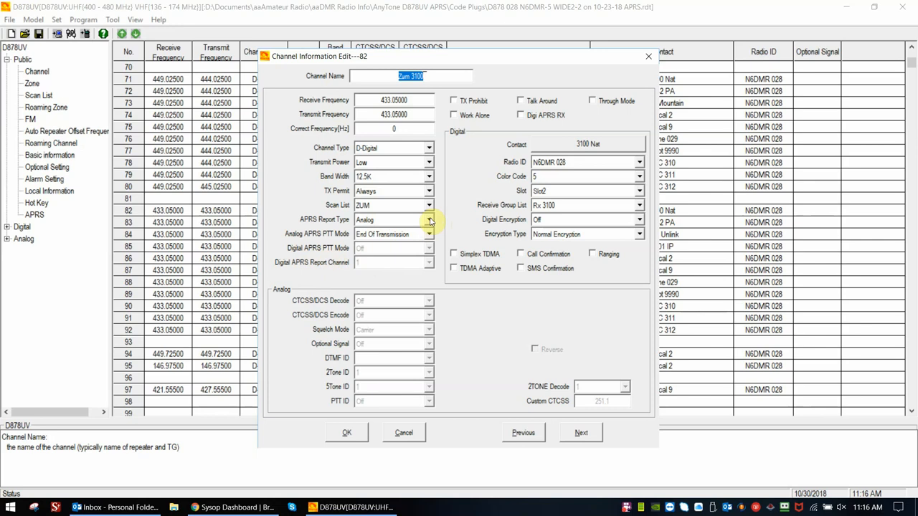
pyautogui.moveTo(450, 235)
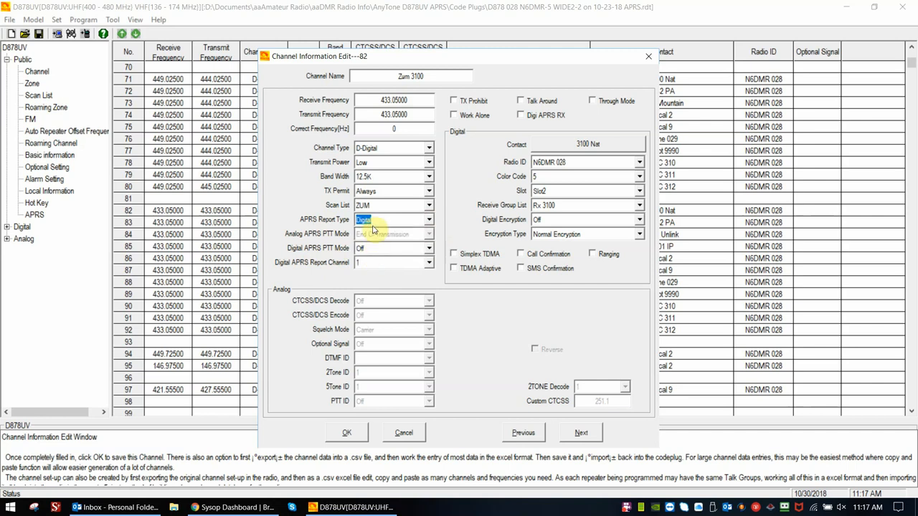
pyautogui.moveTo(321, 271)
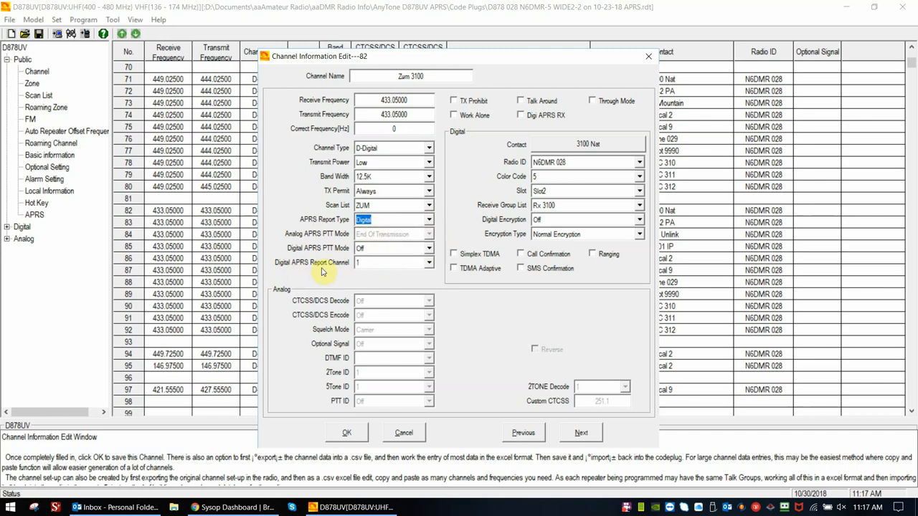
pyautogui.moveTo(387, 269)
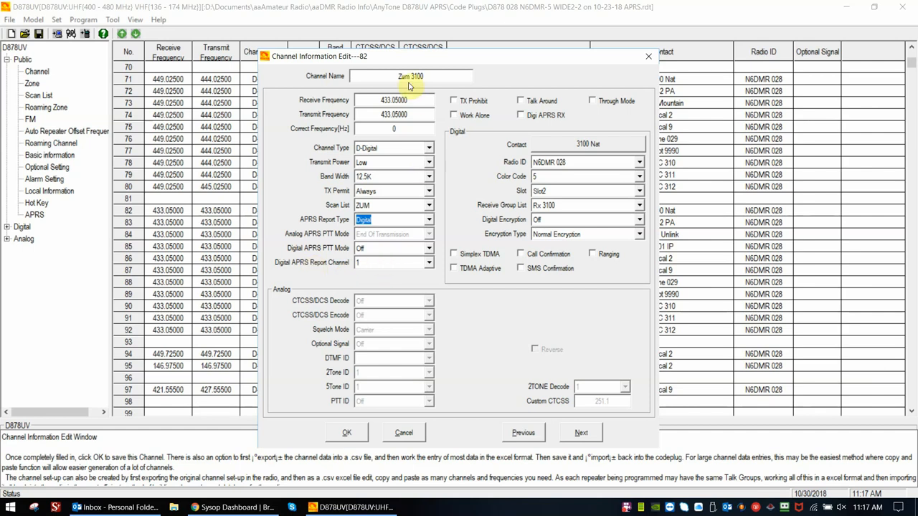
pyautogui.moveTo(348, 267)
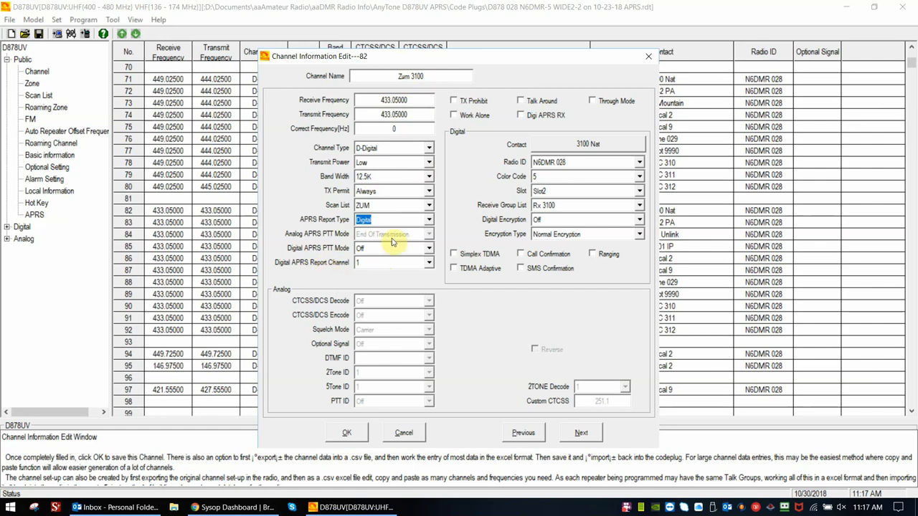
pyautogui.moveTo(426, 267)
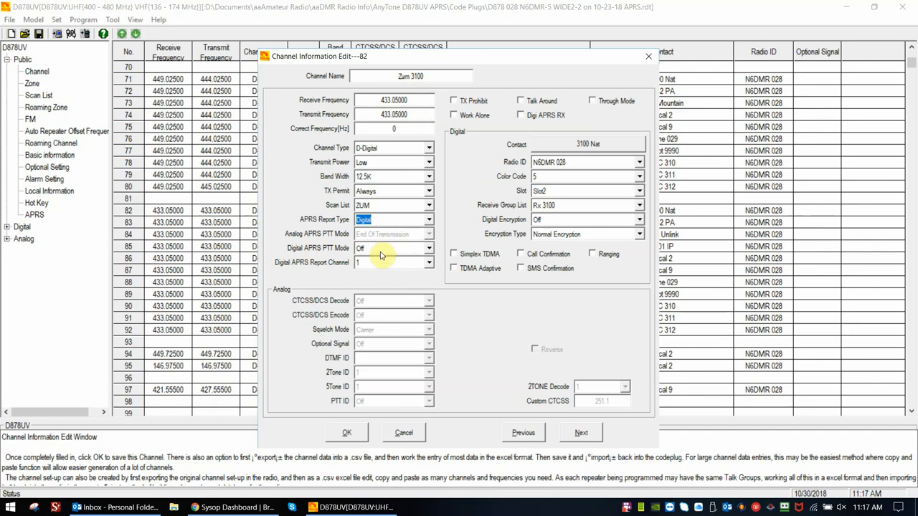
# Step: Set Zum 3100's Digital APRS PTT Mode to On, leaving report channel 1
pyautogui.click(429, 262)
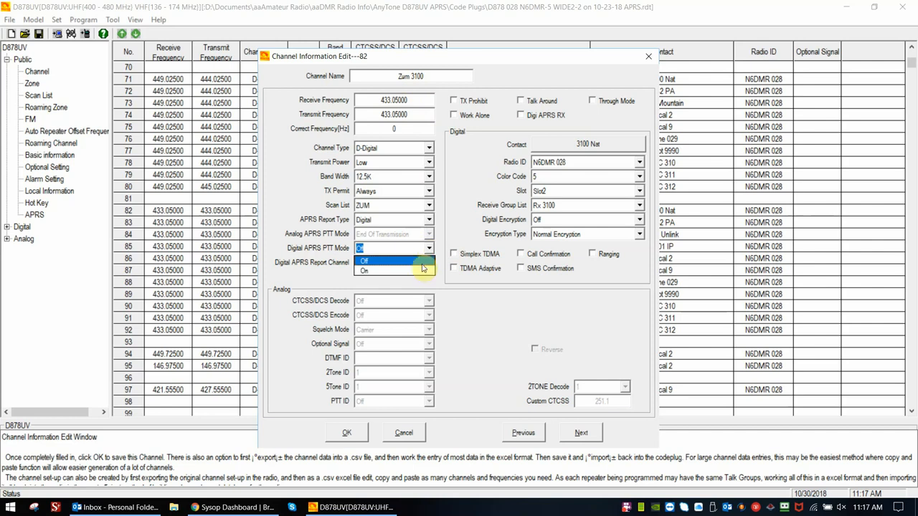
pyautogui.click(393, 261)
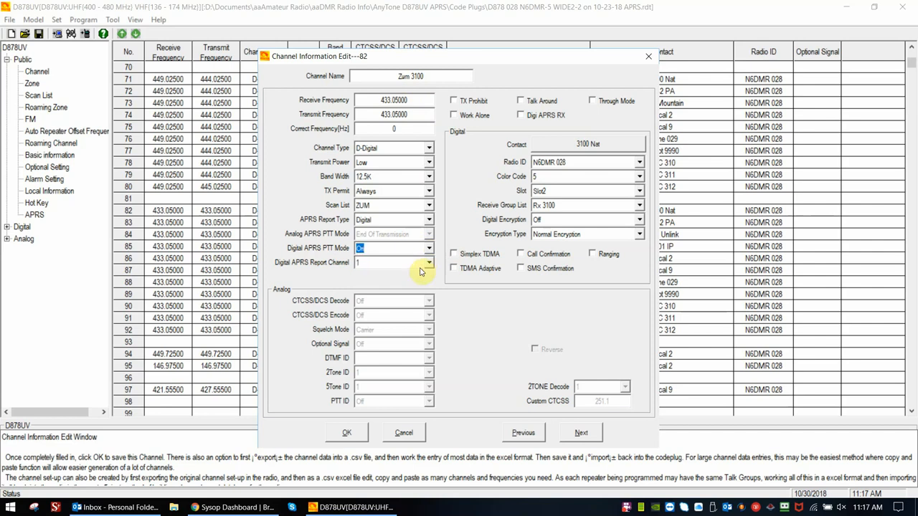
pyautogui.moveTo(301, 257)
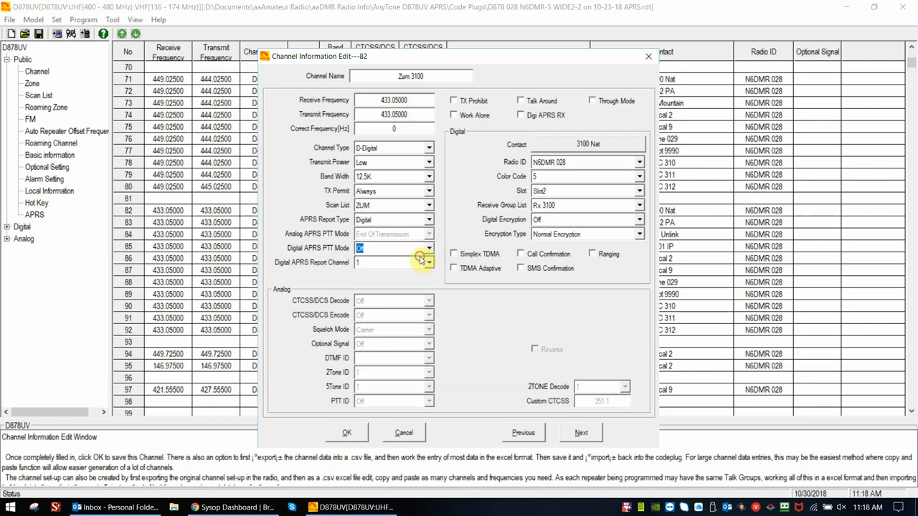
# Step: Change Zum 3100's APRS Report Type to Analog, keeping PTT mode End Of Transmission
pyautogui.click(428, 219)
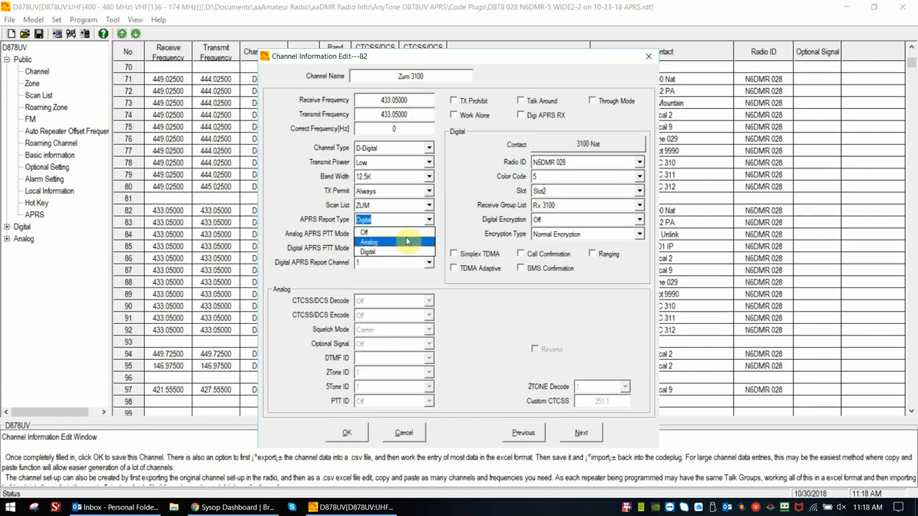
pyautogui.click(369, 242)
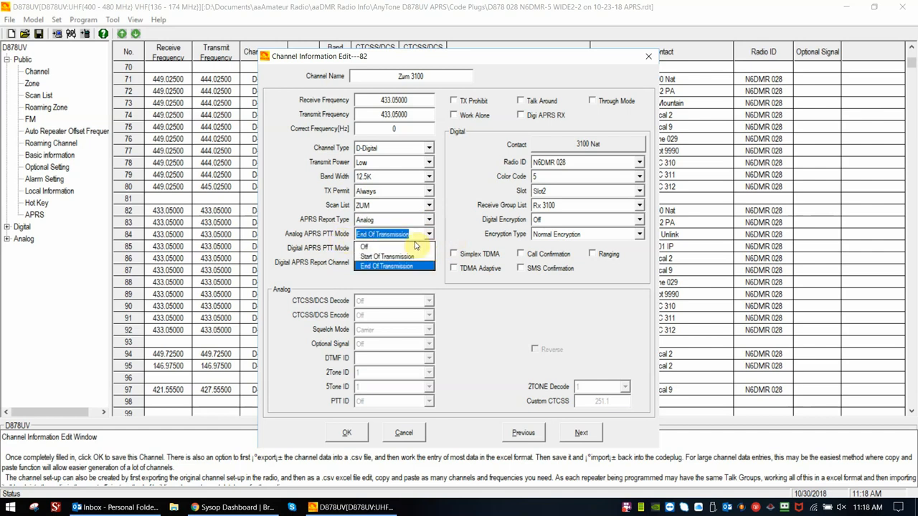
pyautogui.moveTo(387, 256)
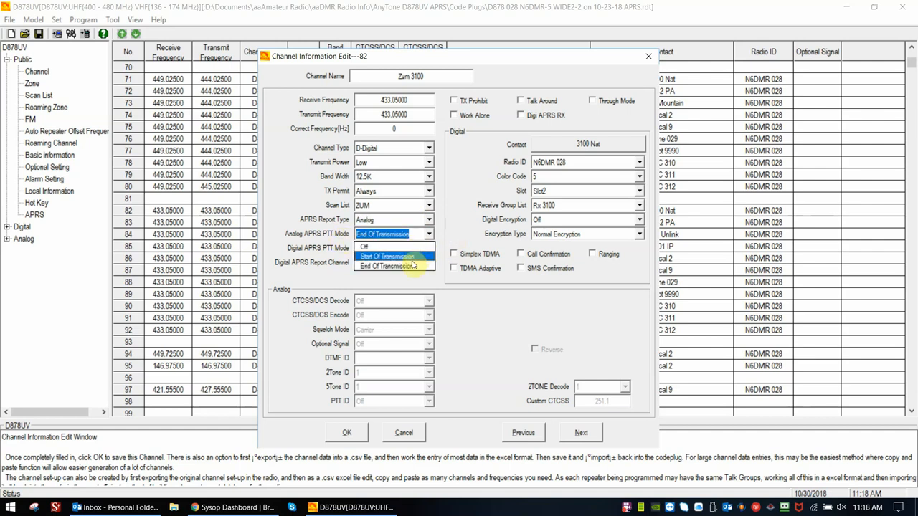
pyautogui.moveTo(393, 246)
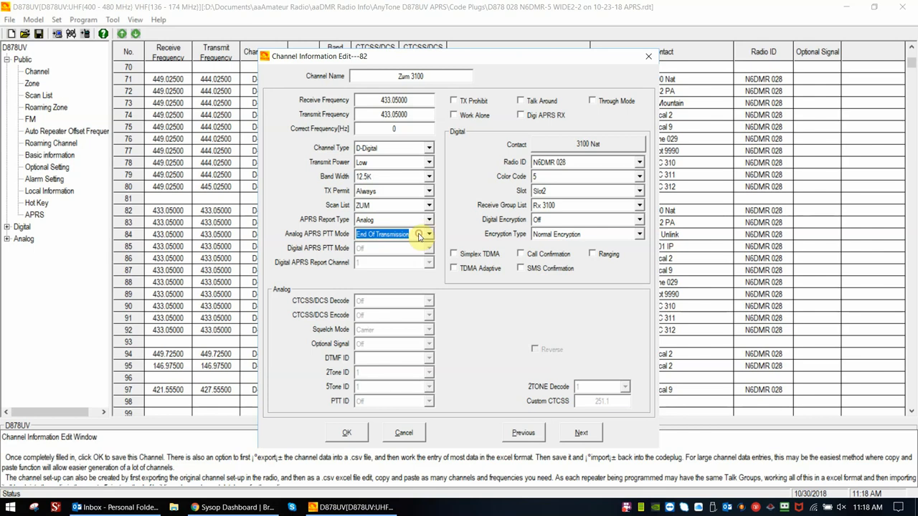
pyautogui.moveTo(461, 241)
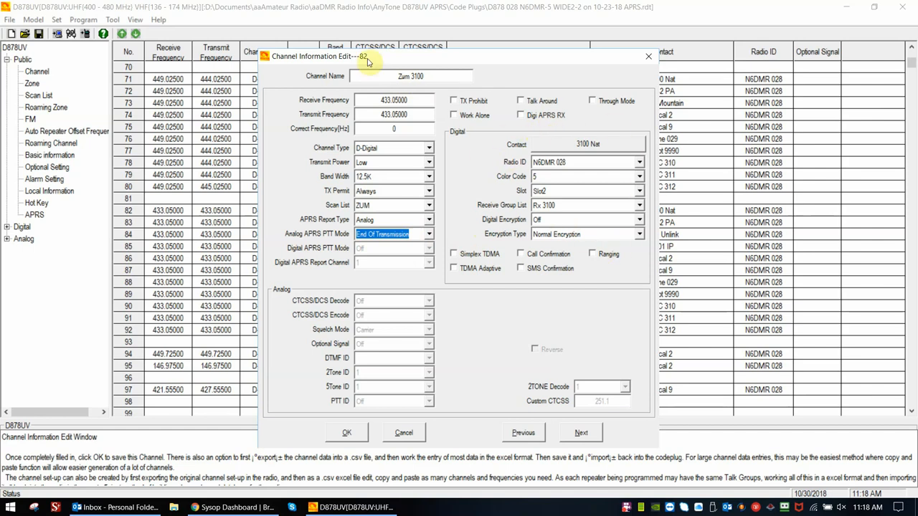
pyautogui.moveTo(440, 141)
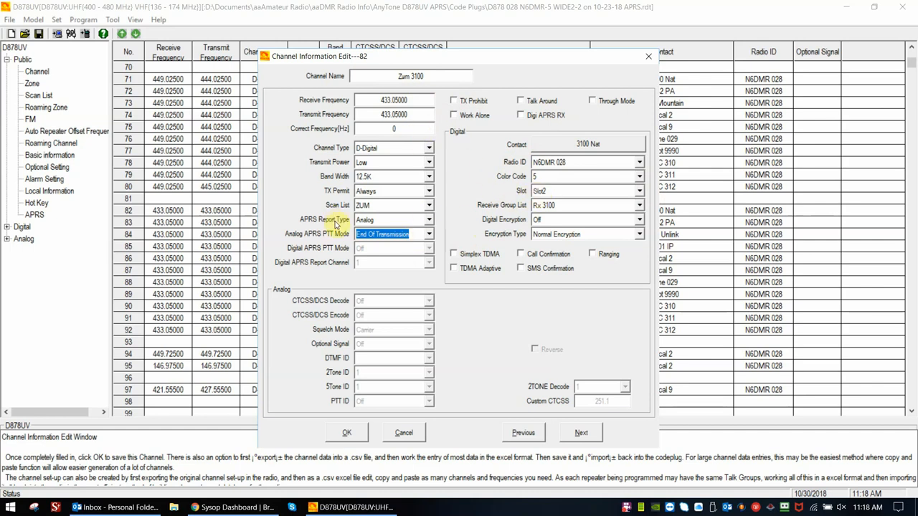
pyautogui.moveTo(419, 220)
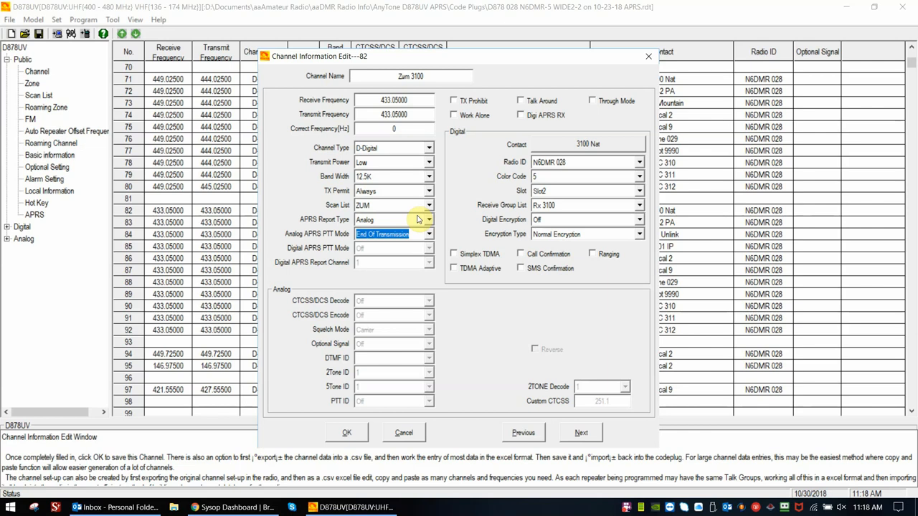
pyautogui.moveTo(524, 279)
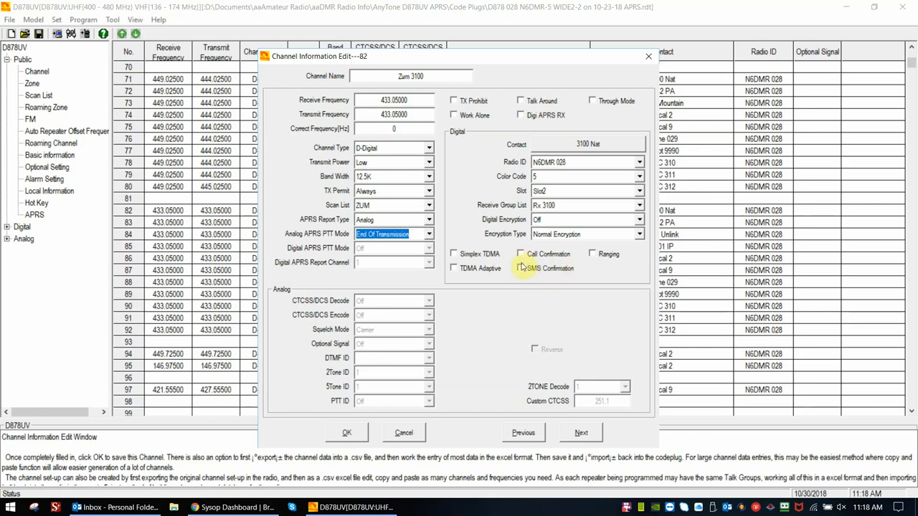
pyautogui.moveTo(579, 264)
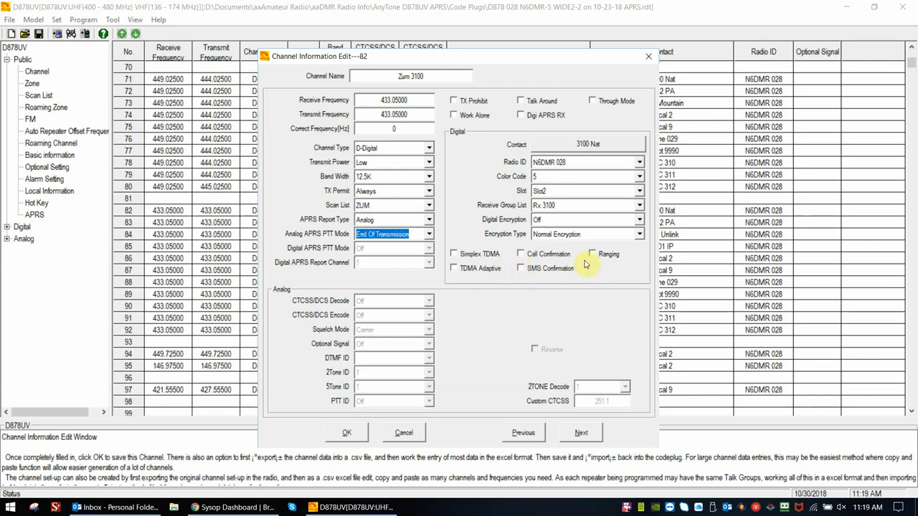
pyautogui.moveTo(509, 261)
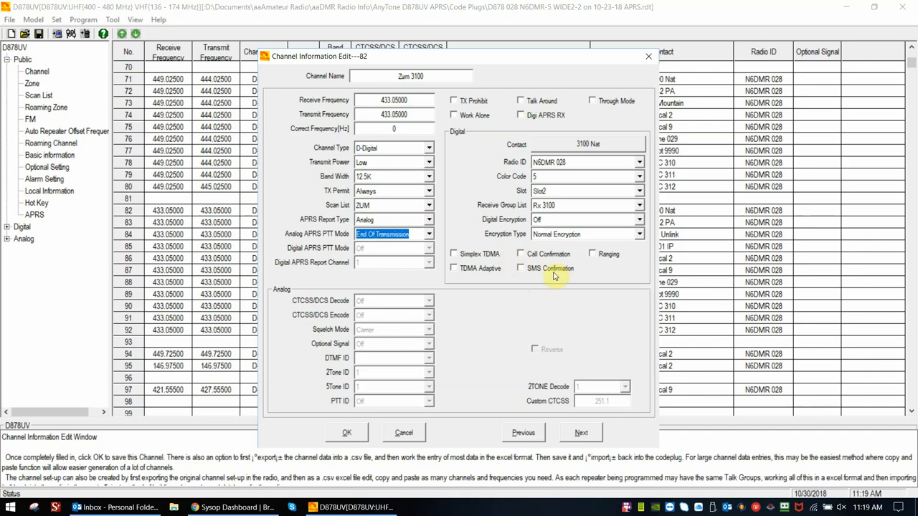
pyautogui.moveTo(512, 271)
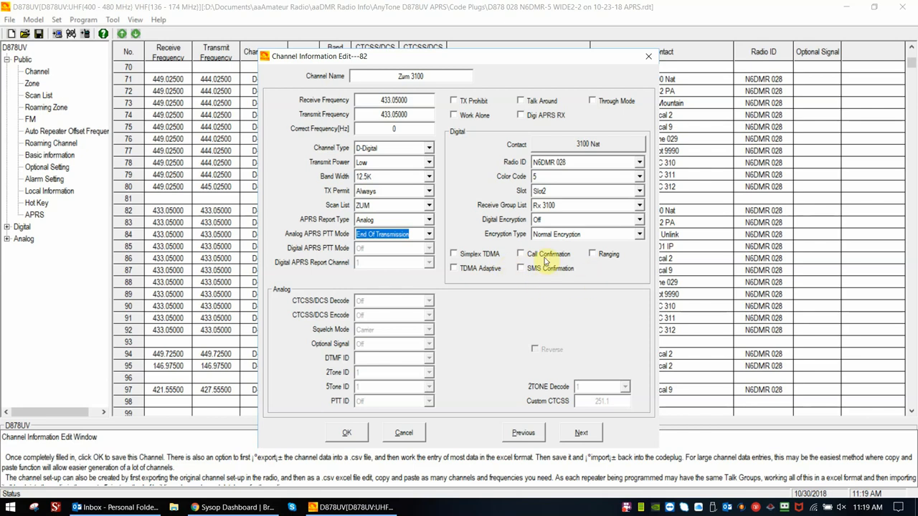
pyautogui.moveTo(583, 280)
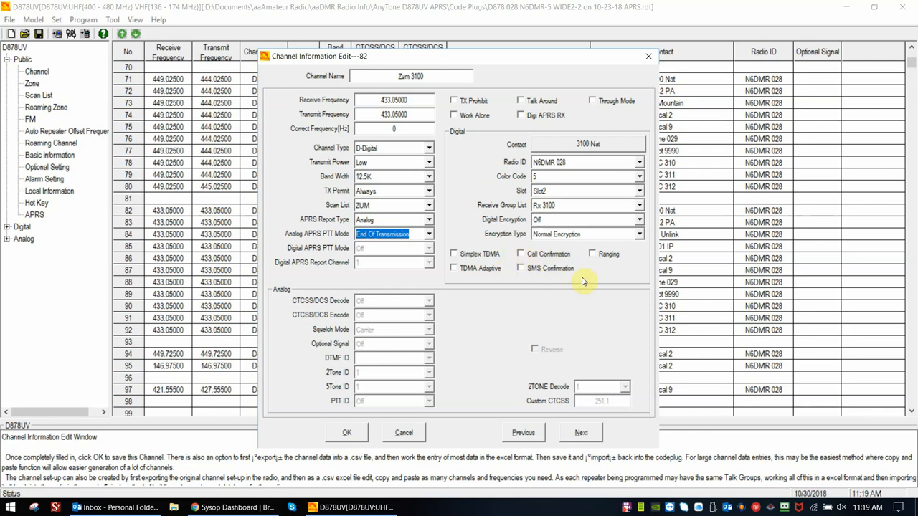
pyautogui.moveTo(541, 280)
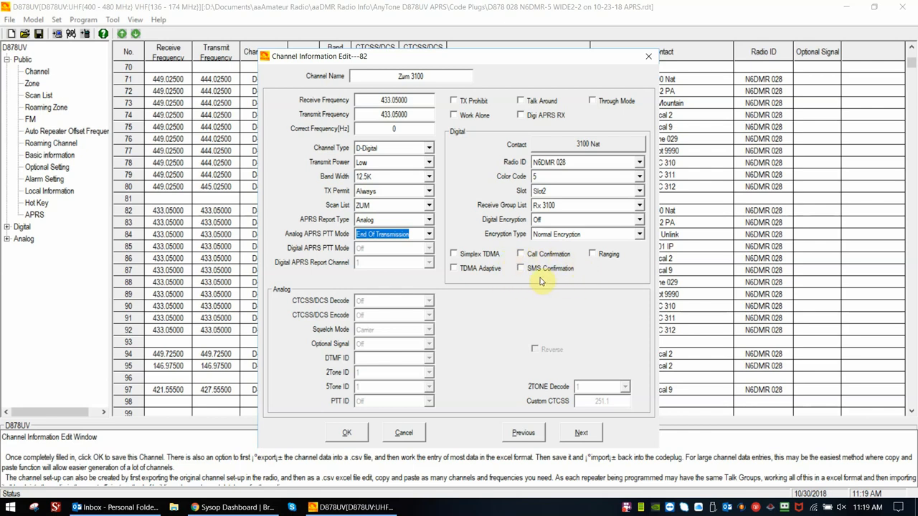
pyautogui.moveTo(443, 111)
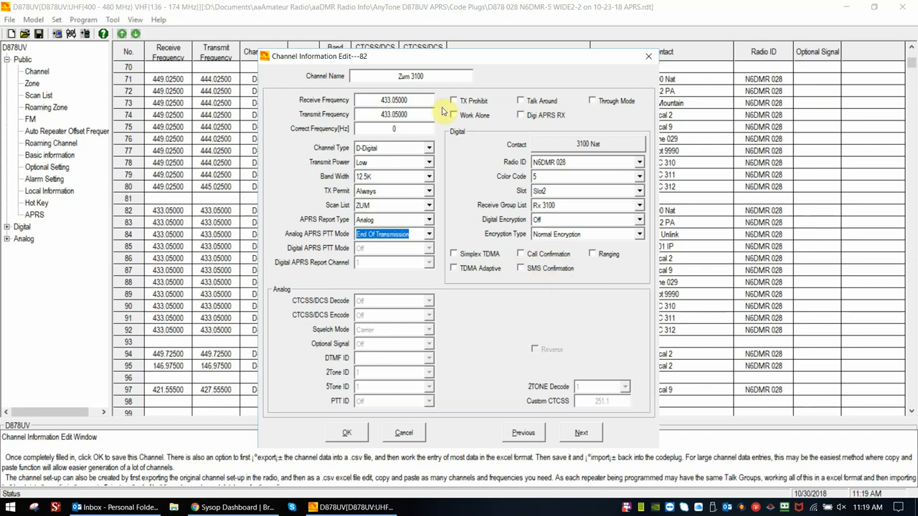
pyautogui.moveTo(393, 239)
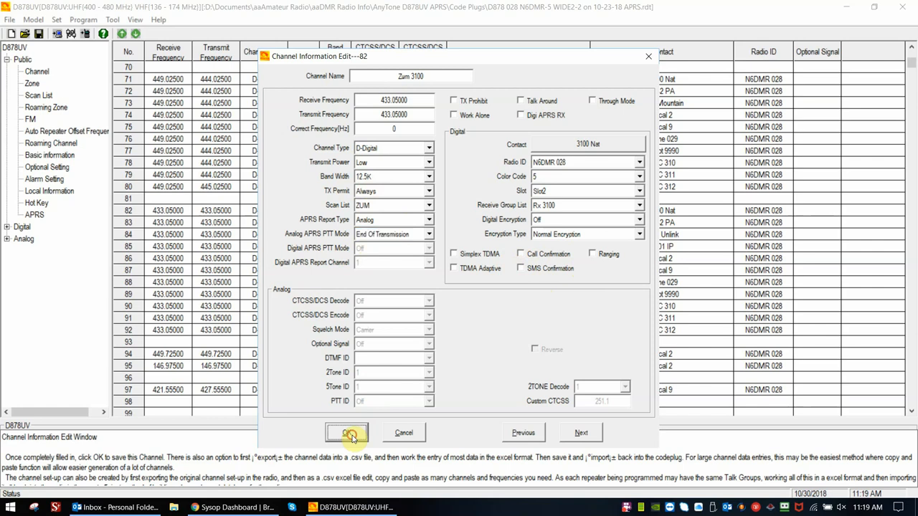
# Step: Save Zum 3100, then set Zum 3142 to digital APRS reporting on report channel 2
pyautogui.click(347, 433)
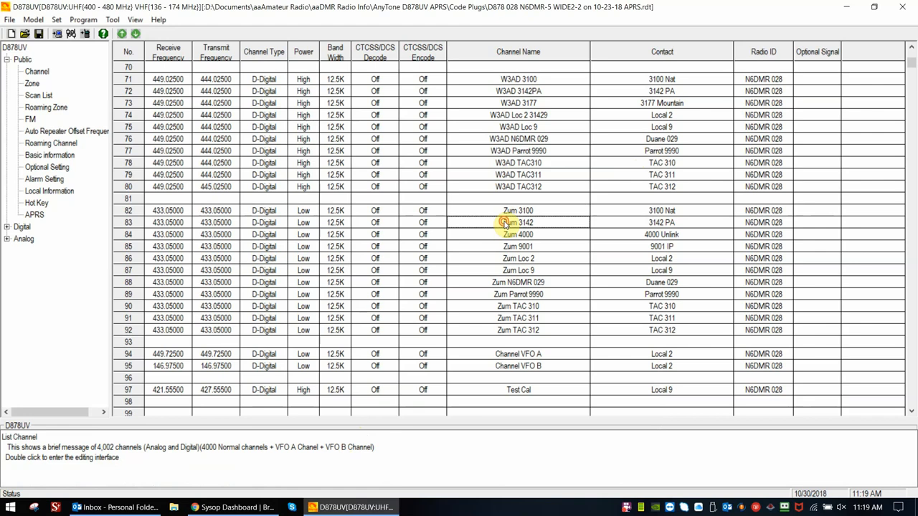
pyautogui.doubleClick(518, 223)
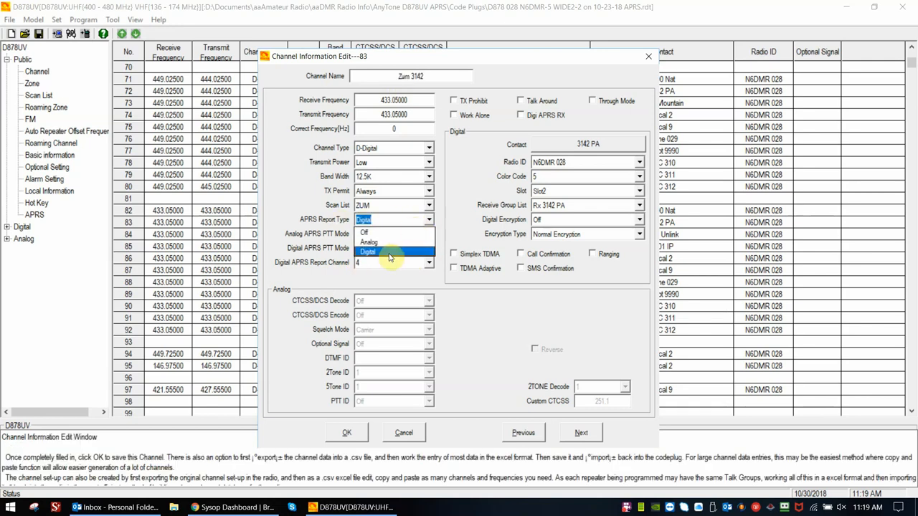
pyautogui.click(381, 248)
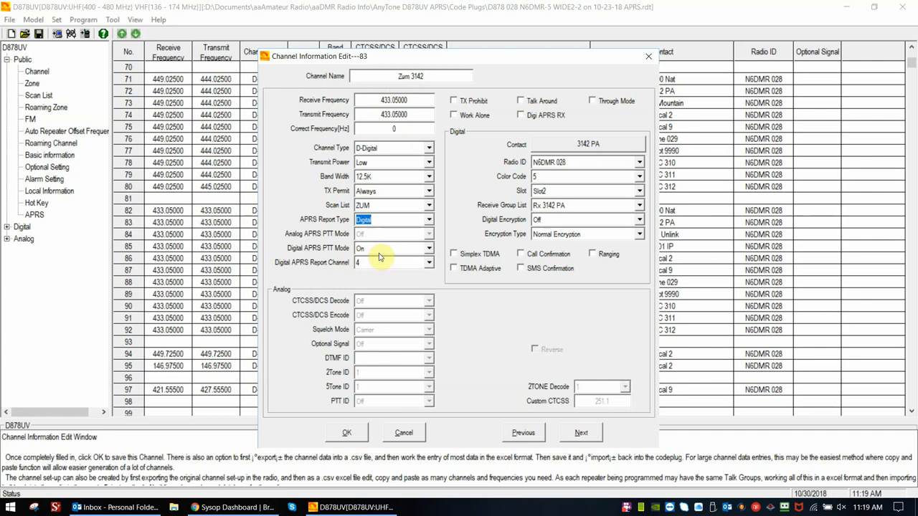
pyautogui.moveTo(412, 258)
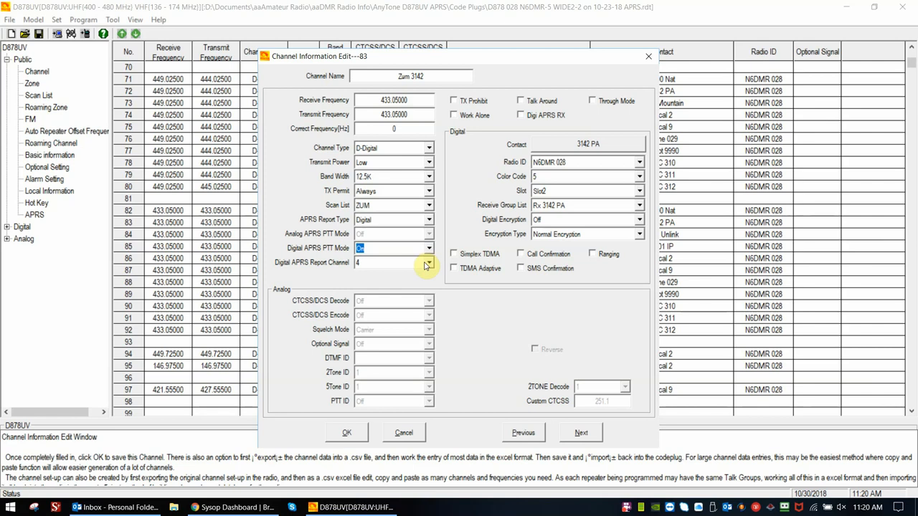
pyautogui.click(428, 261)
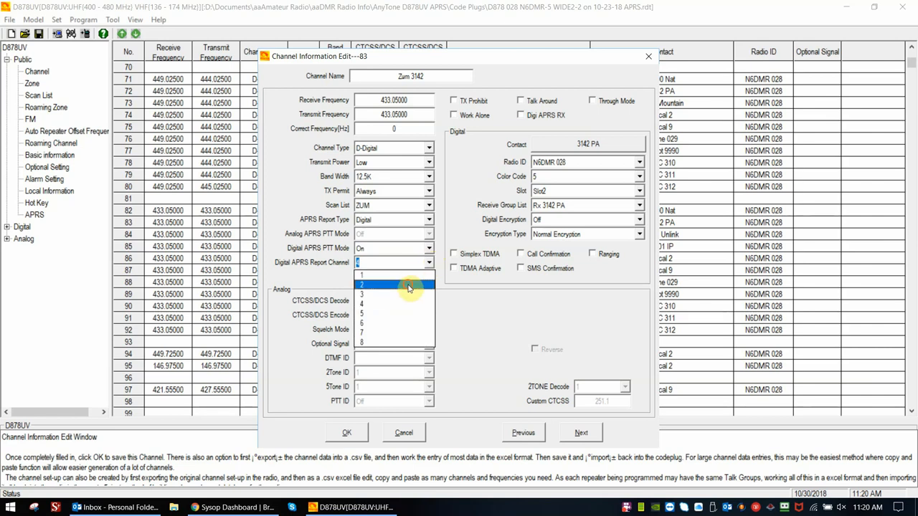
pyautogui.click(361, 283)
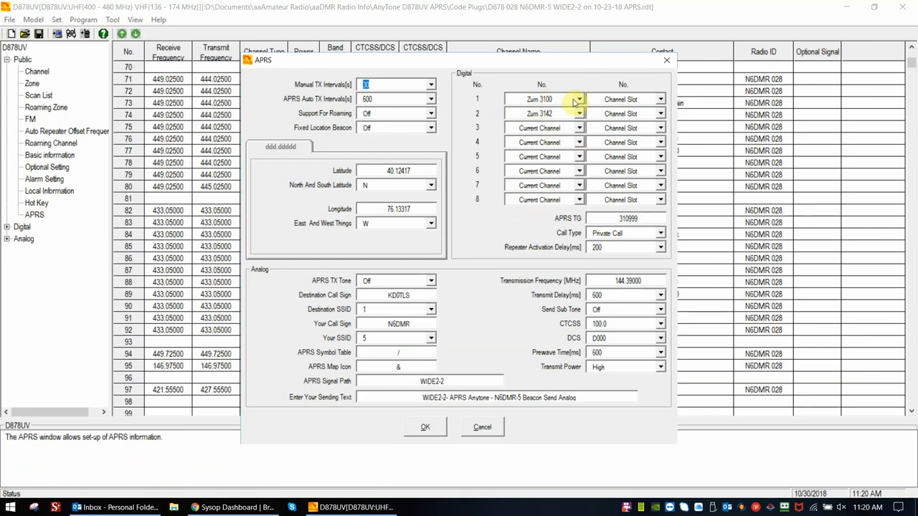
pyautogui.moveTo(530, 98)
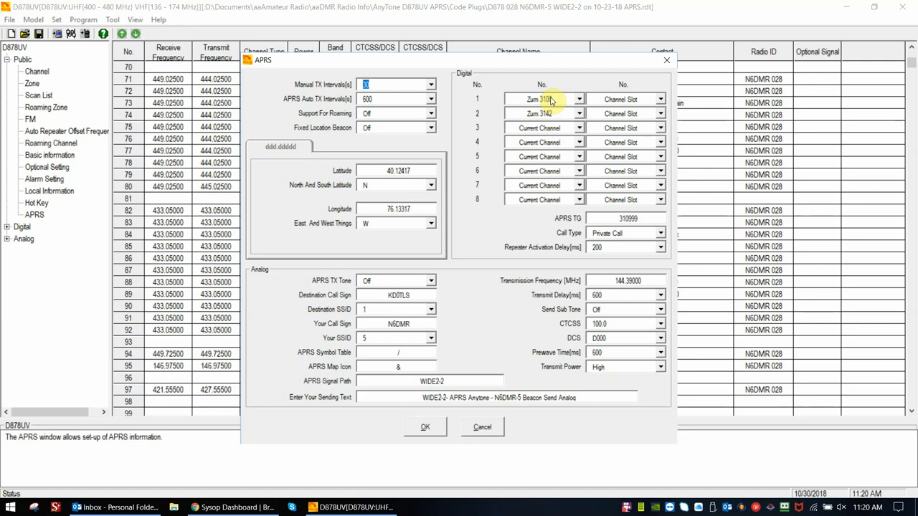
pyautogui.moveTo(545, 107)
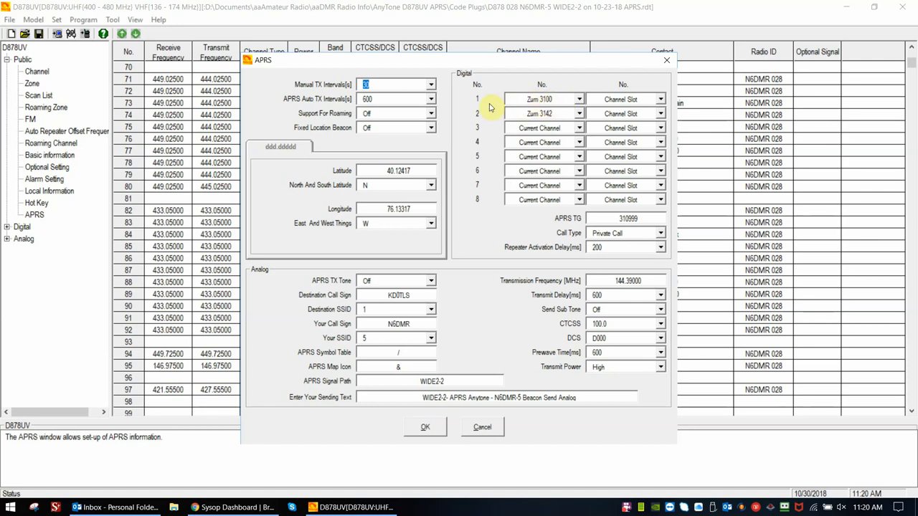
pyautogui.moveTo(481, 106)
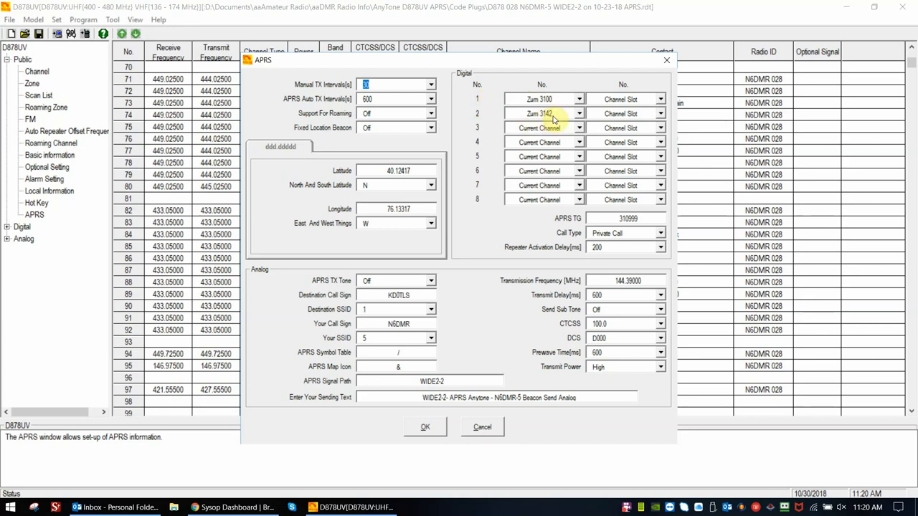
pyautogui.moveTo(472, 121)
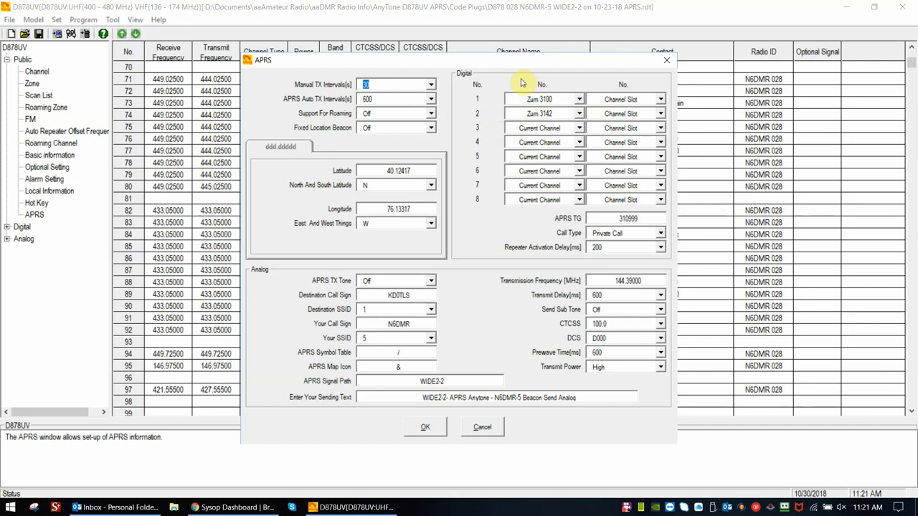
pyautogui.moveTo(522, 128)
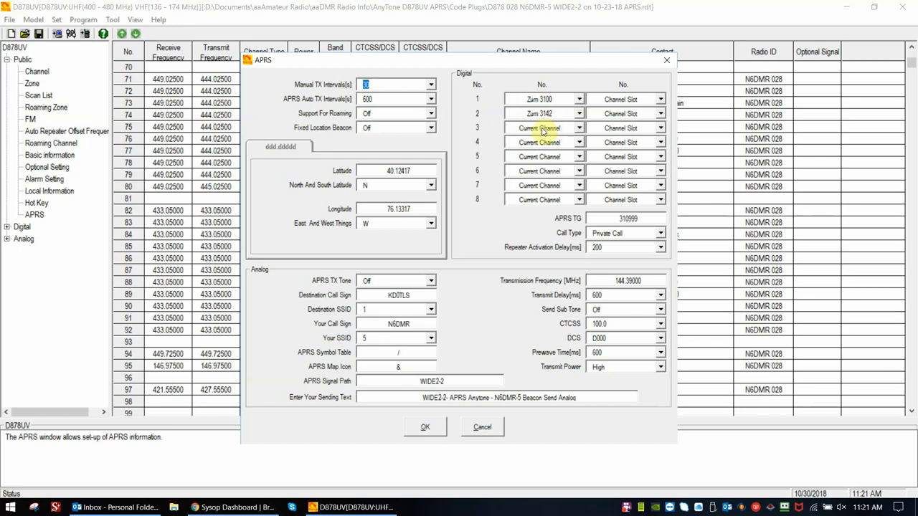
pyautogui.moveTo(538, 132)
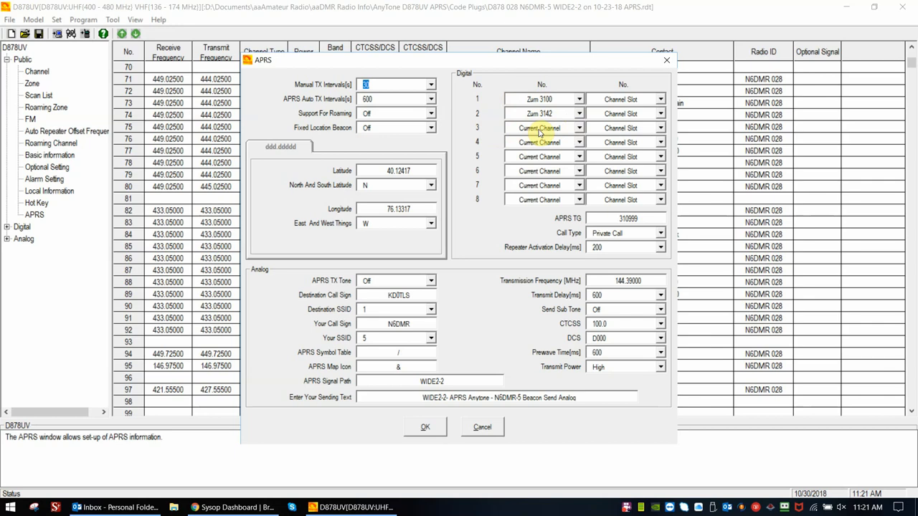
# Step: Set channel 90, Zum TAC 310, to digital APRS reporting with PTT on and report channel 3
pyautogui.click(425, 427)
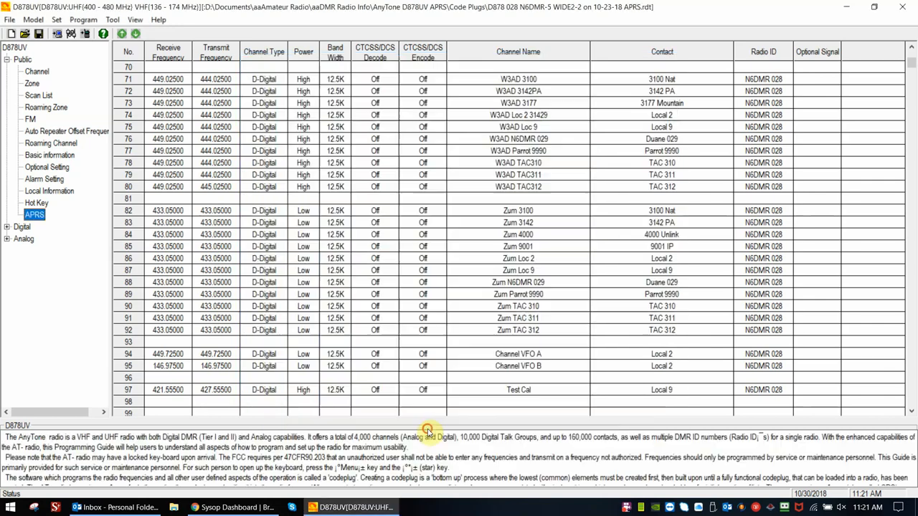
pyautogui.moveTo(339, 199)
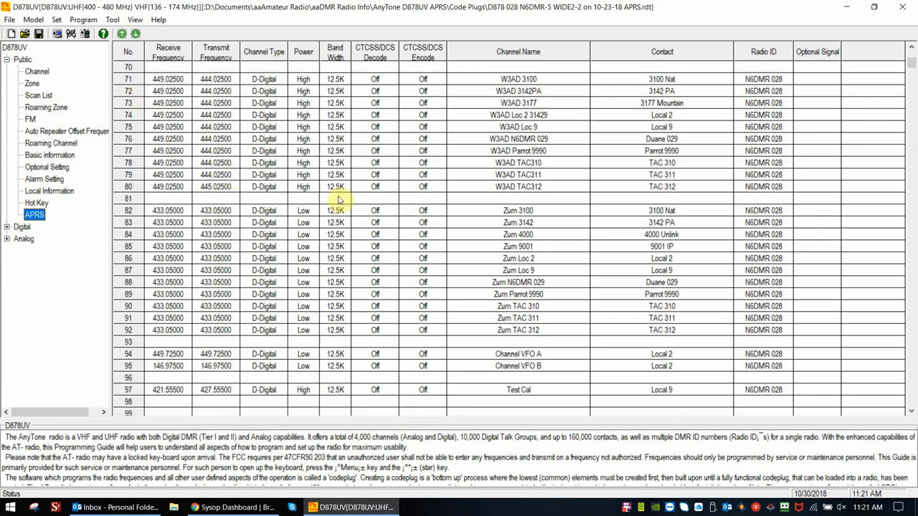
pyautogui.moveTo(436, 287)
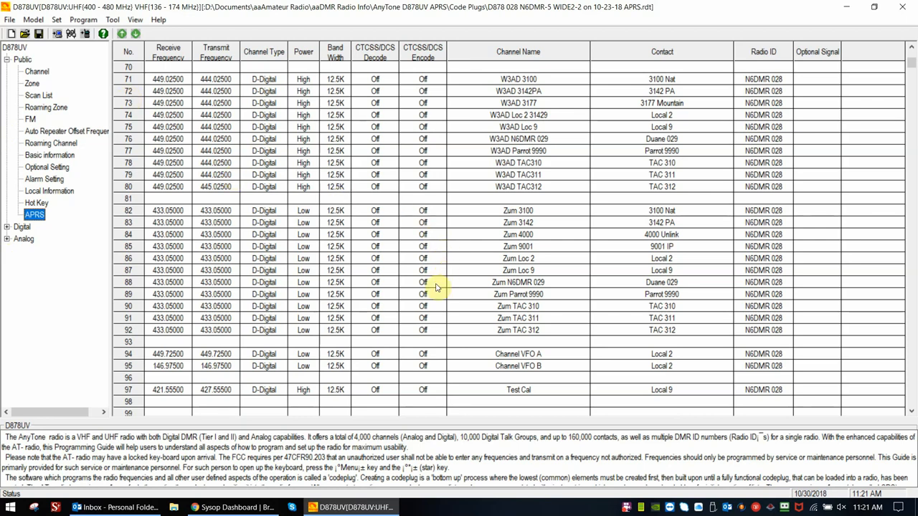
pyautogui.click(423, 307)
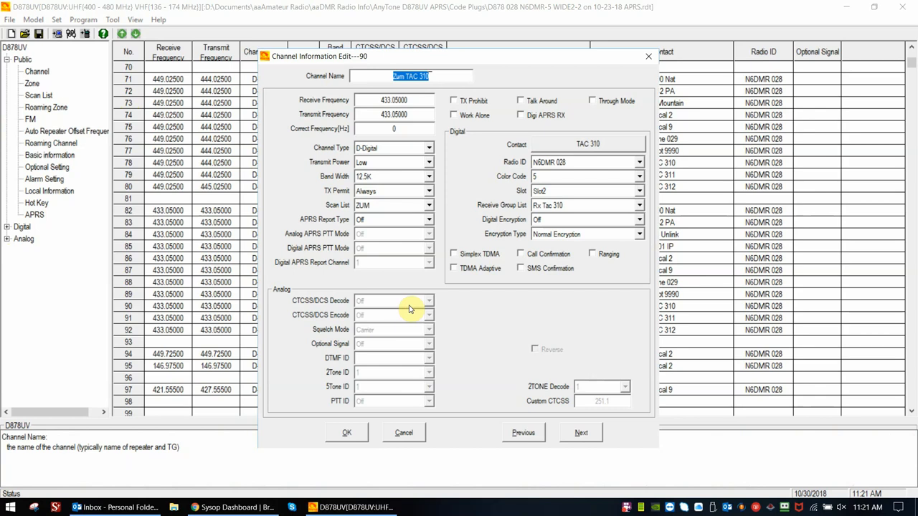
pyautogui.moveTo(347, 282)
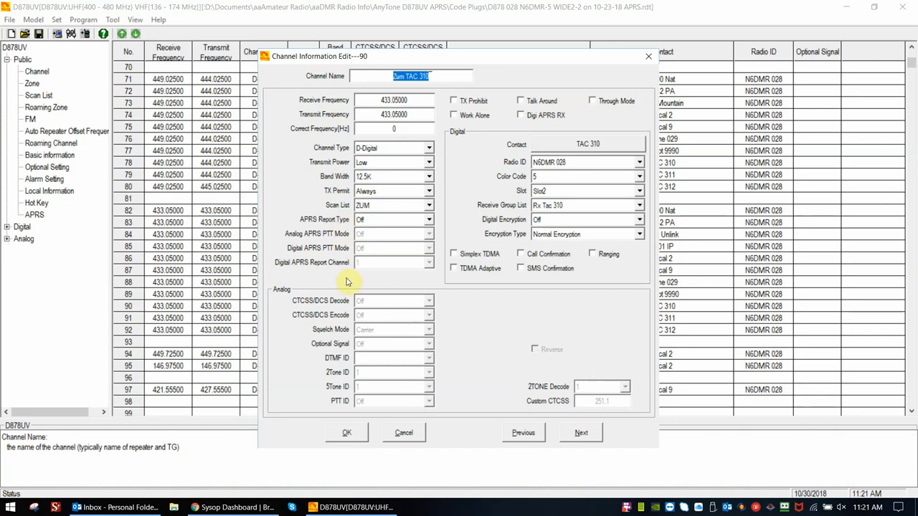
pyautogui.moveTo(318, 267)
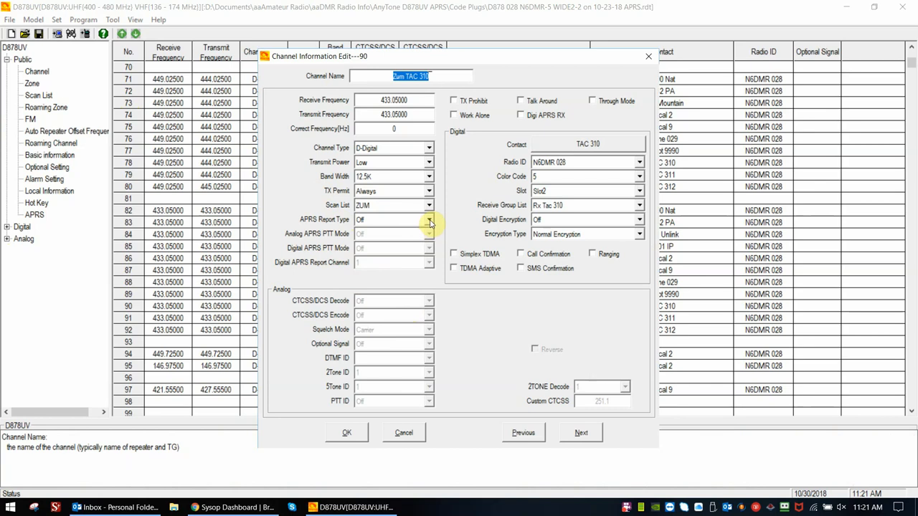
pyautogui.click(429, 220)
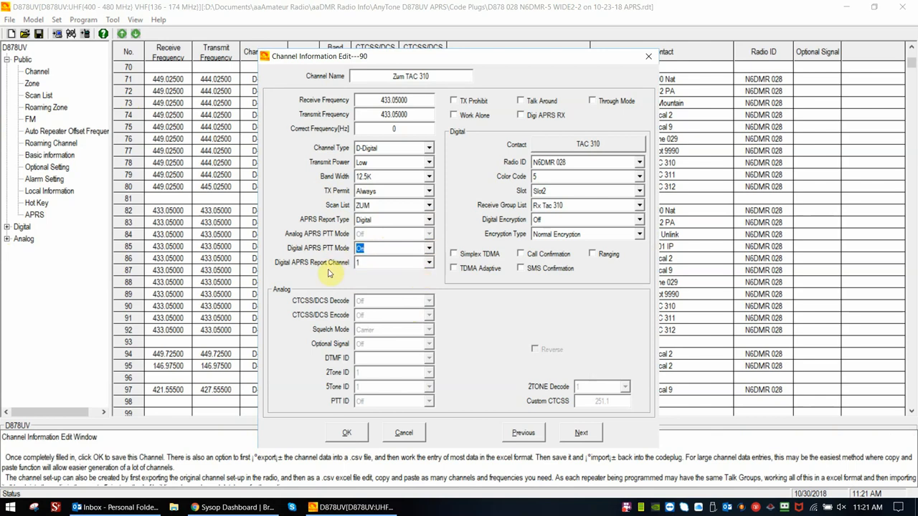
pyautogui.moveTo(350, 272)
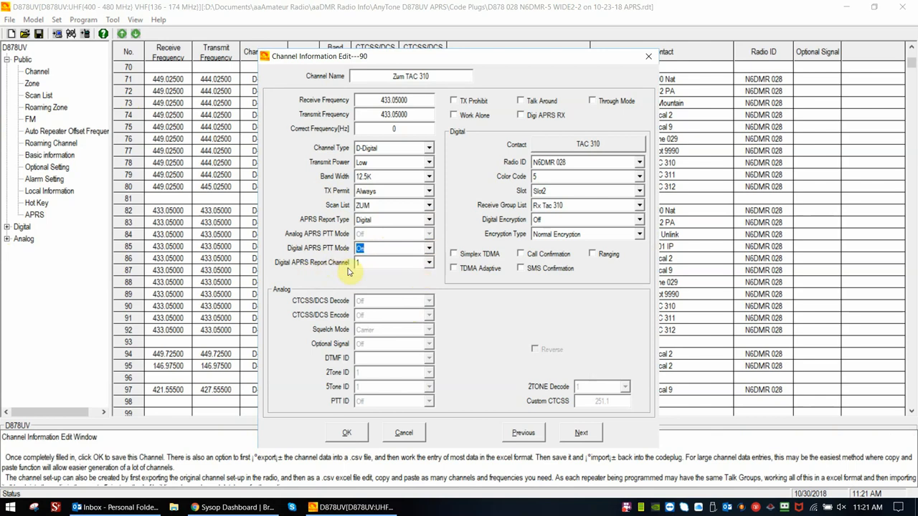
pyautogui.moveTo(285, 277)
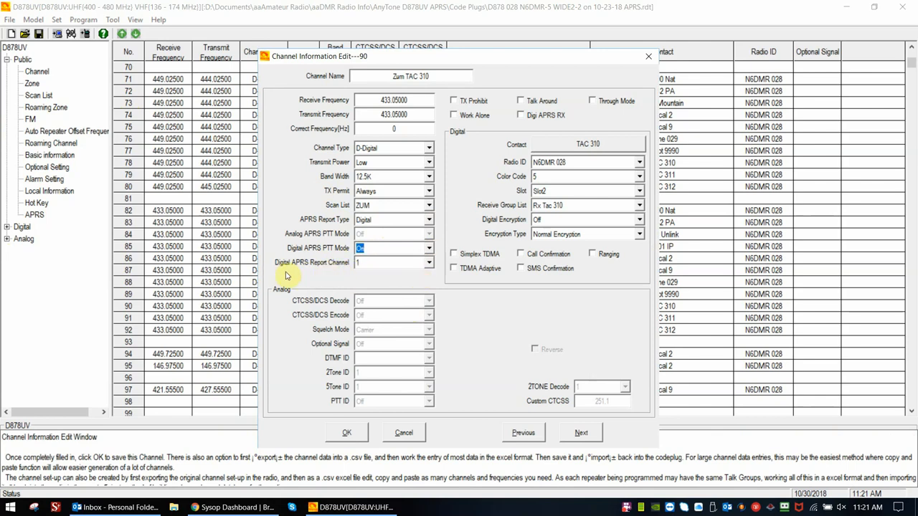
pyautogui.moveTo(339, 276)
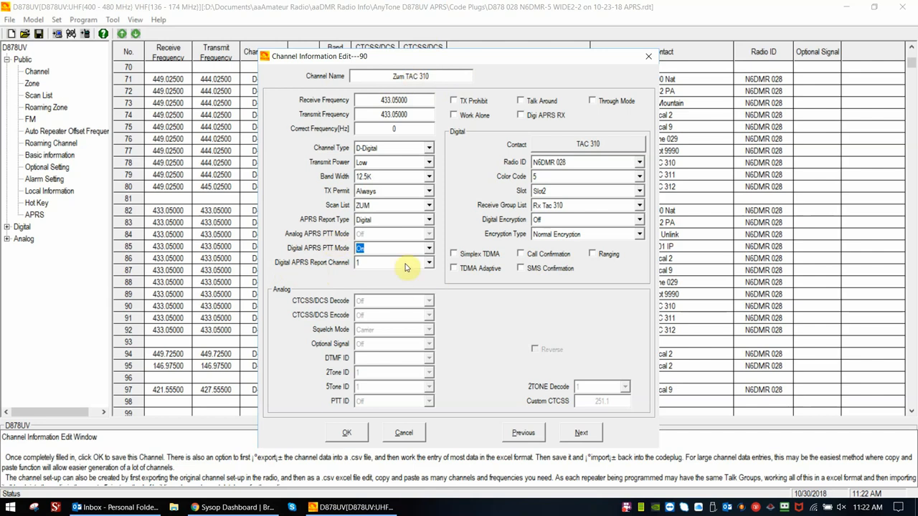
pyautogui.click(428, 262)
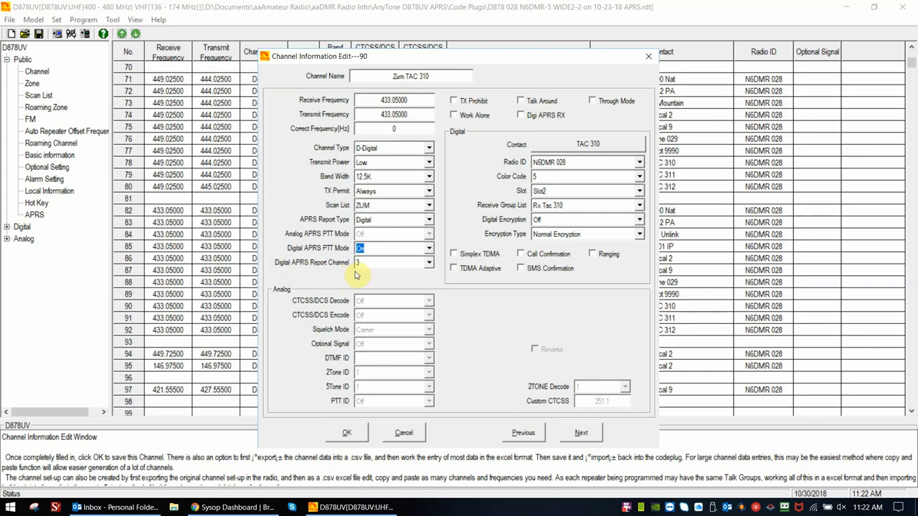
pyautogui.moveTo(429, 91)
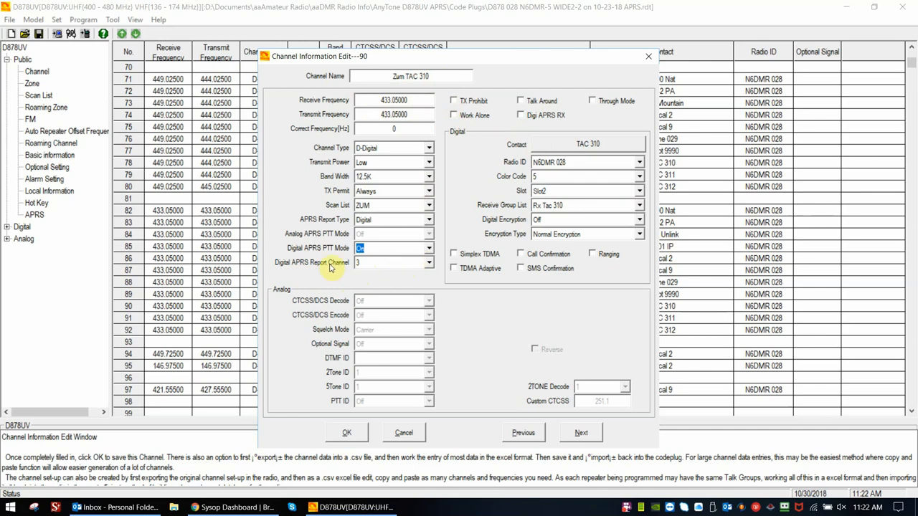
pyautogui.moveTo(419, 292)
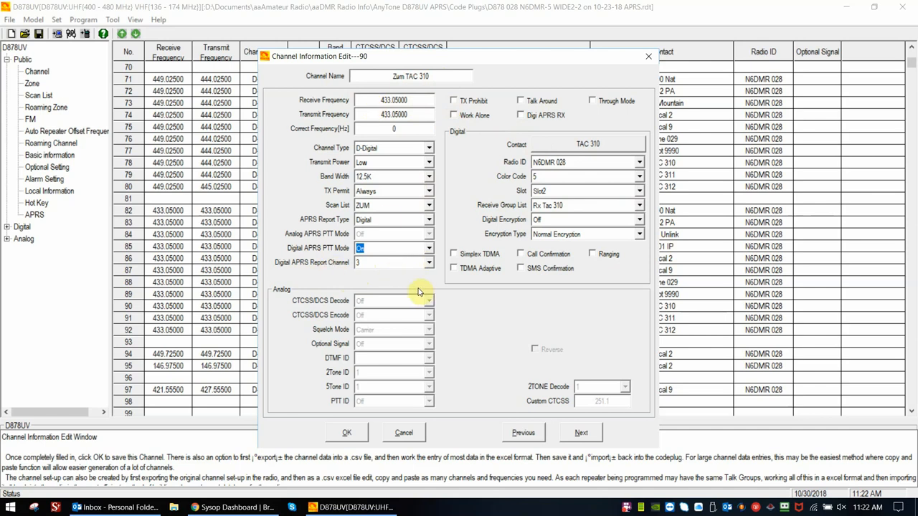
pyautogui.moveTo(431, 264)
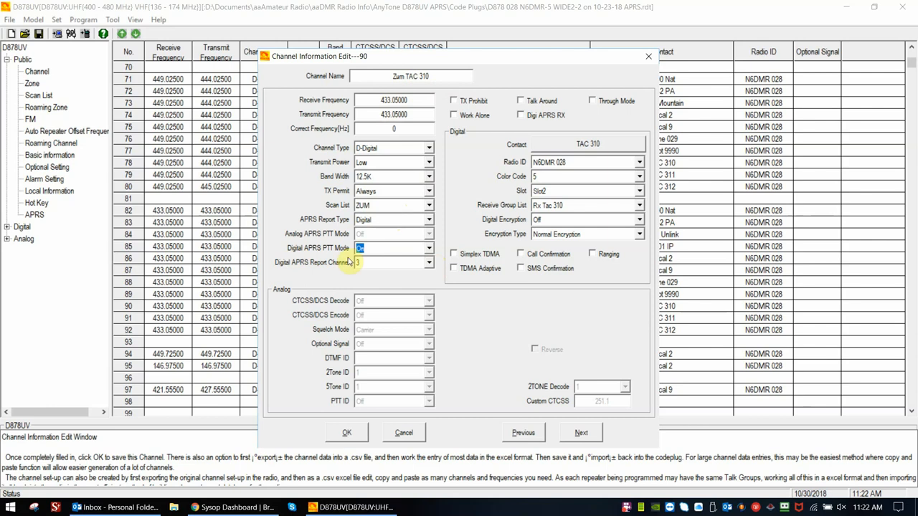
pyautogui.moveTo(428, 267)
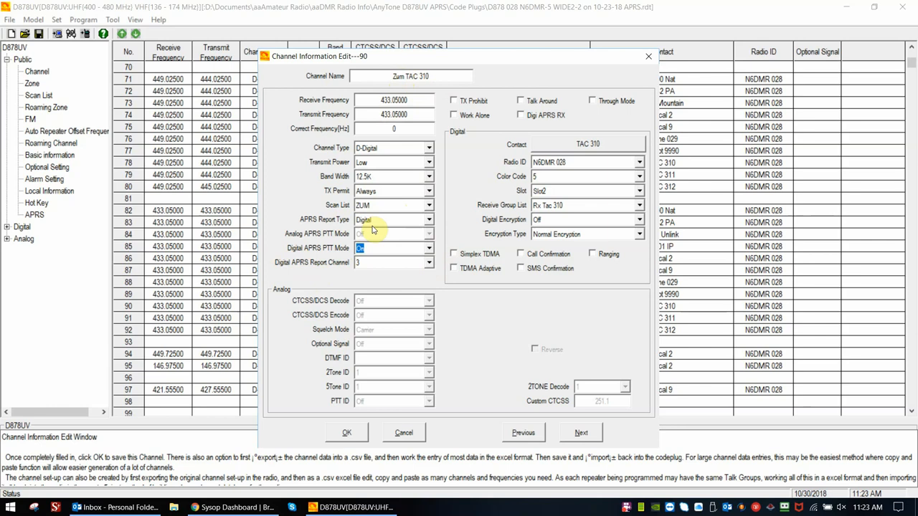
pyautogui.moveTo(338, 415)
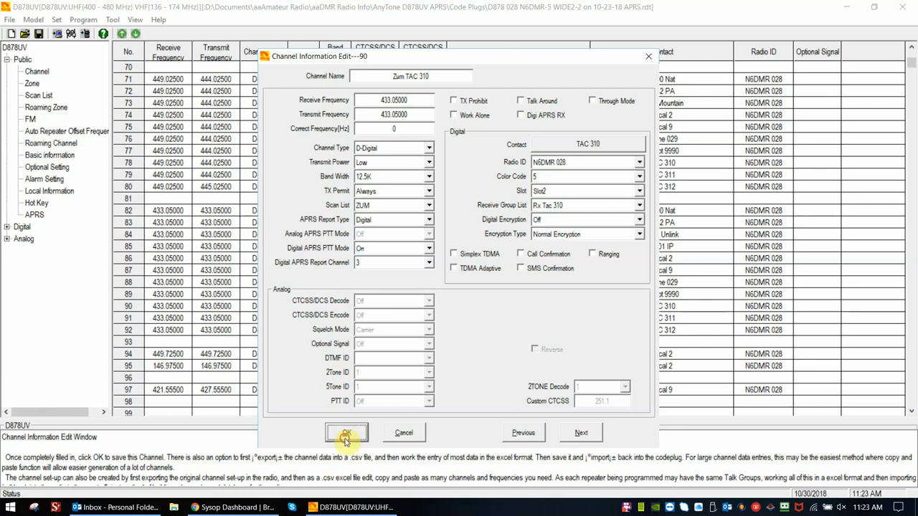
# Step: Save Zum TAC 310, reopen Public > APRS to review the digital slots, and confirm with OK
pyautogui.click(346, 432)
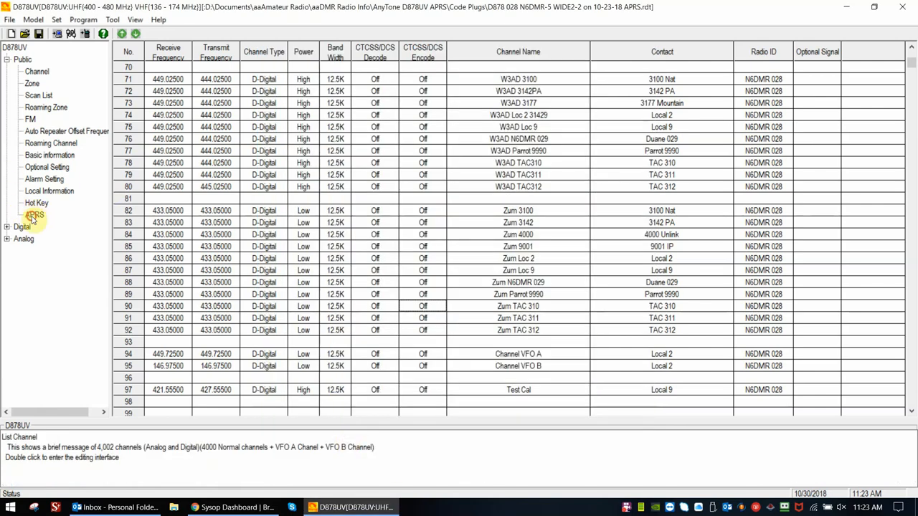
pyautogui.doubleClick(35, 214)
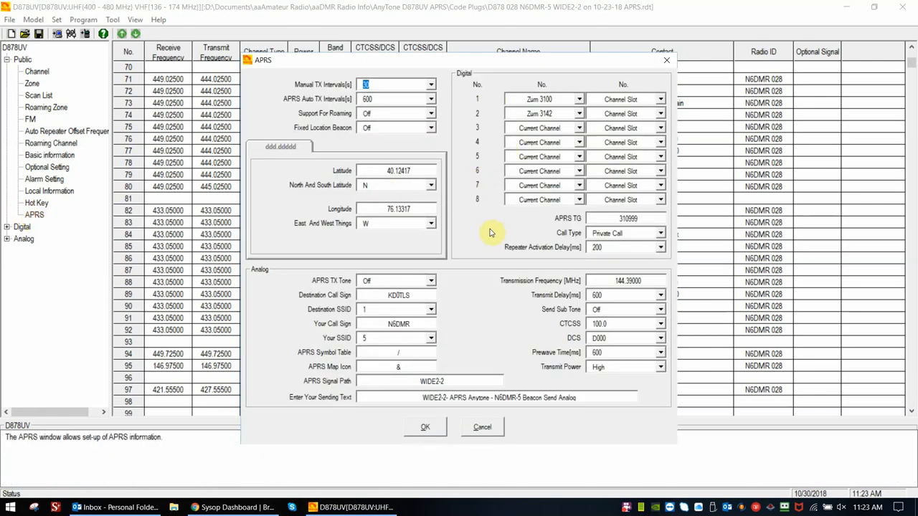
pyautogui.moveTo(473, 211)
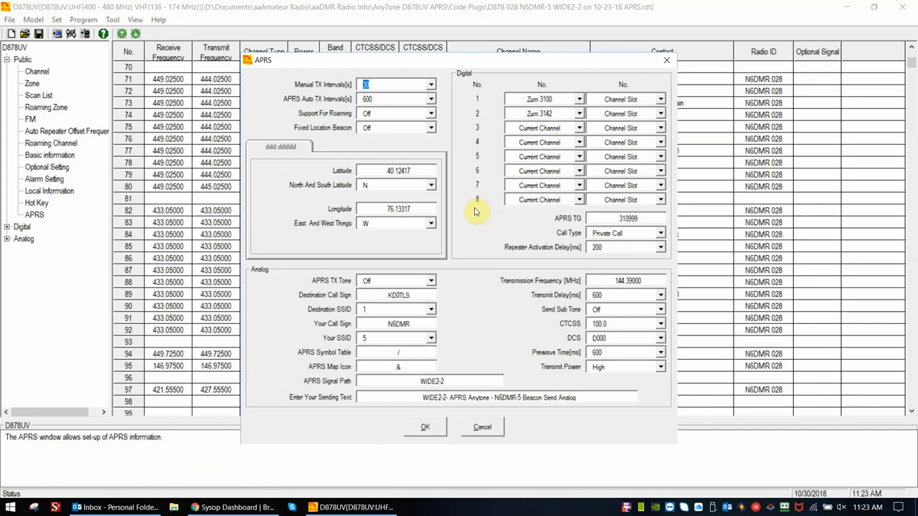
pyautogui.moveTo(587, 264)
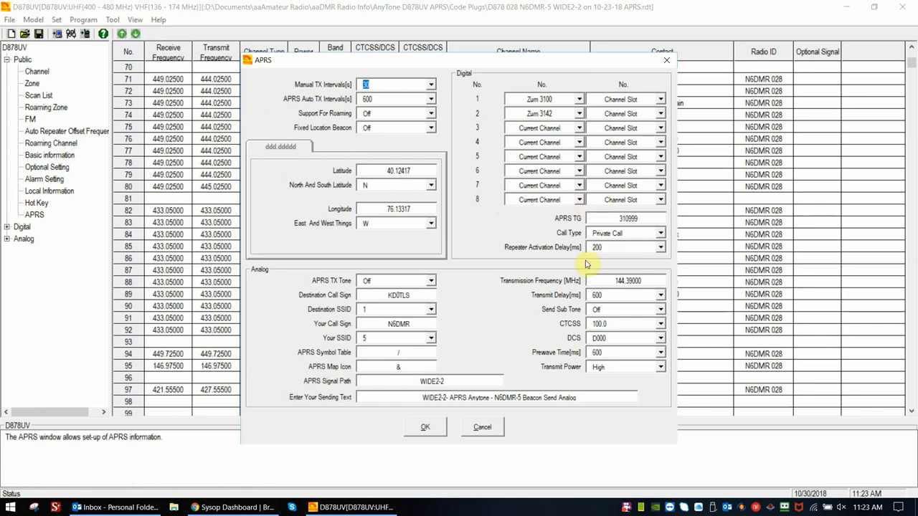
pyautogui.moveTo(538, 129)
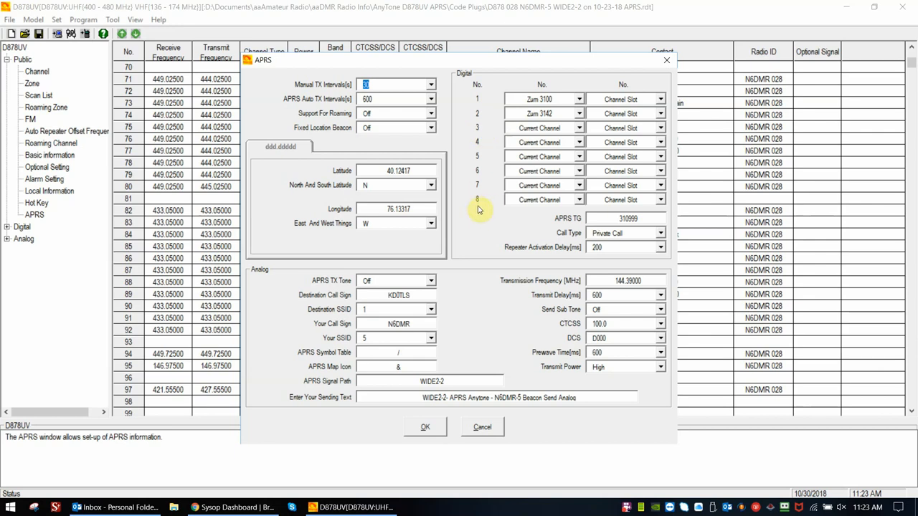
pyautogui.moveTo(522, 134)
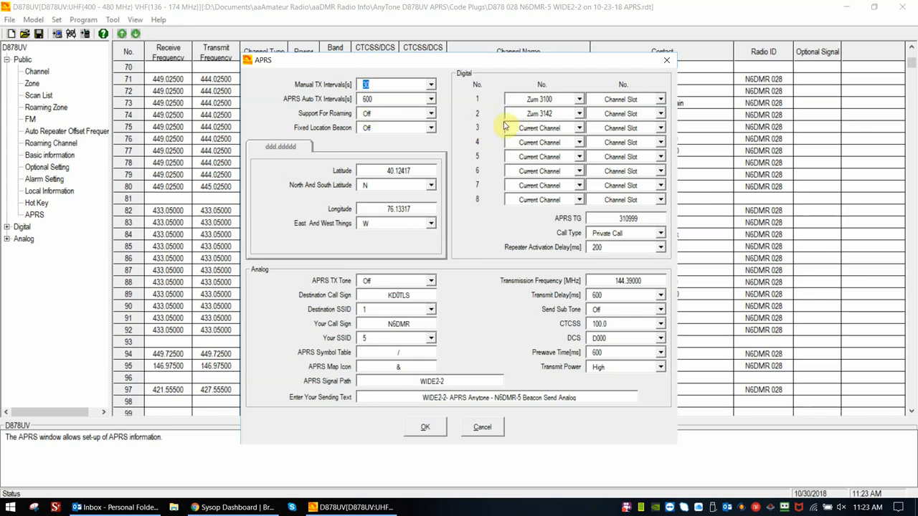
pyautogui.moveTo(425, 427)
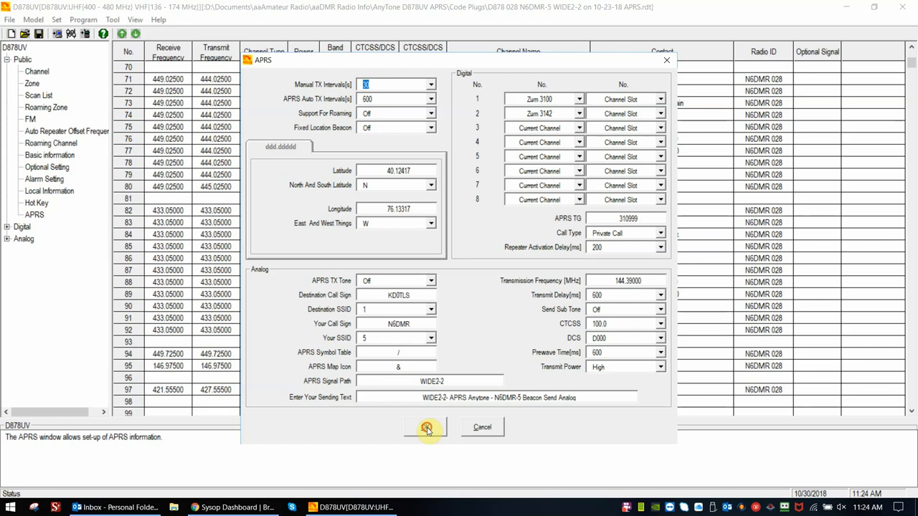
pyautogui.click(425, 427)
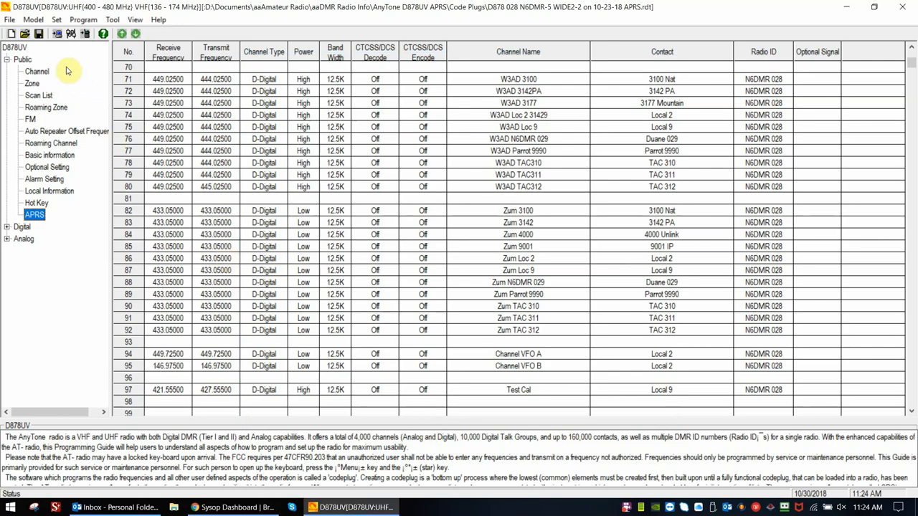